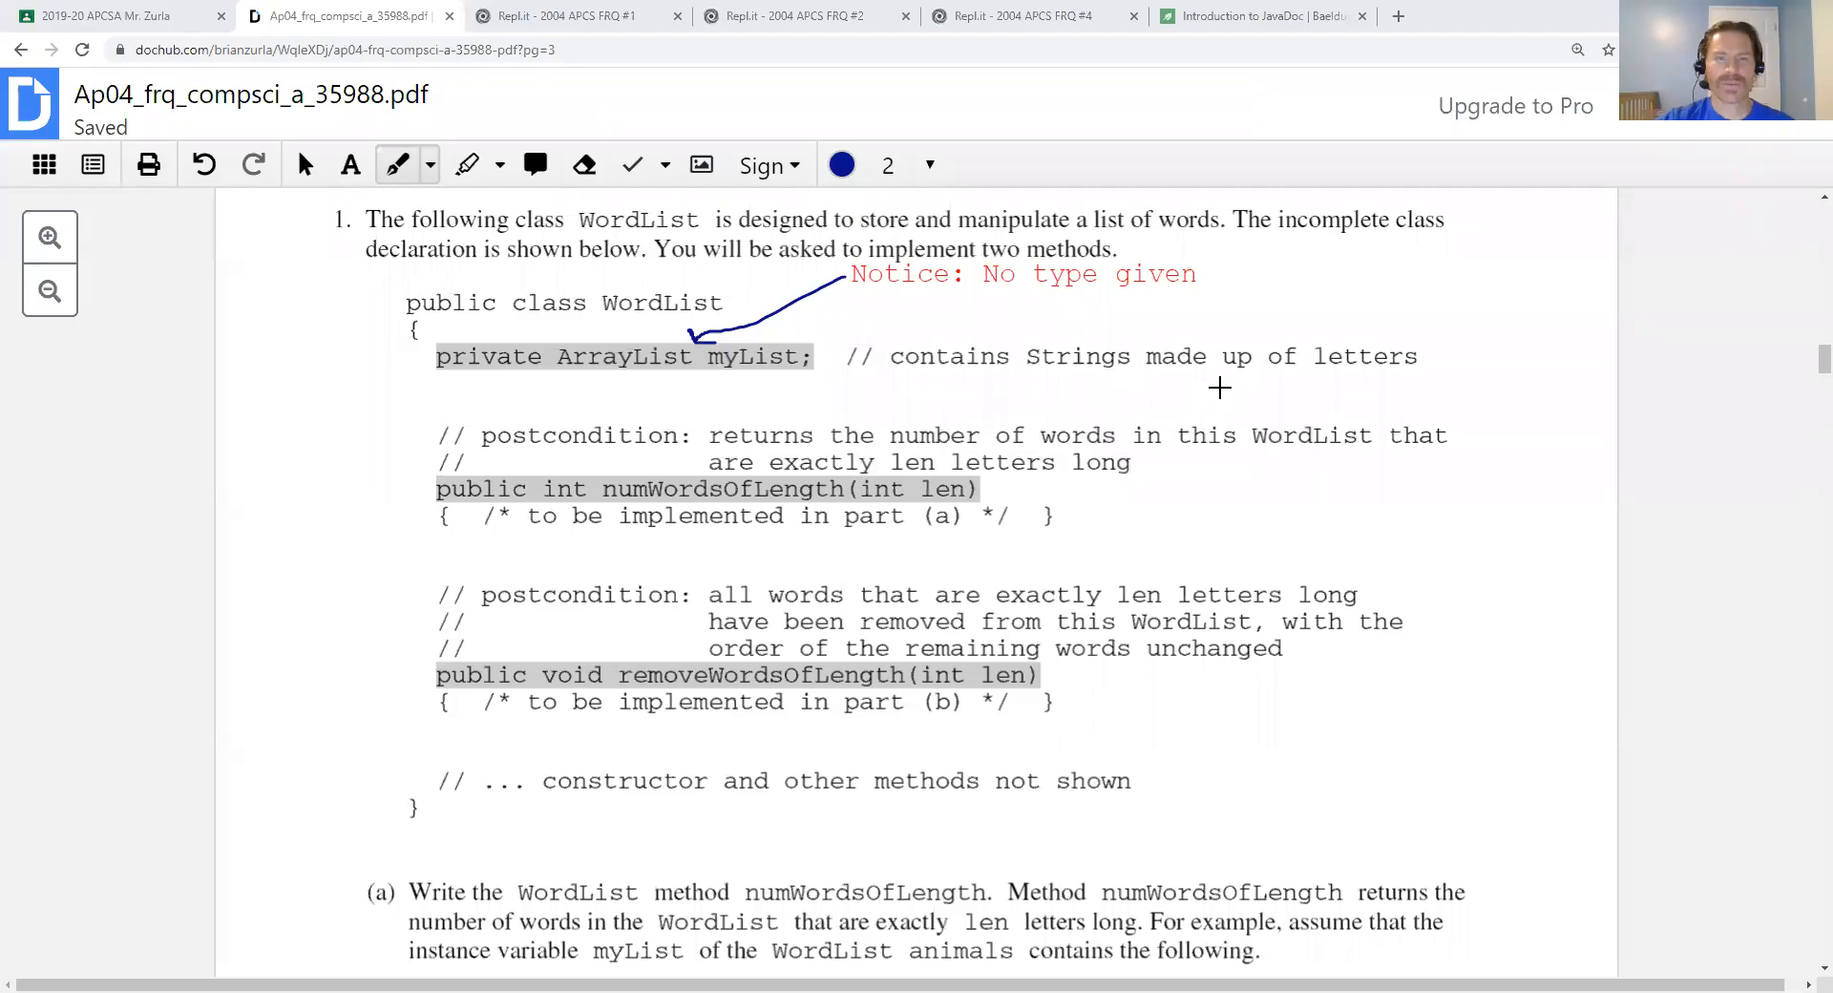
{"action": "mouse_move", "coordinate": [1093, 468]}
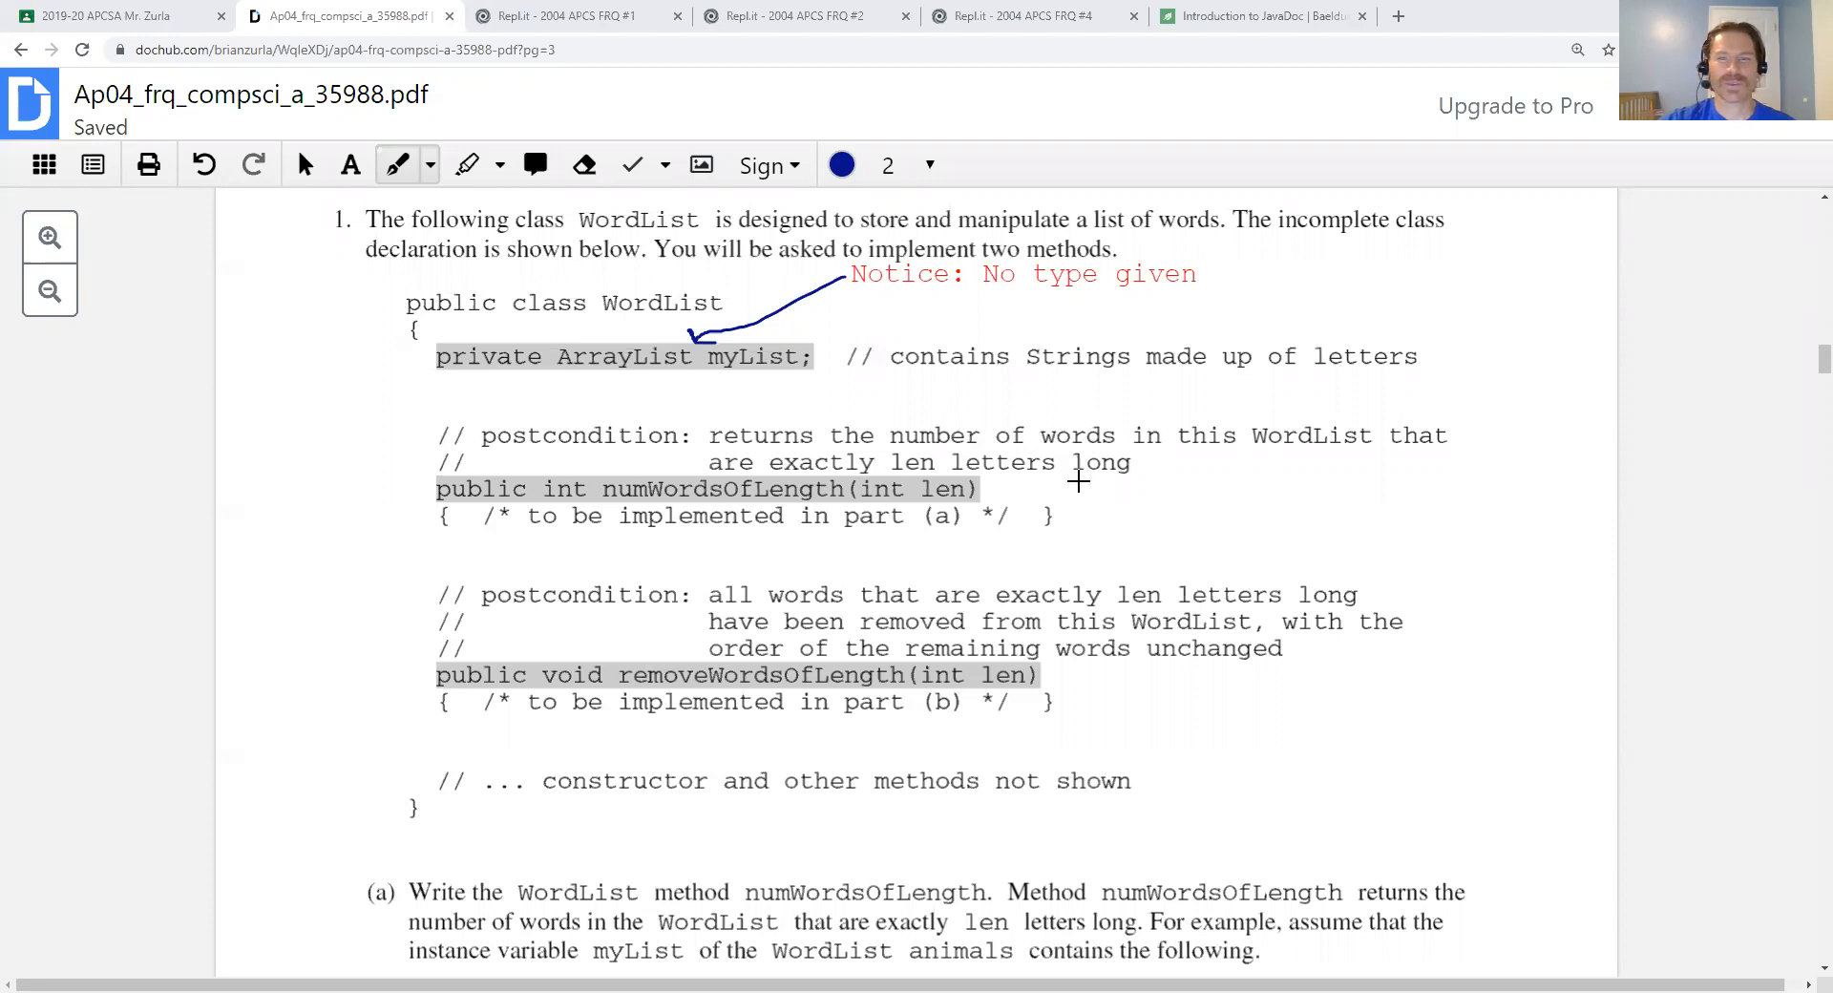
{"action": "mouse_move", "coordinate": [1004, 395]}
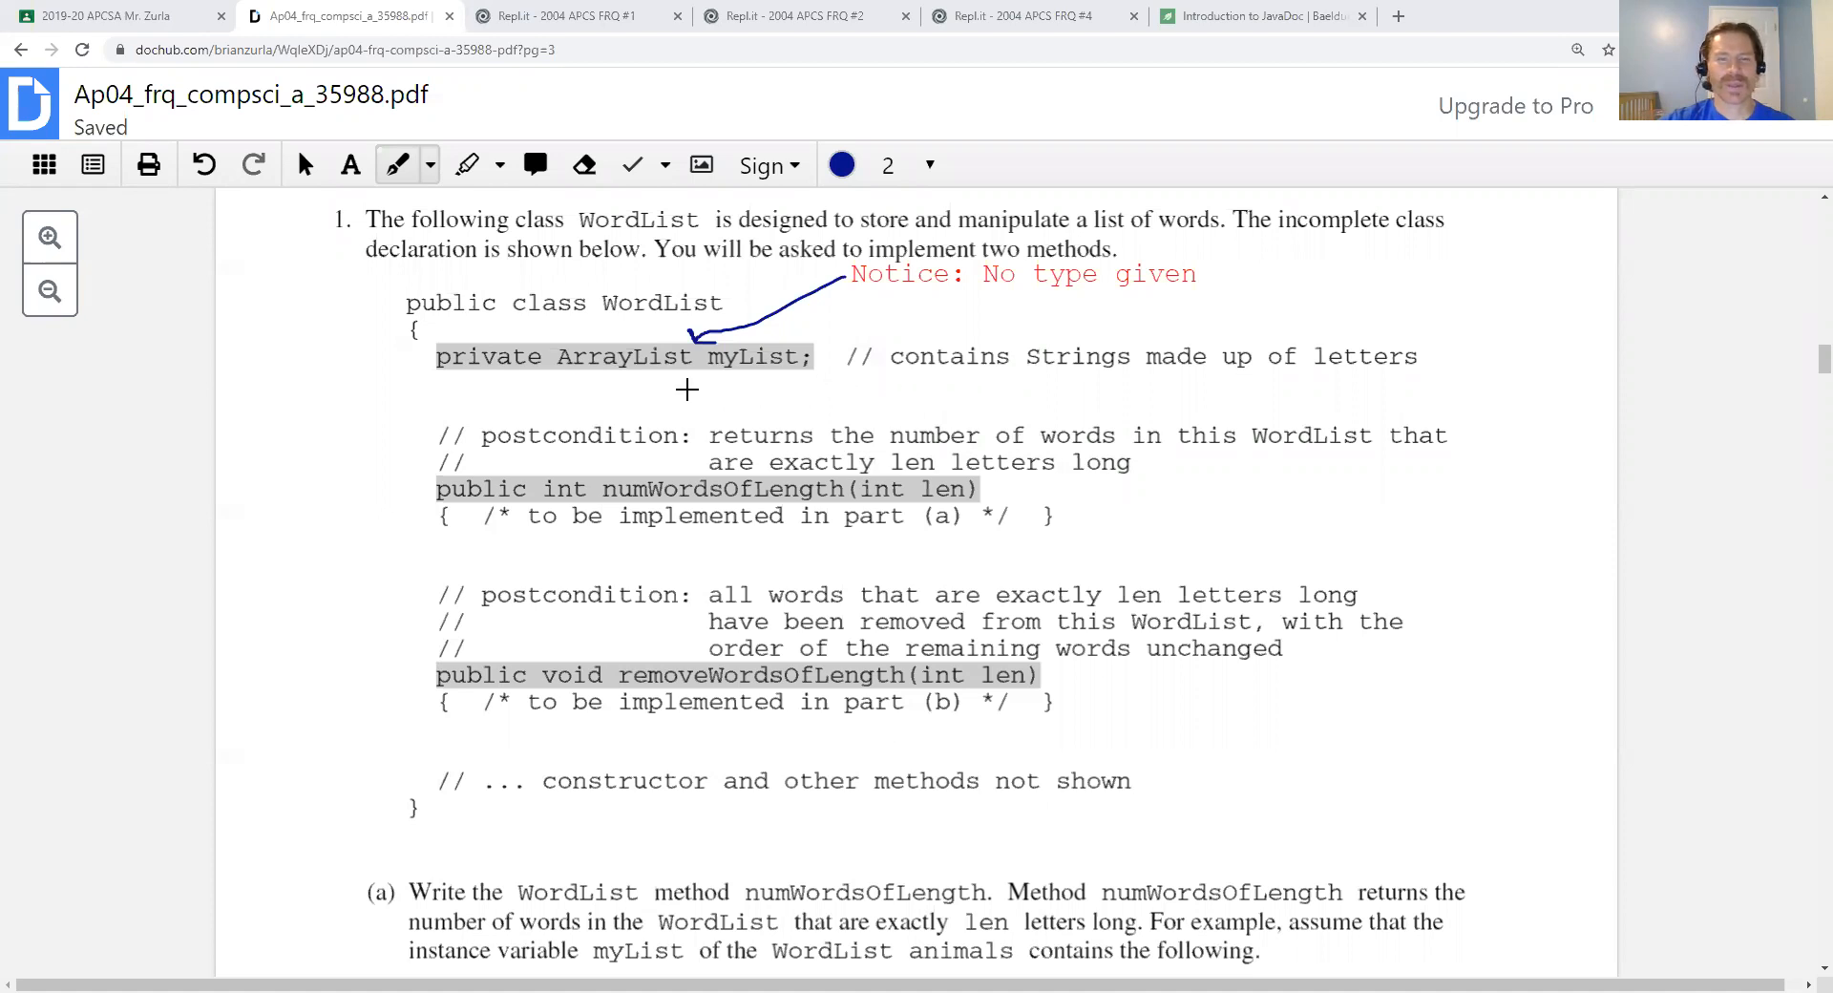
{"action": "mouse_move", "coordinate": [618, 322]}
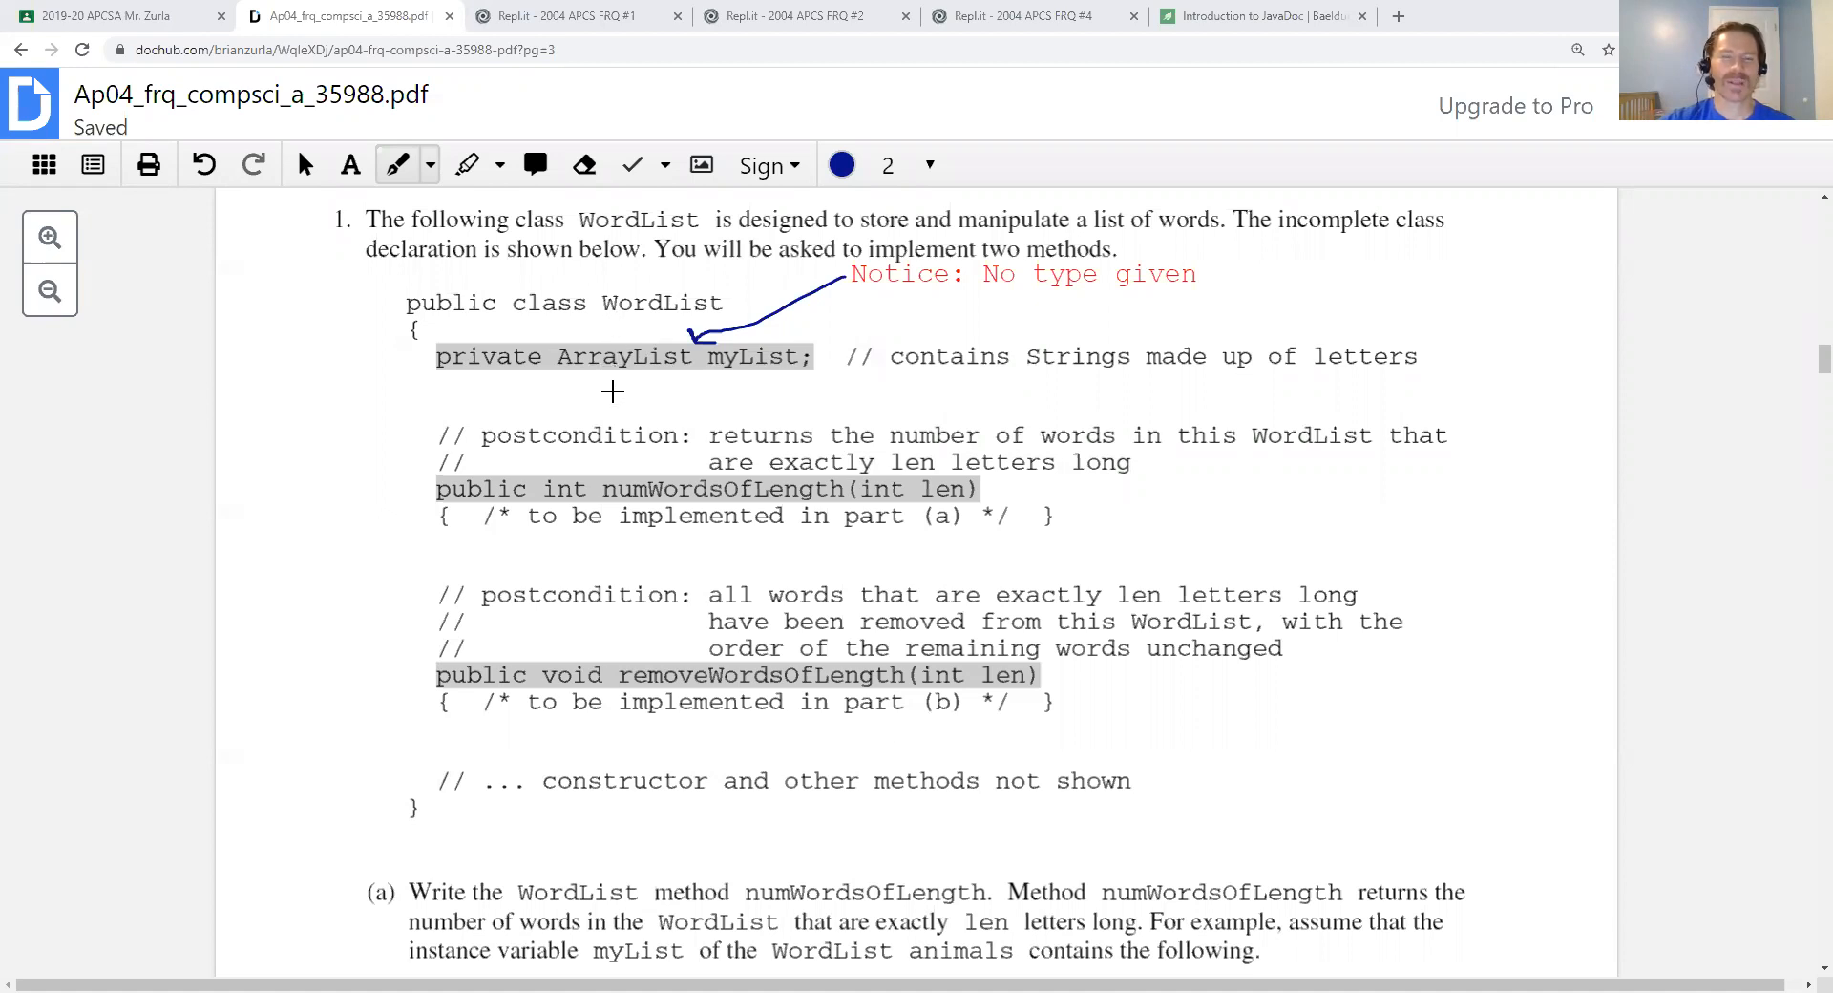
{"action": "mouse_move", "coordinate": [621, 388]}
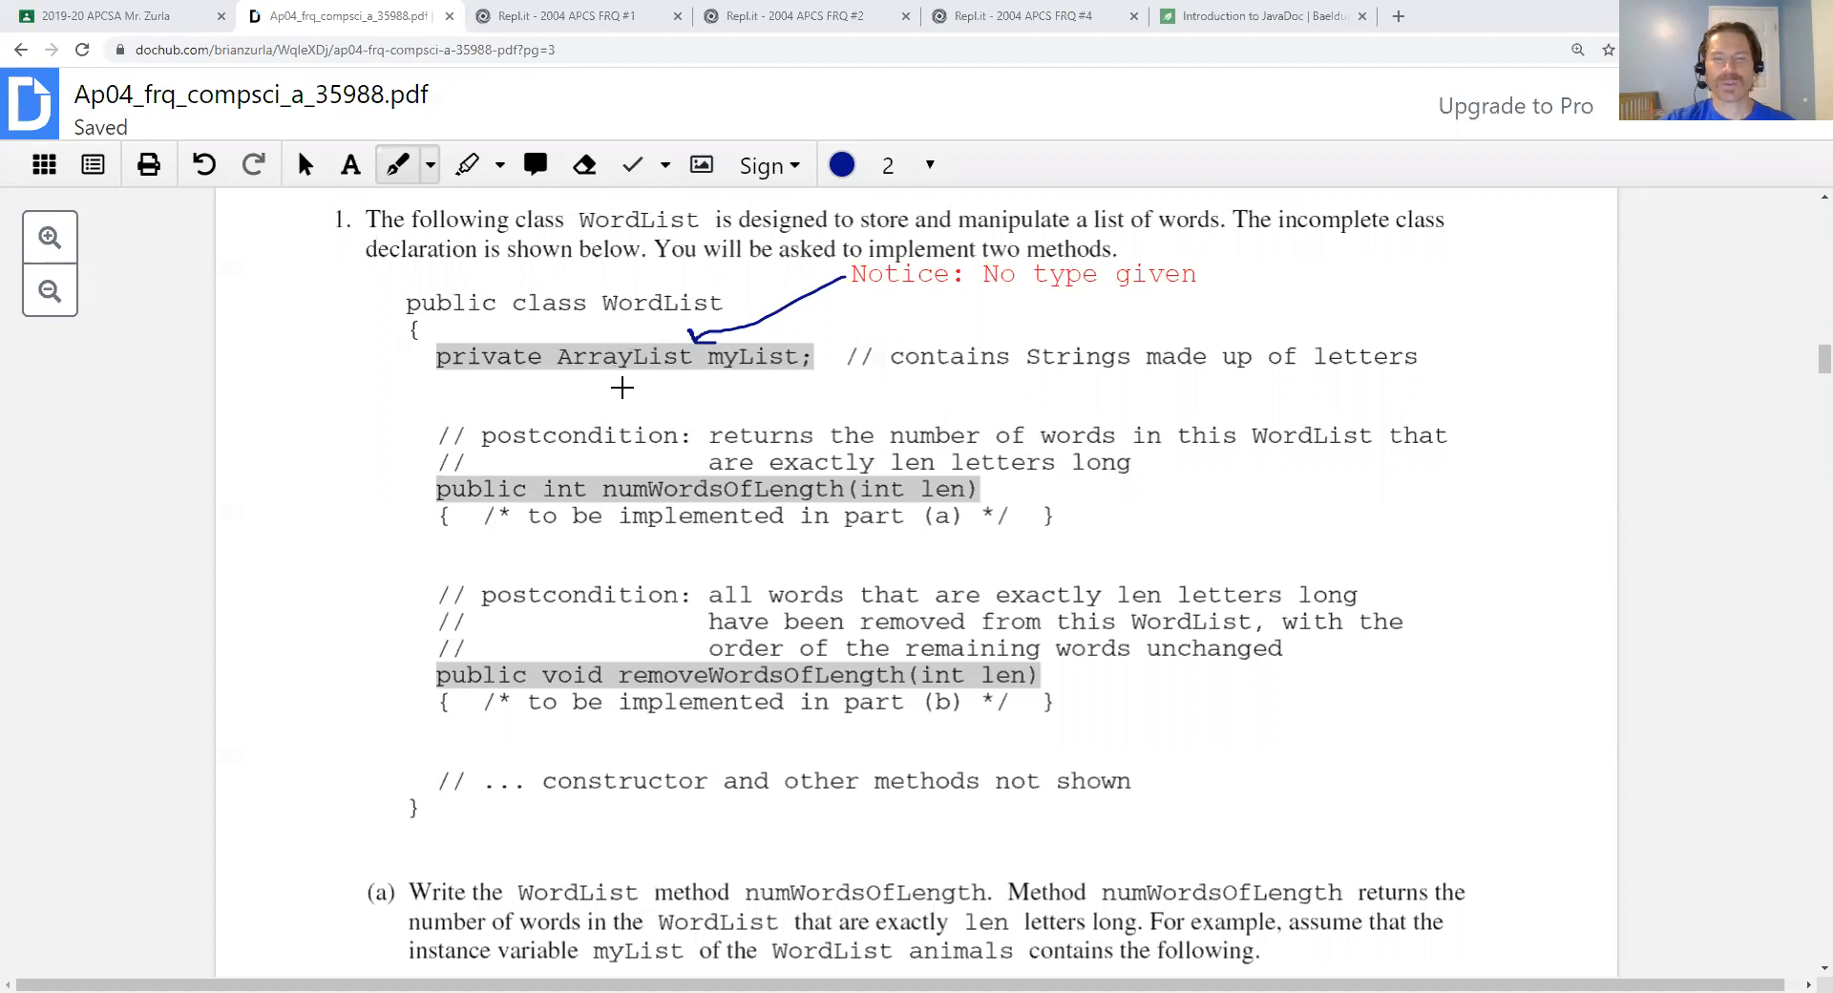
{"action": "mouse_move", "coordinate": [894, 327]}
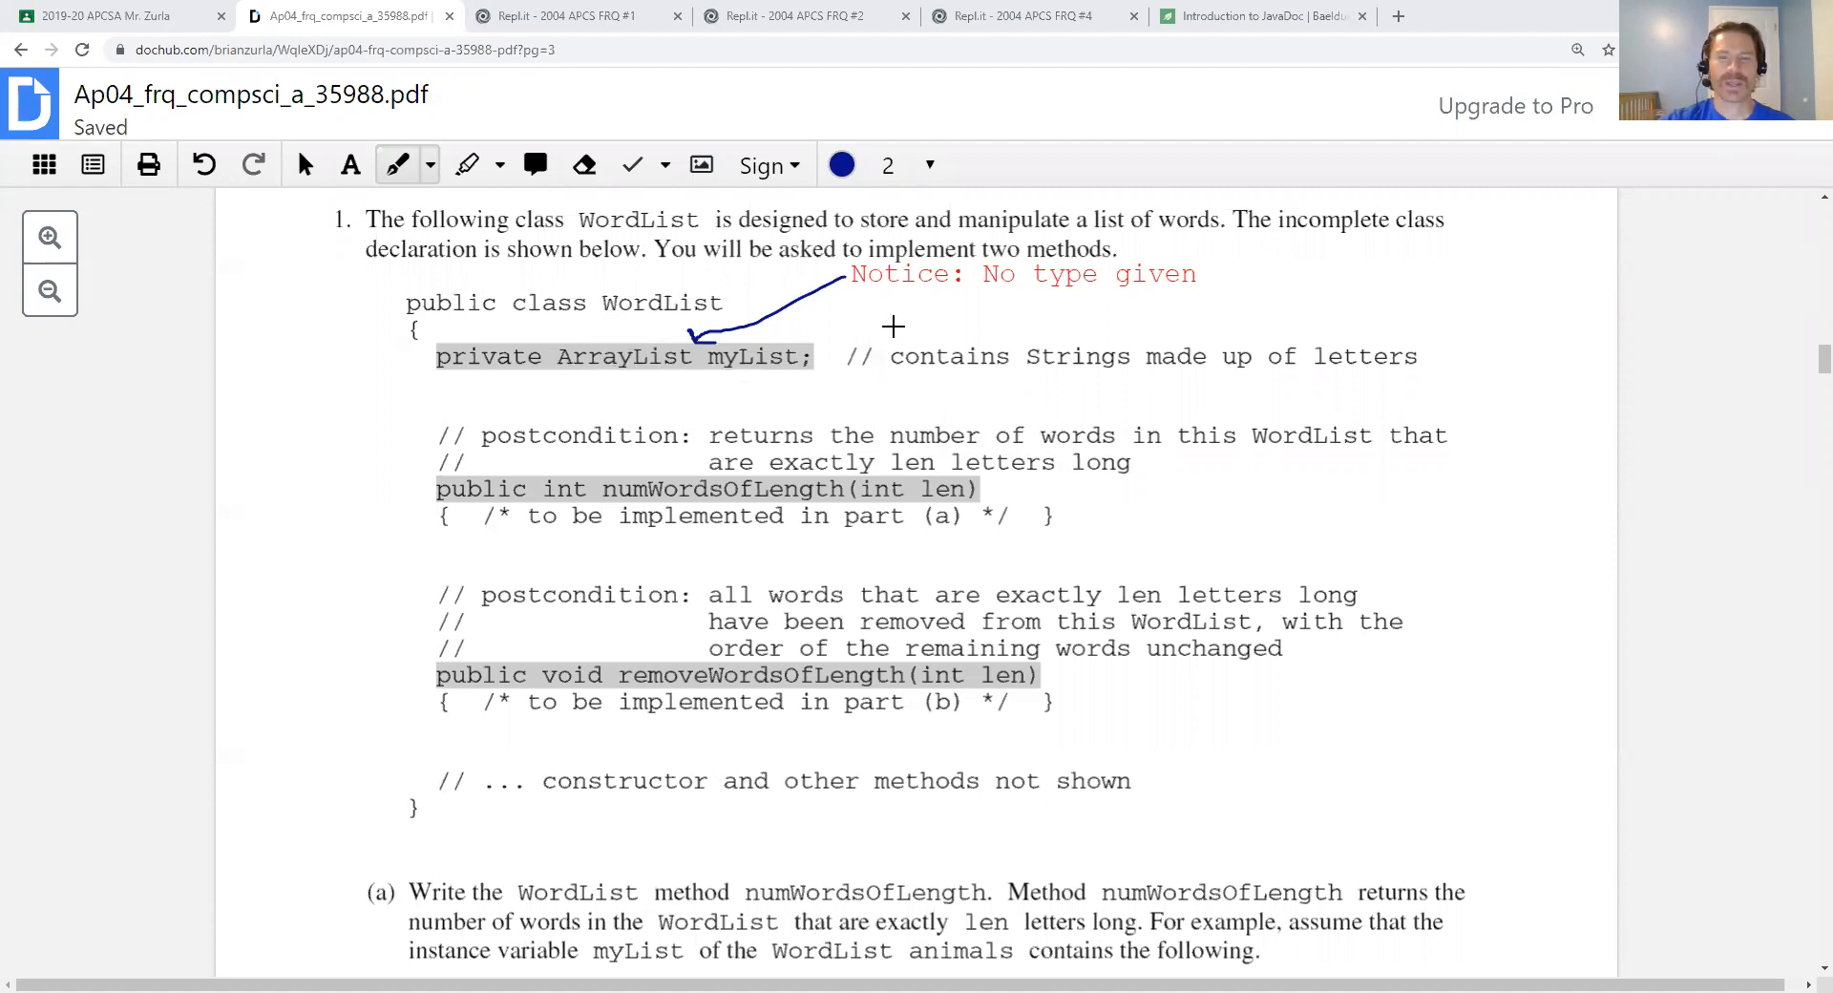
{"action": "mouse_move", "coordinate": [901, 307]}
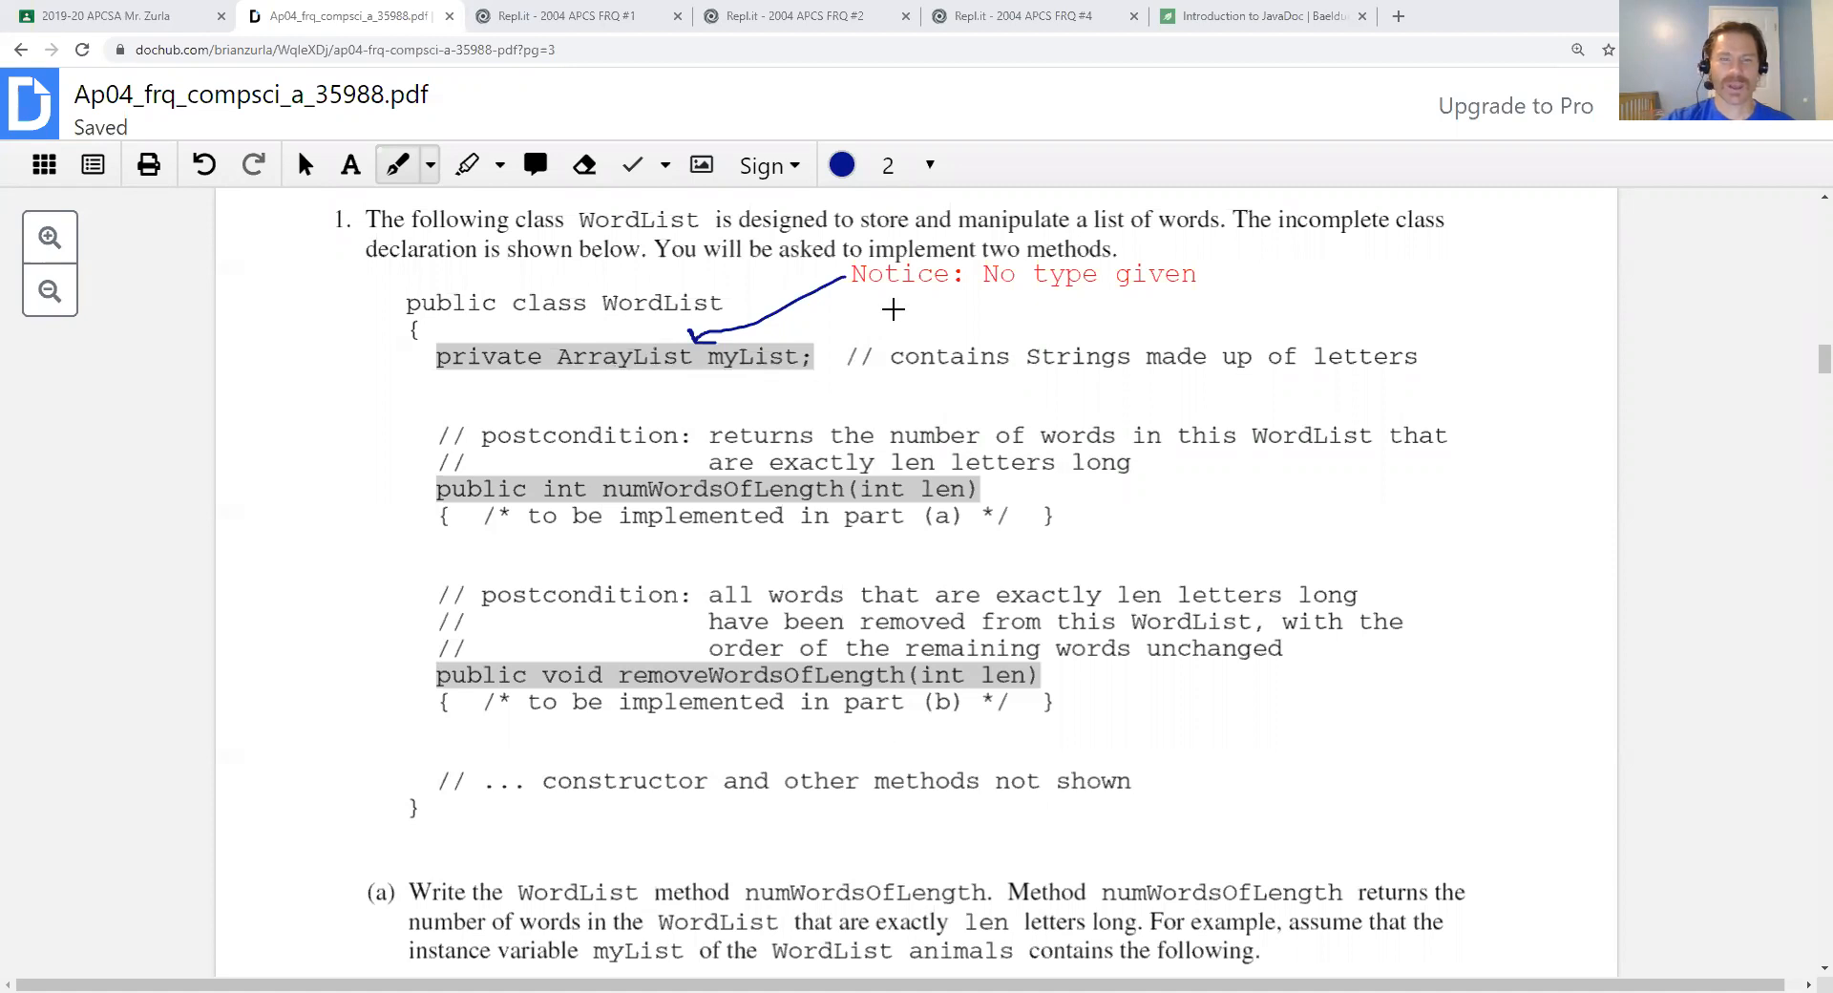
{"action": "mouse_move", "coordinate": [813, 402]}
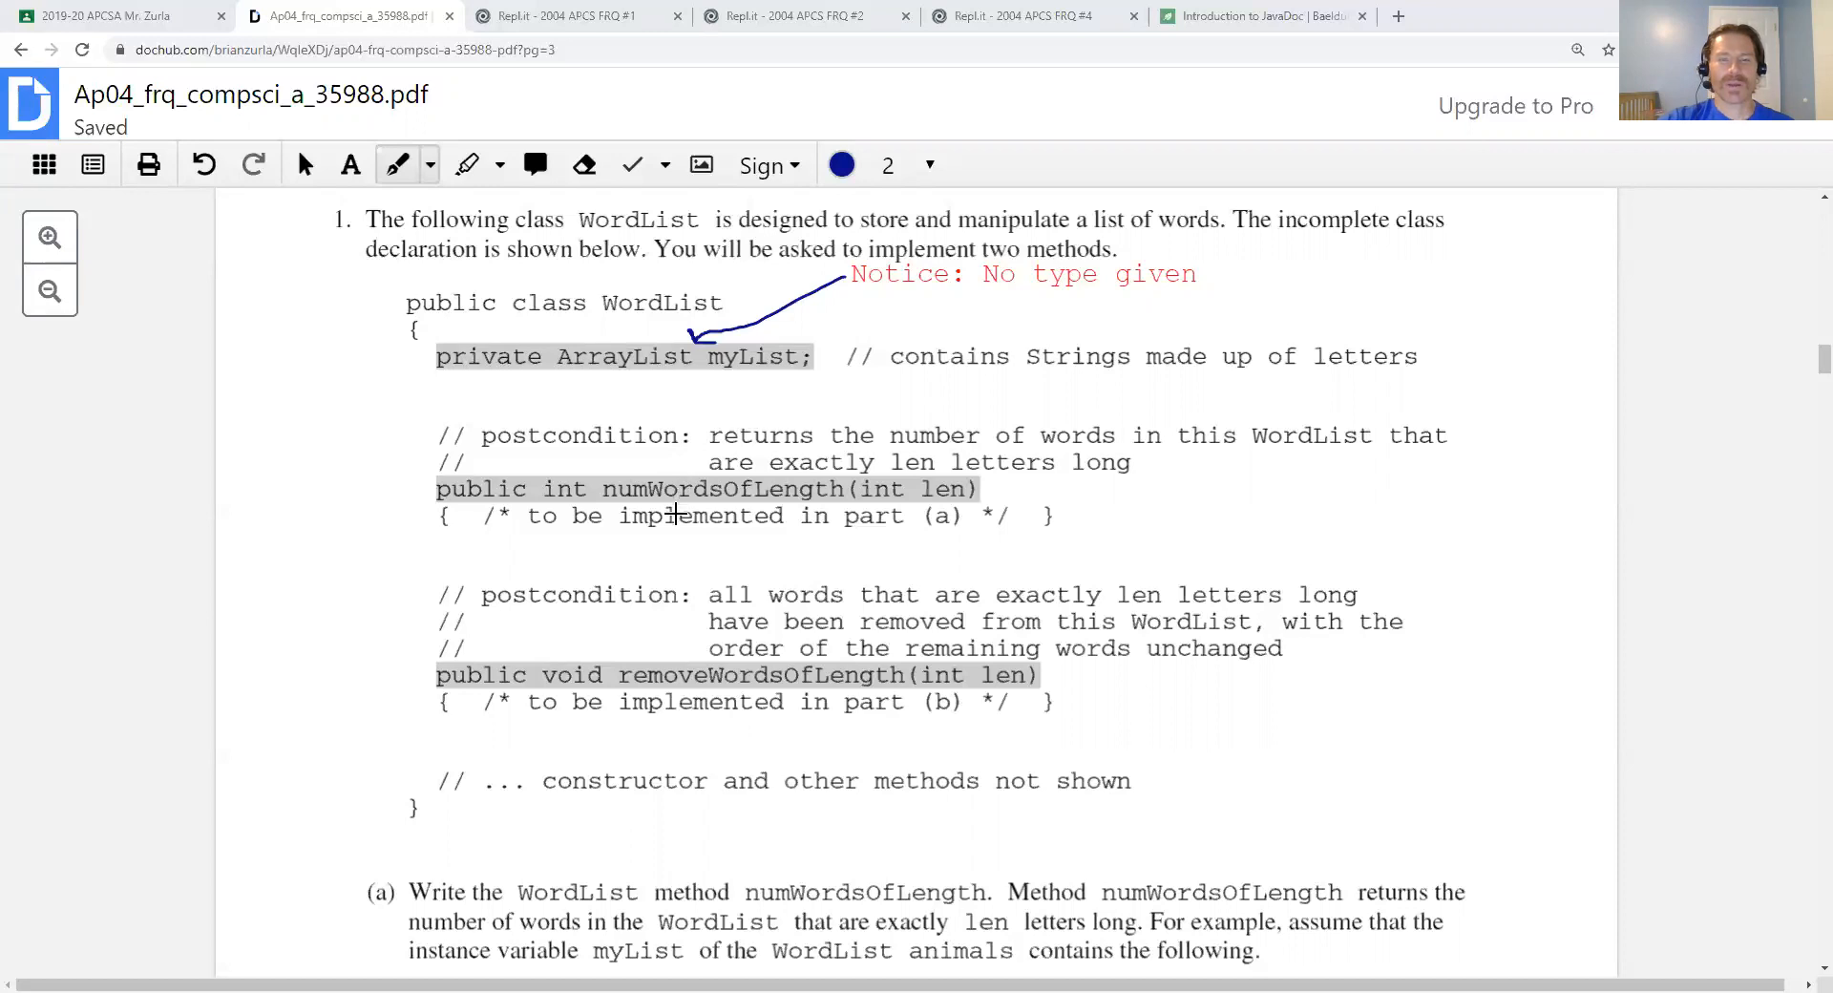
{"action": "mouse_move", "coordinate": [672, 529]}
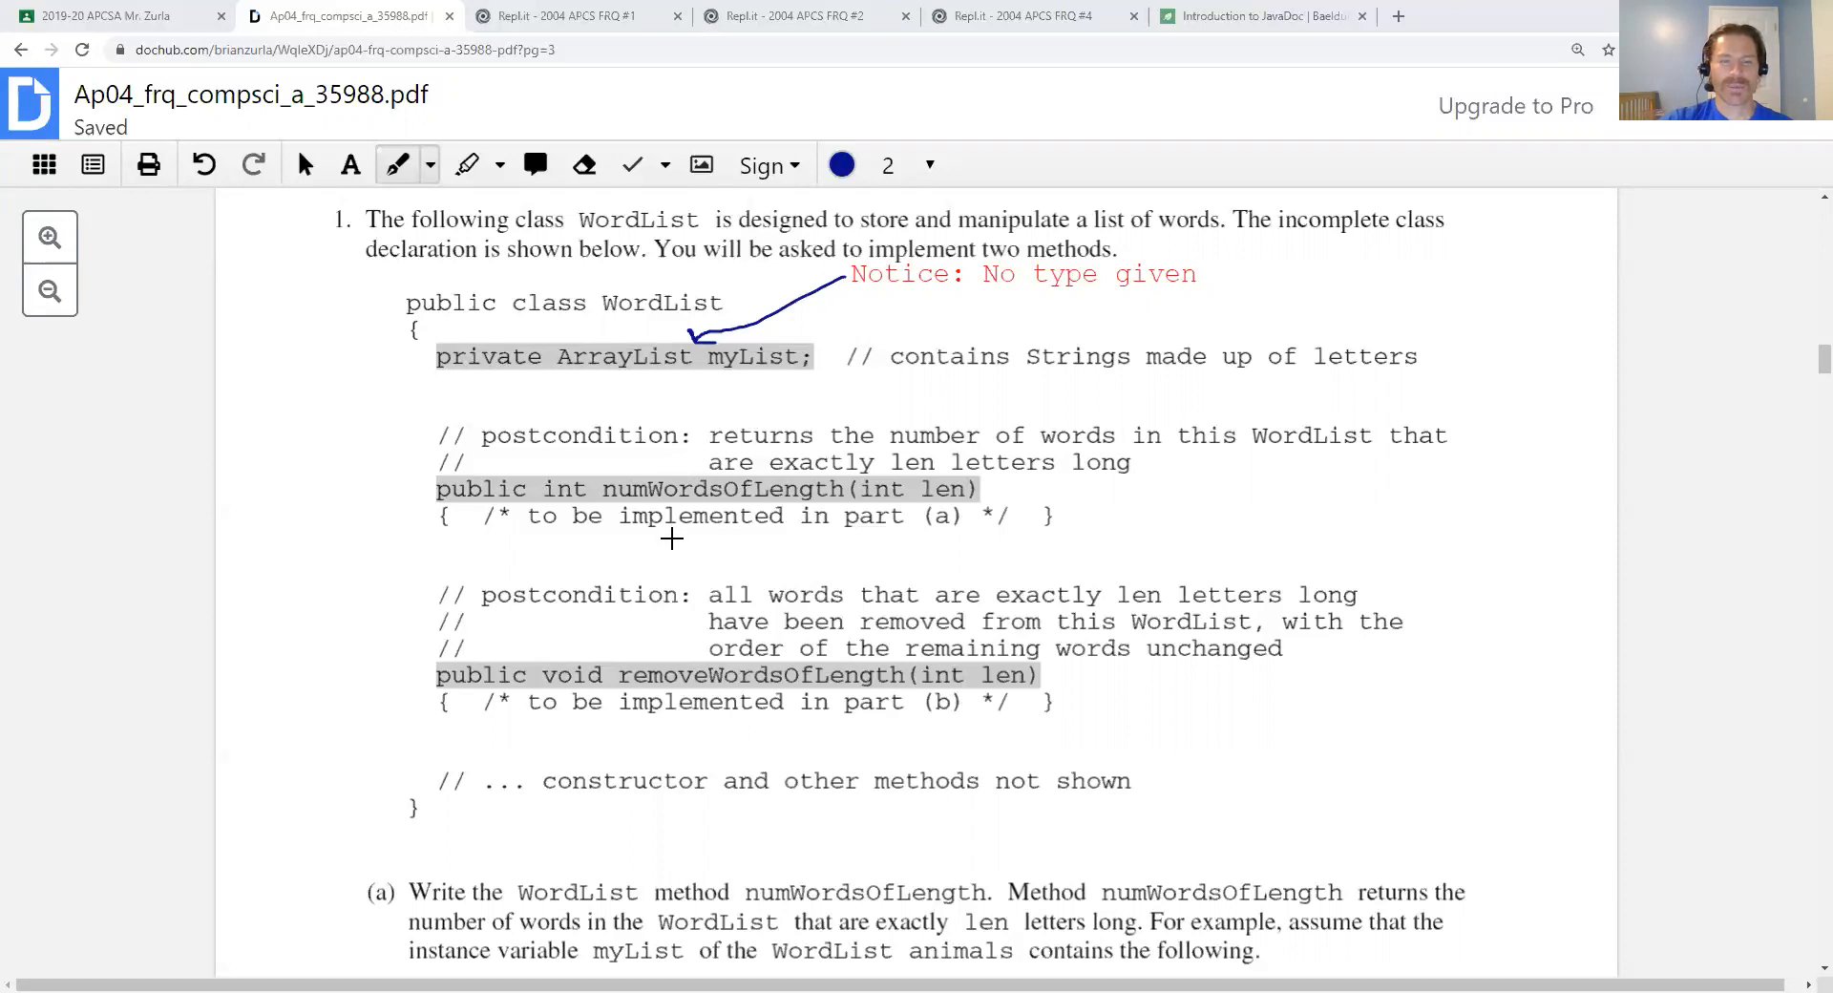
{"action": "mouse_move", "coordinate": [667, 567]}
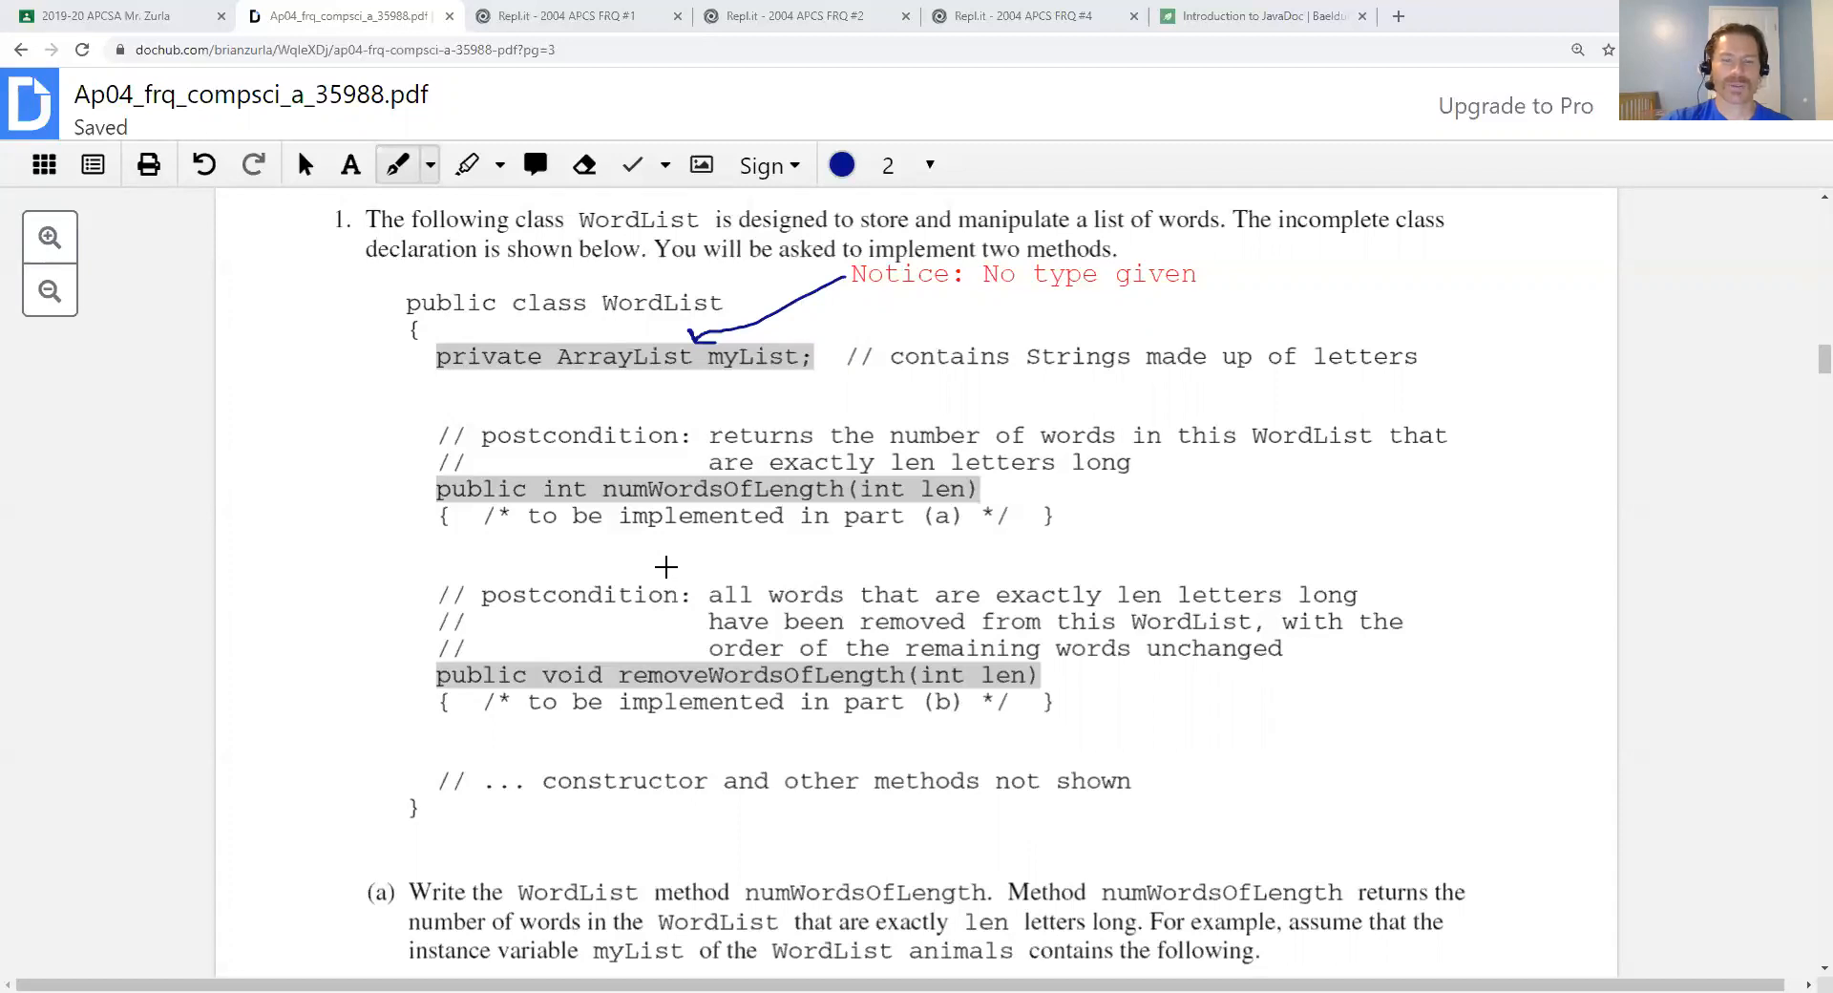
{"action": "mouse_move", "coordinate": [737, 563]}
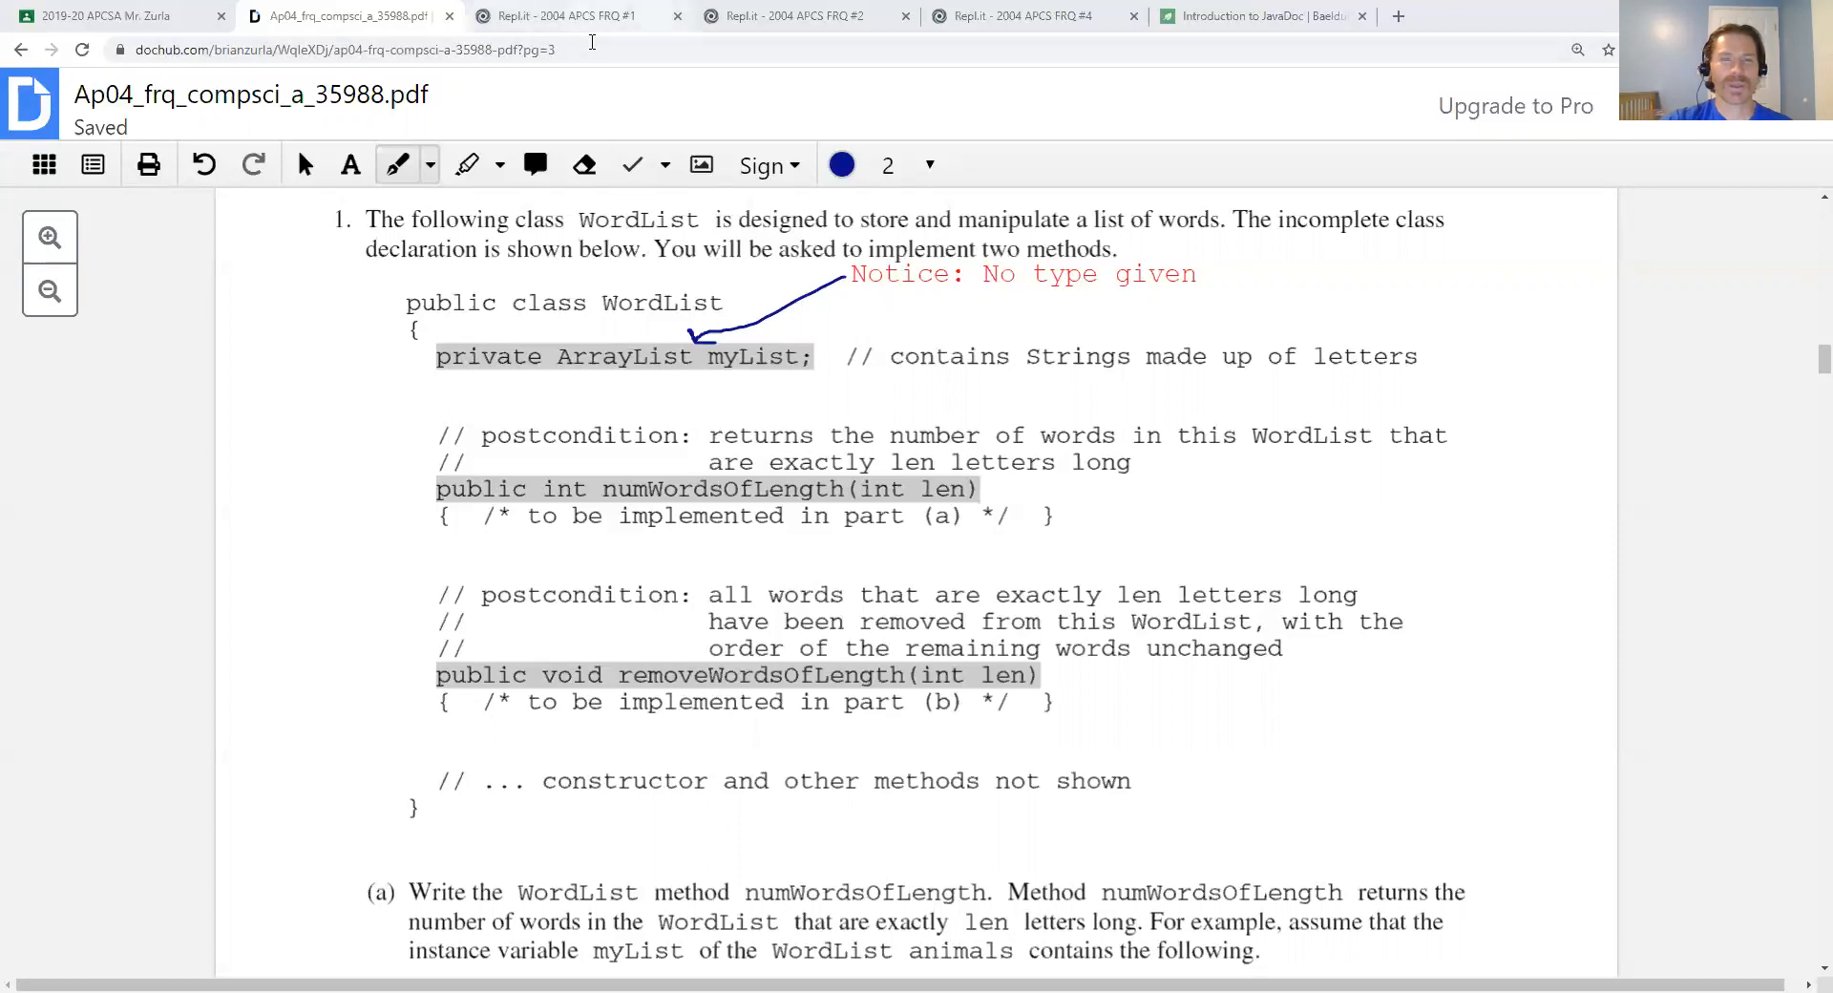
In numWordsOfLength, declare int count = 0 and return count instead of -100
{"action": "left_click", "coordinate": [561, 15]}
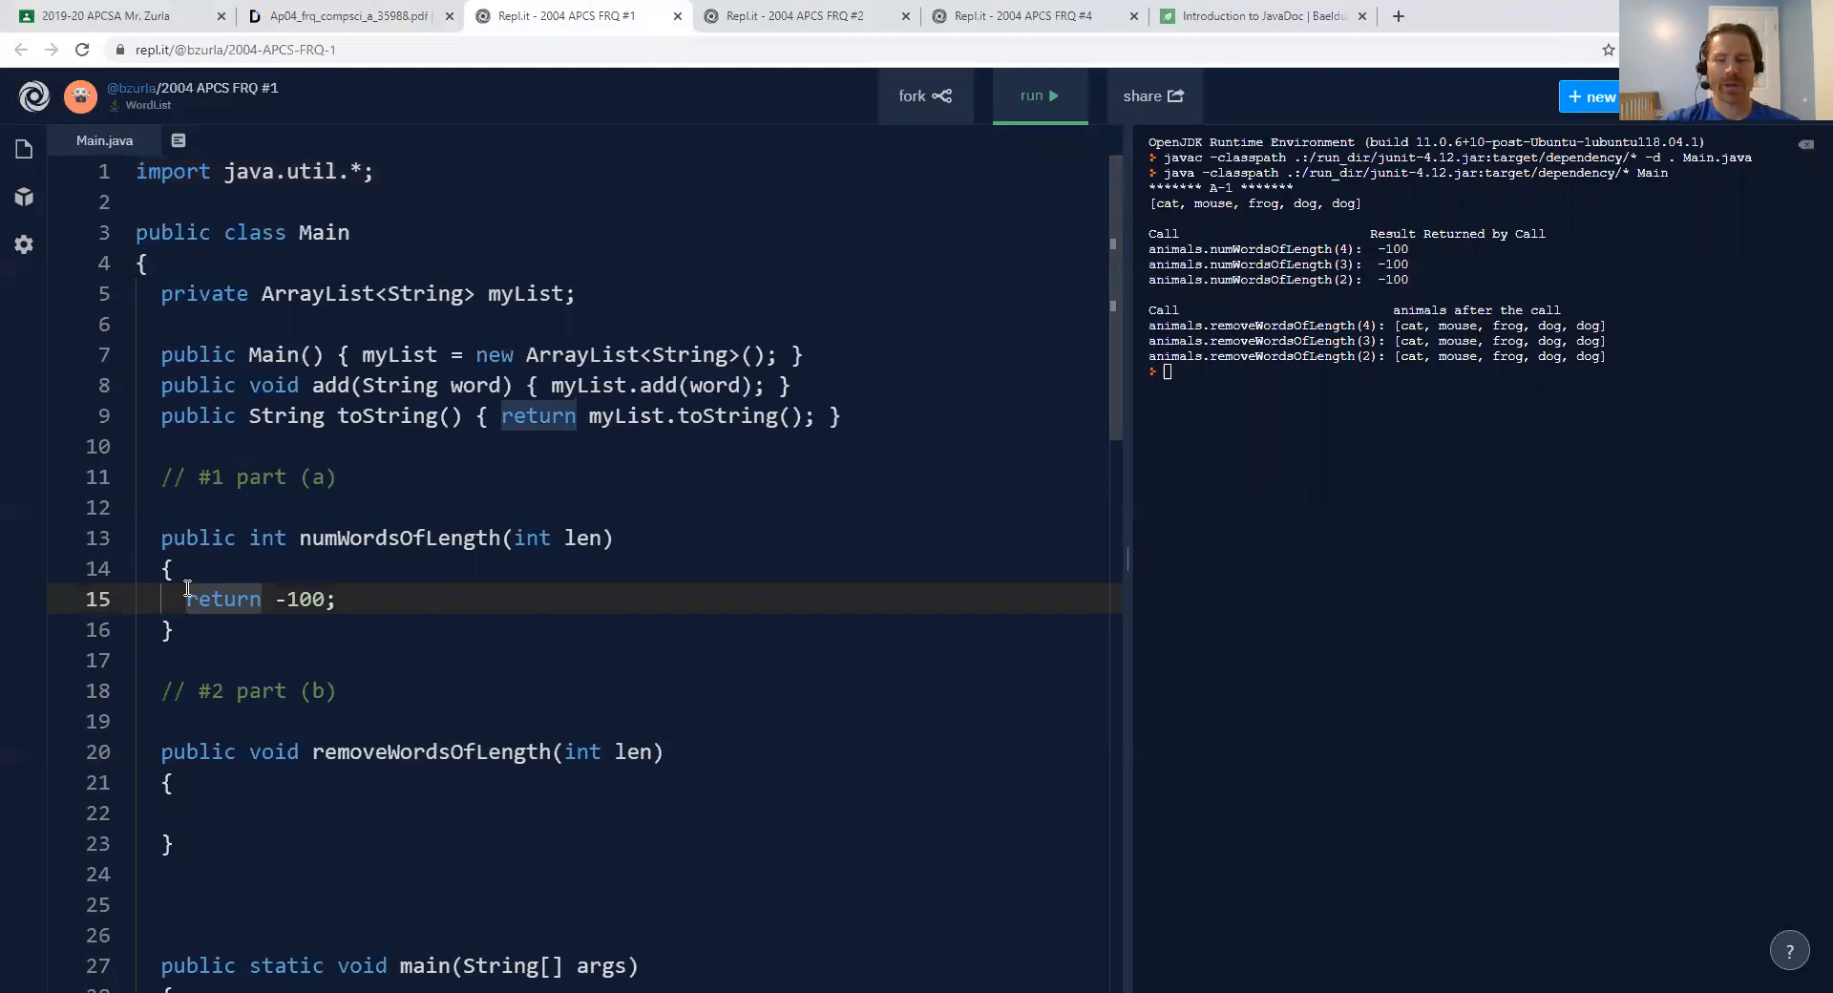
{"action": "left_click", "coordinate": [923, 96]}
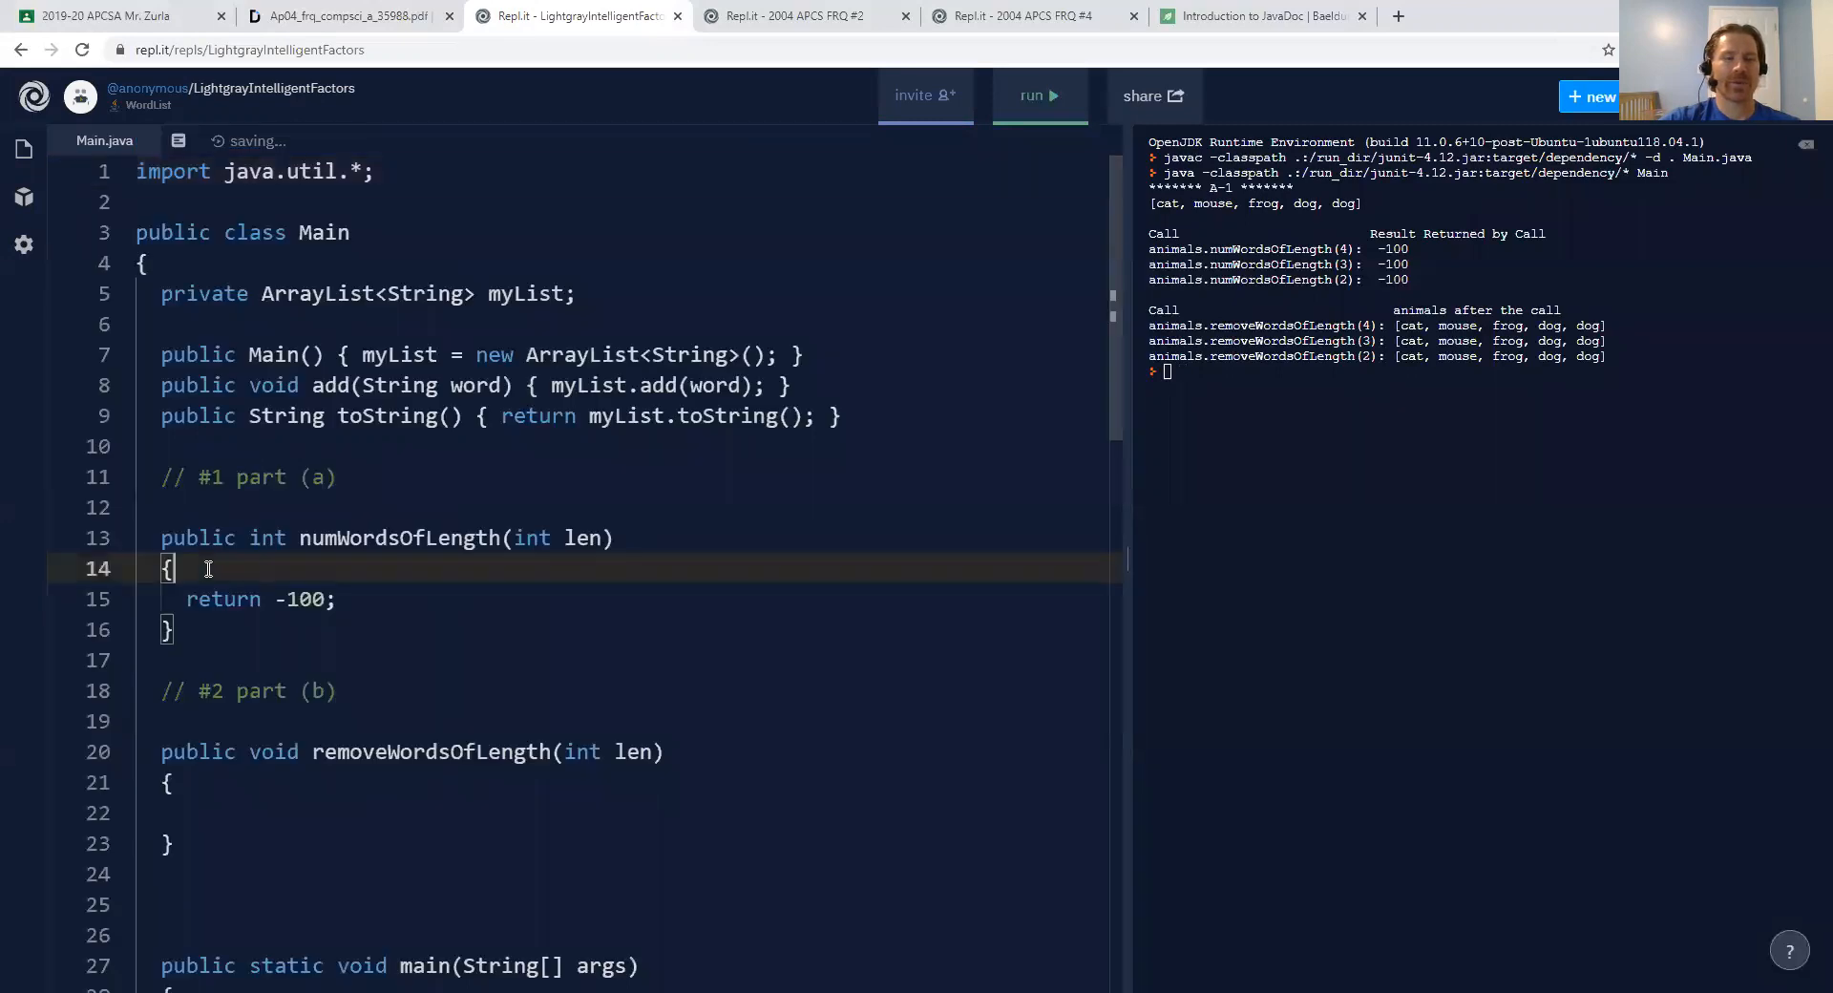
{"action": "type", "text": "int"}
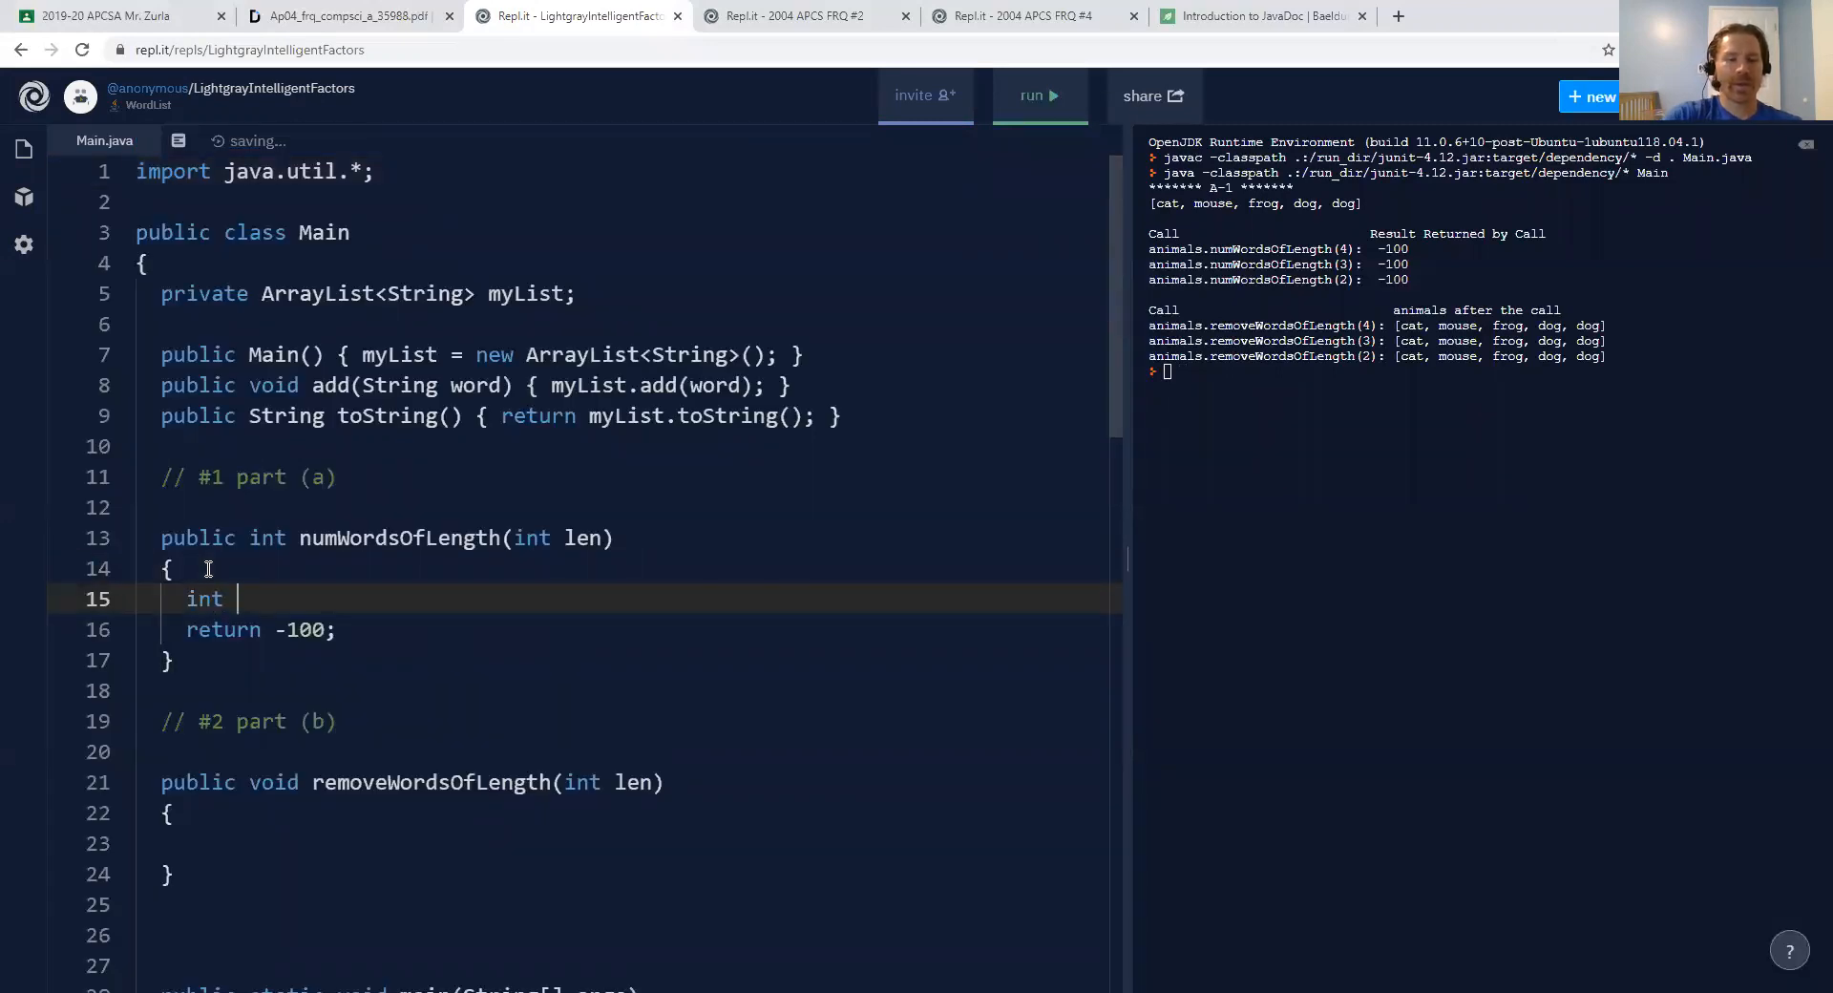
{"action": "type", "text": "count = 0"}
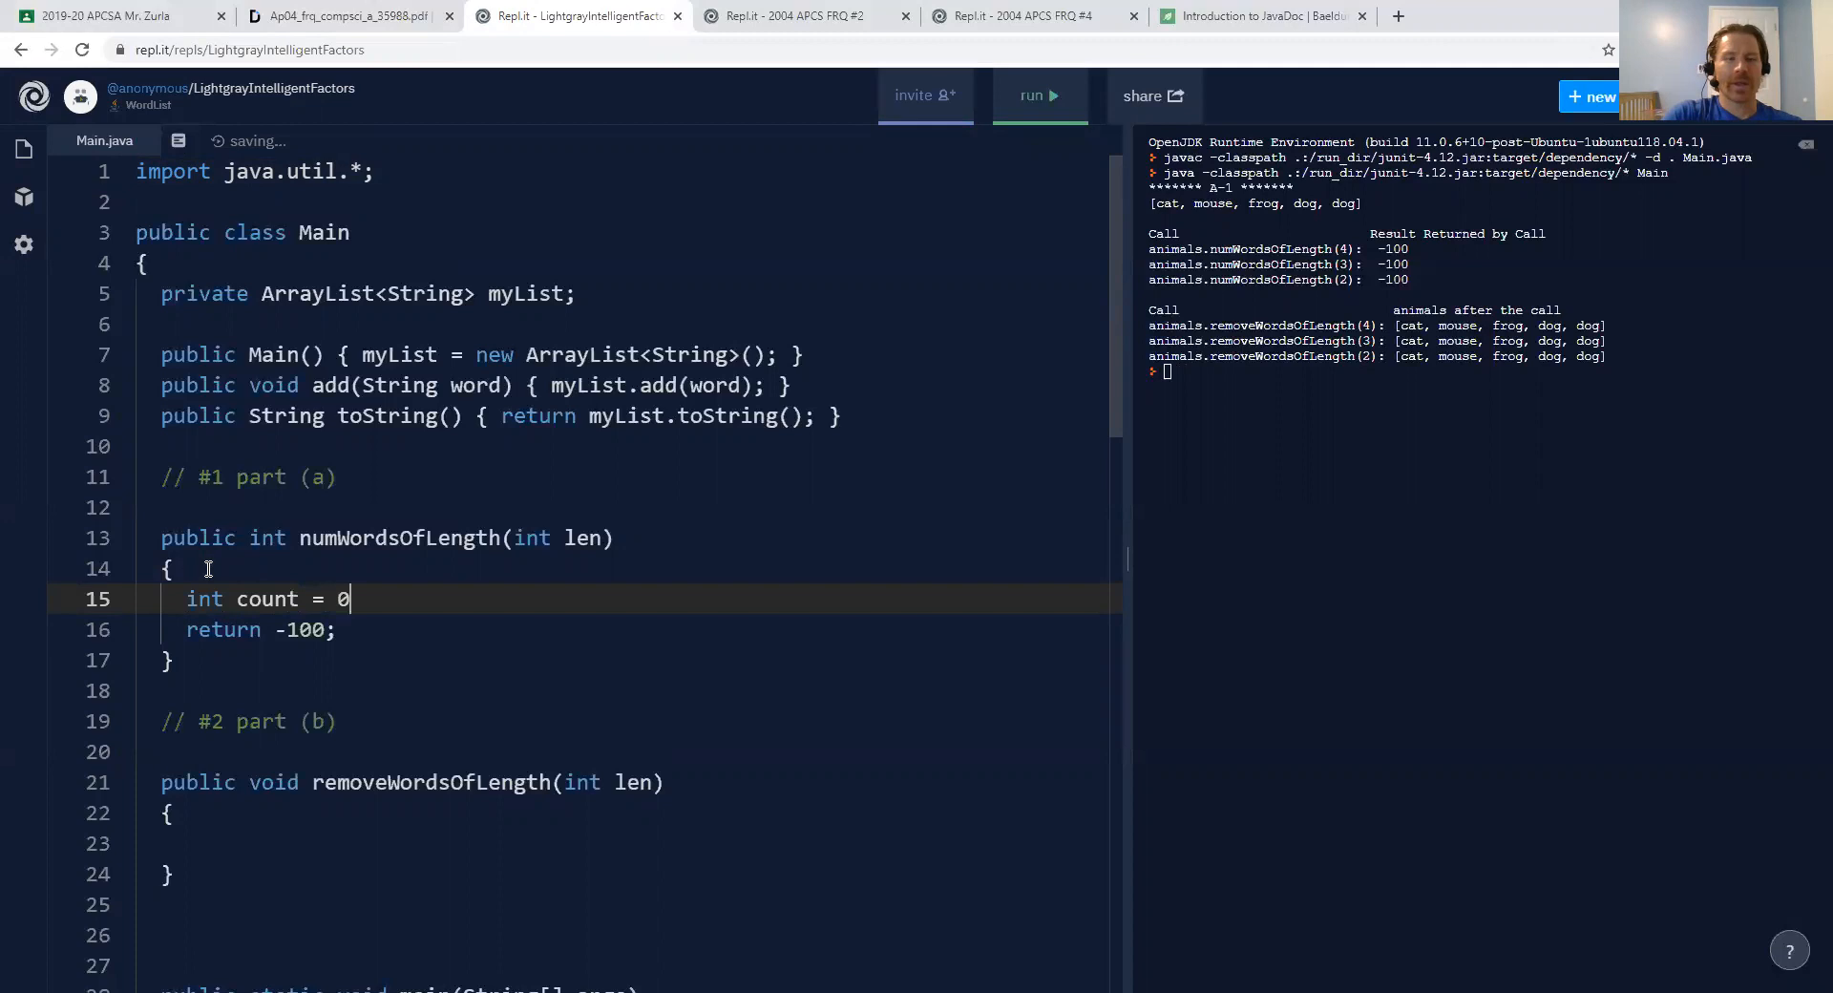
{"action": "key", "text": "Enter"}
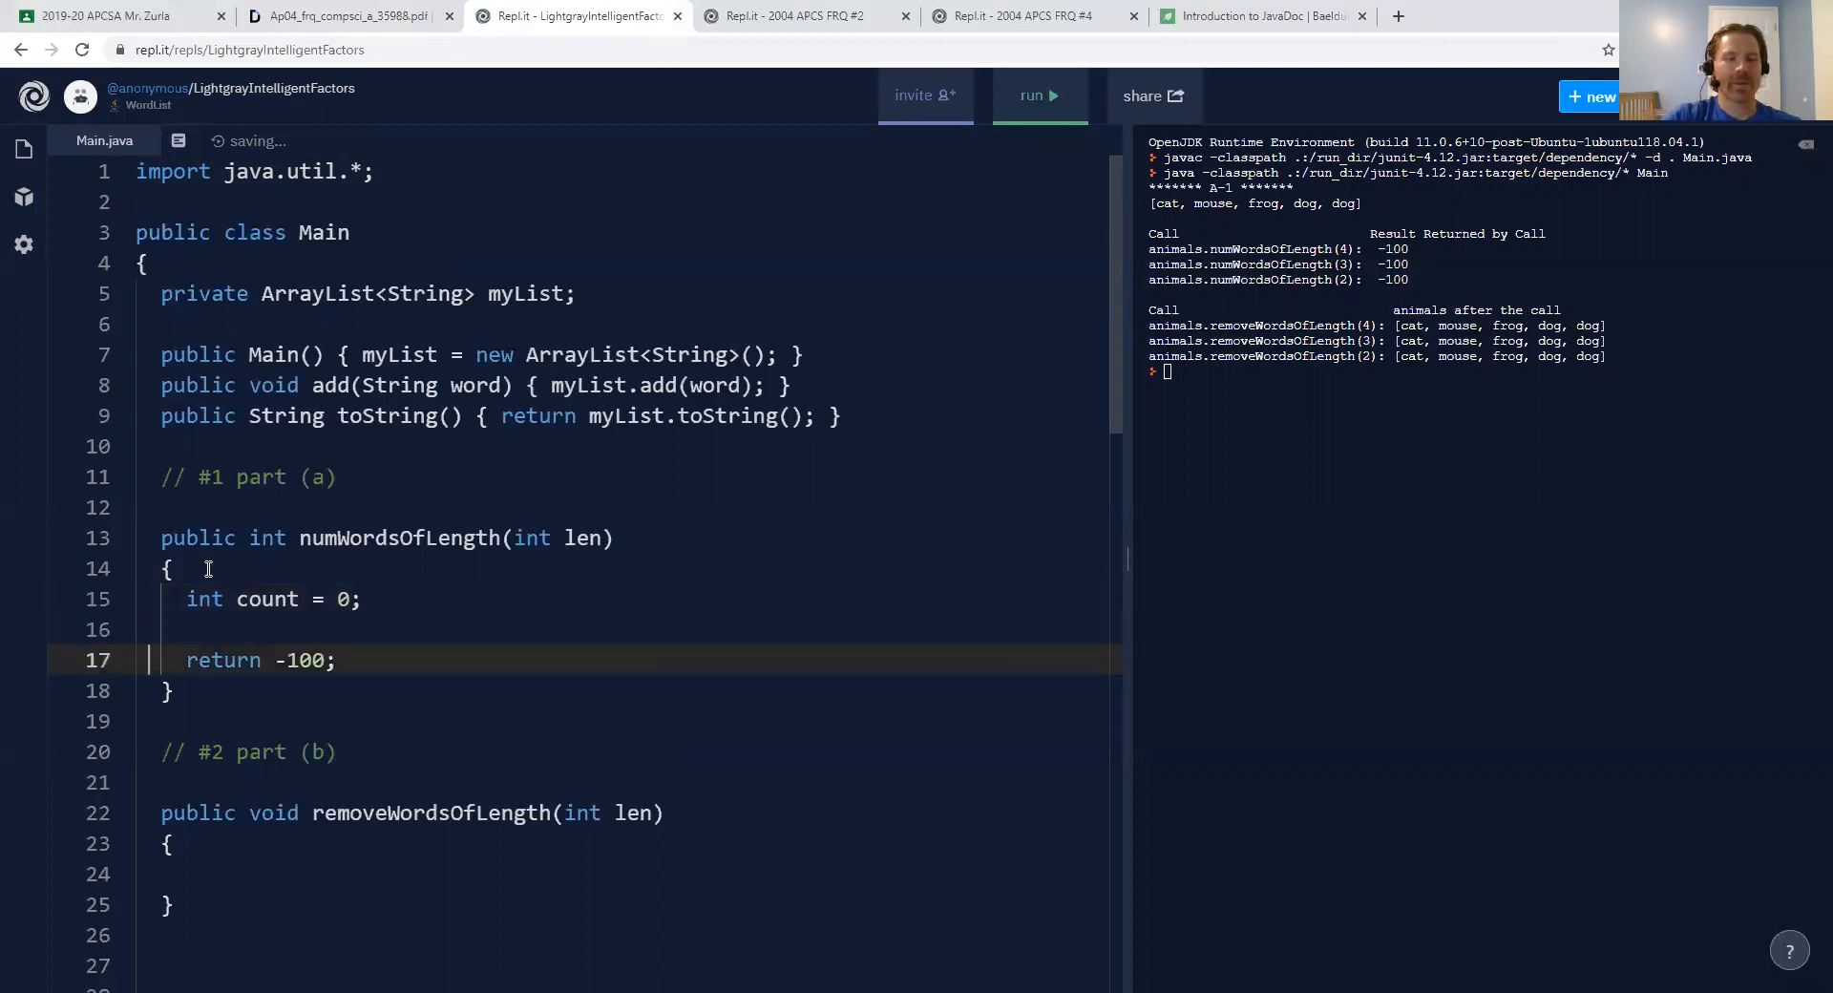
{"action": "double_click", "coordinate": [297, 660]}
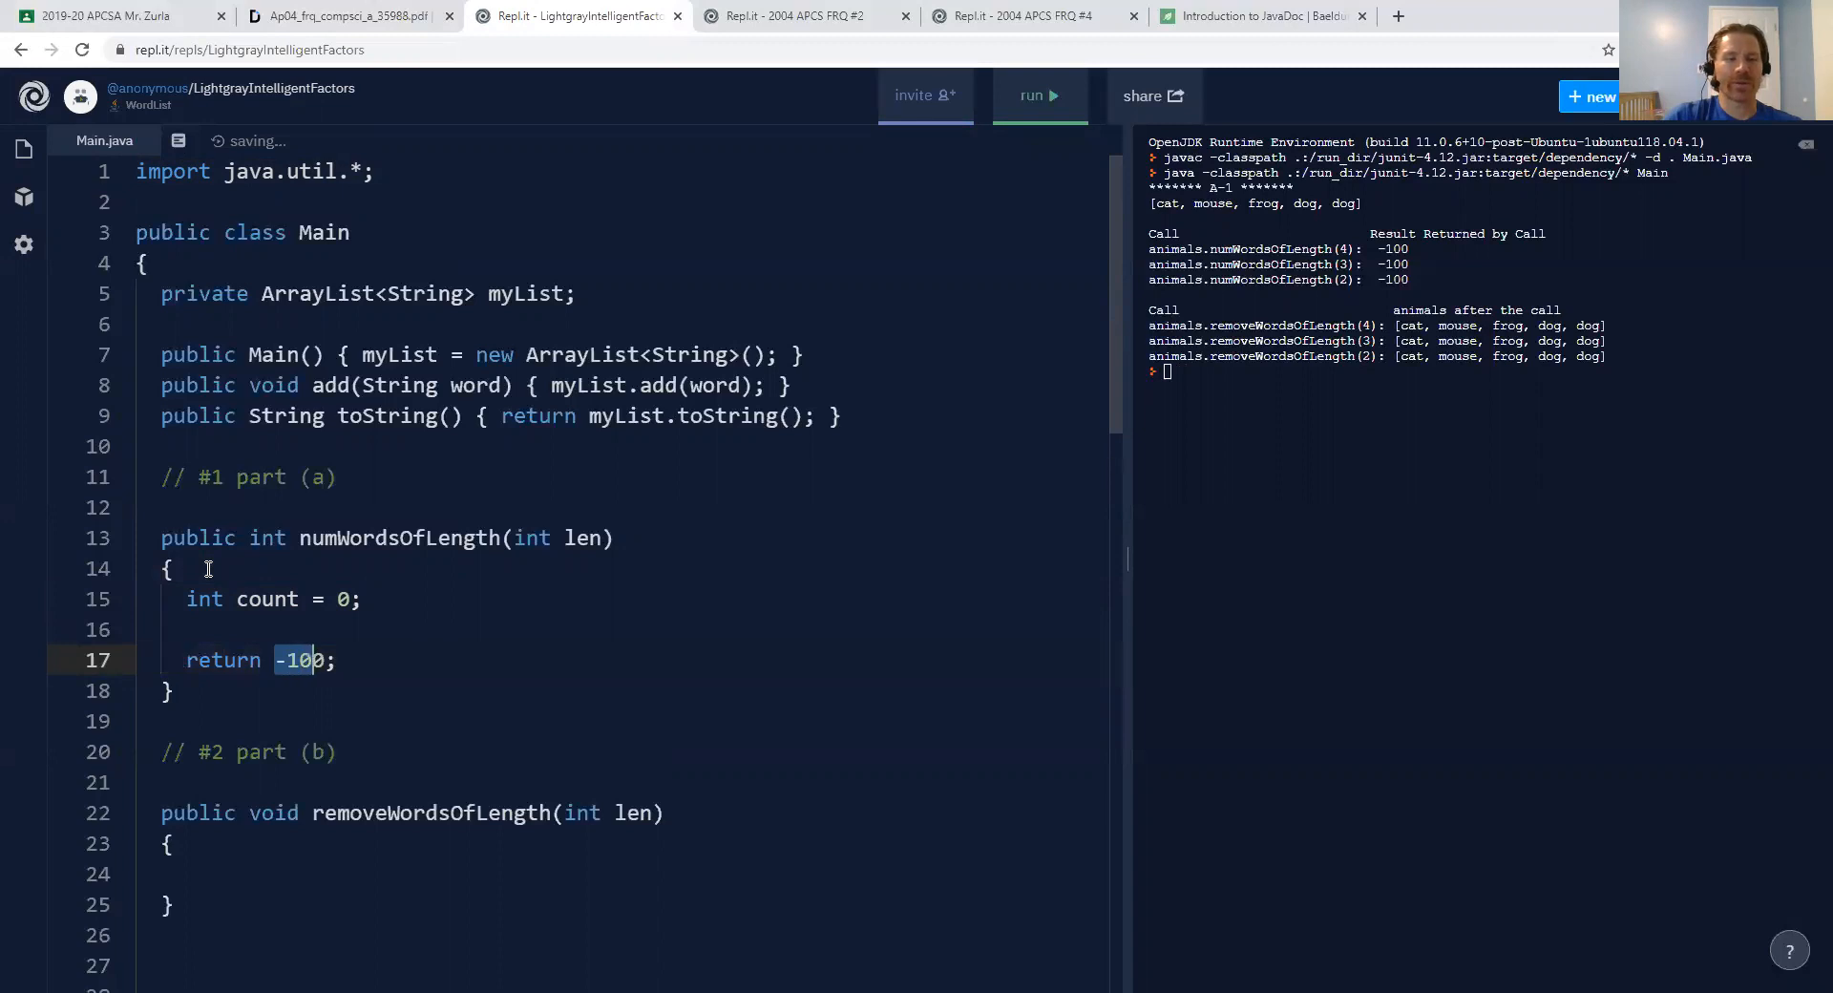
{"action": "type", "text": "count"}
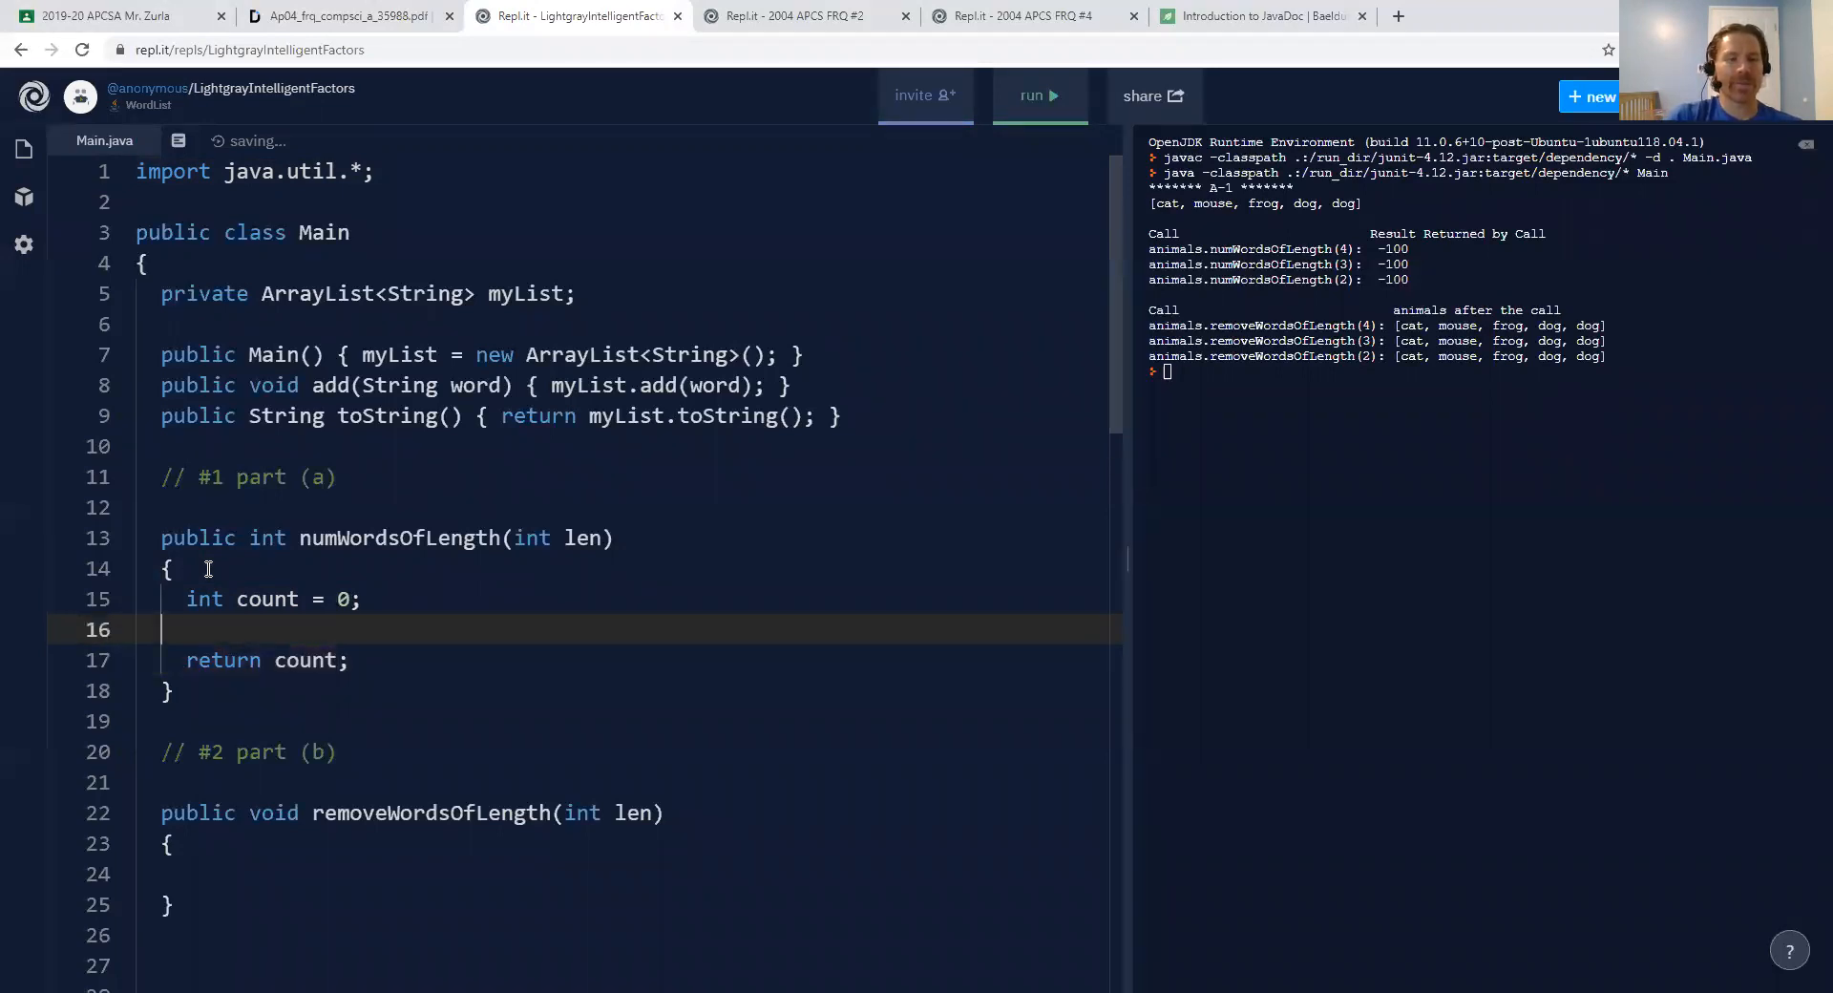
Add a for-each loop over myList that increments count when s.length() == len
{"action": "type", "text": "for"}
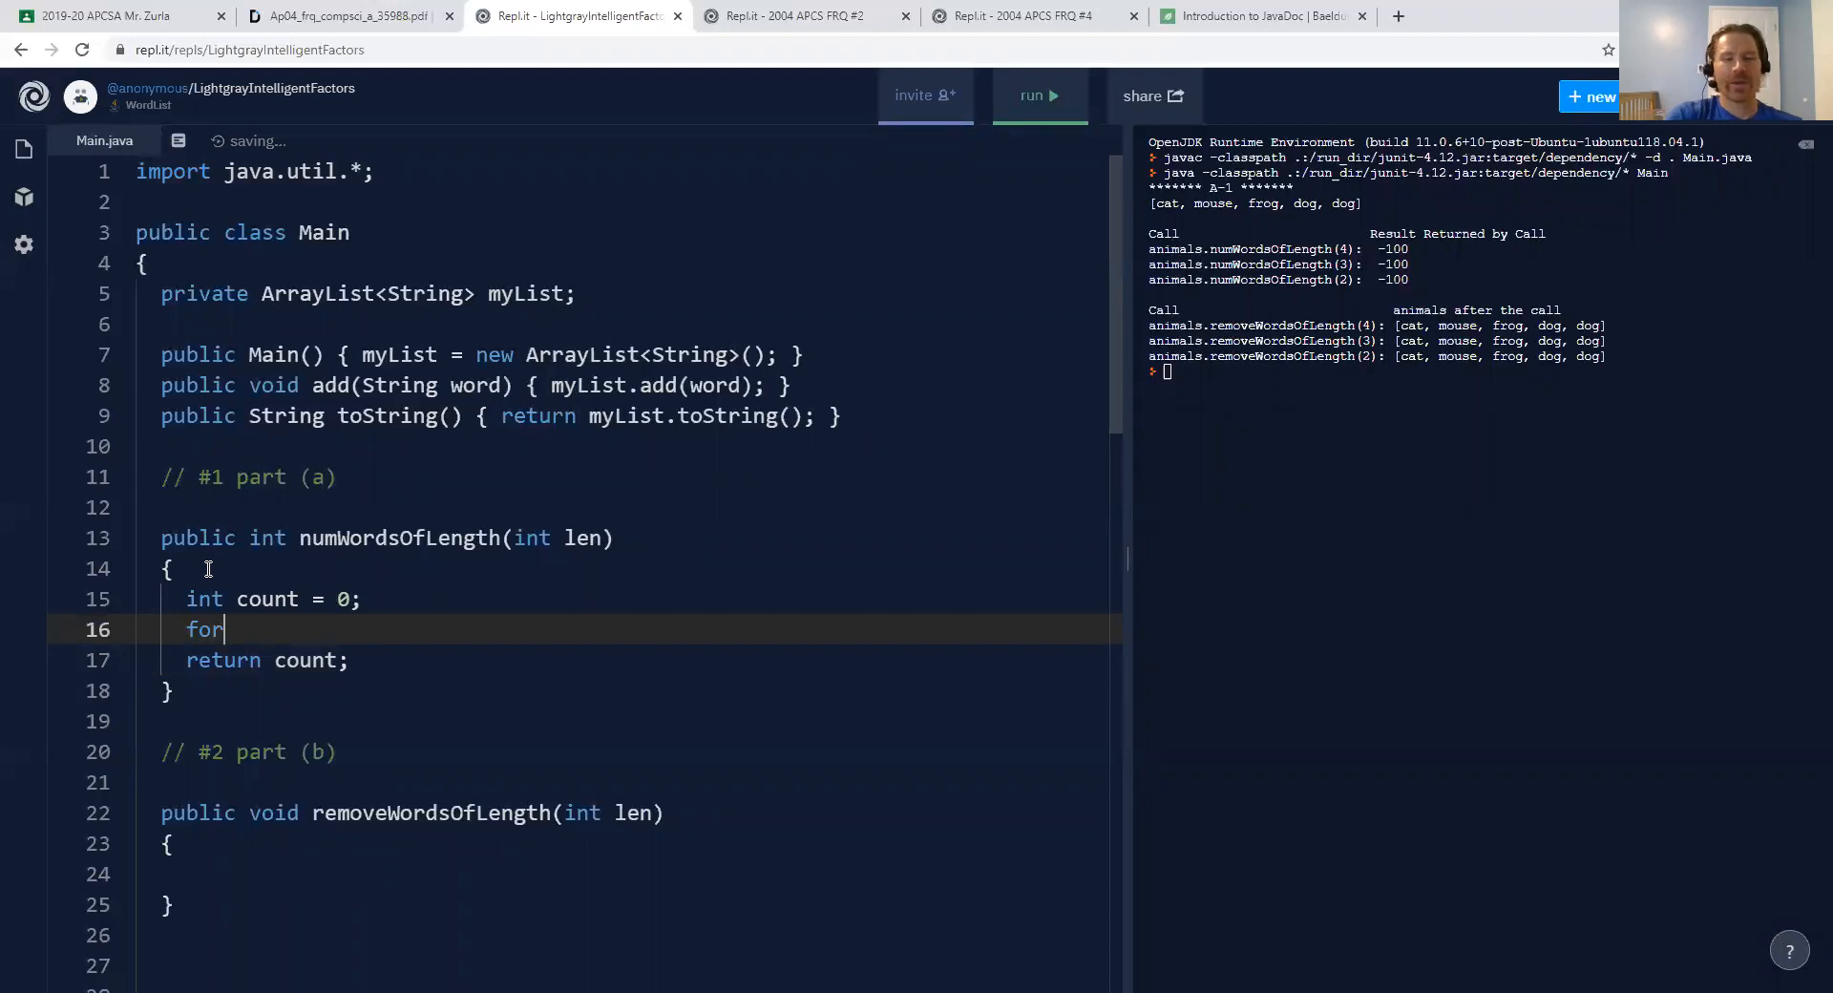
{"action": "type", "text": "( St"}
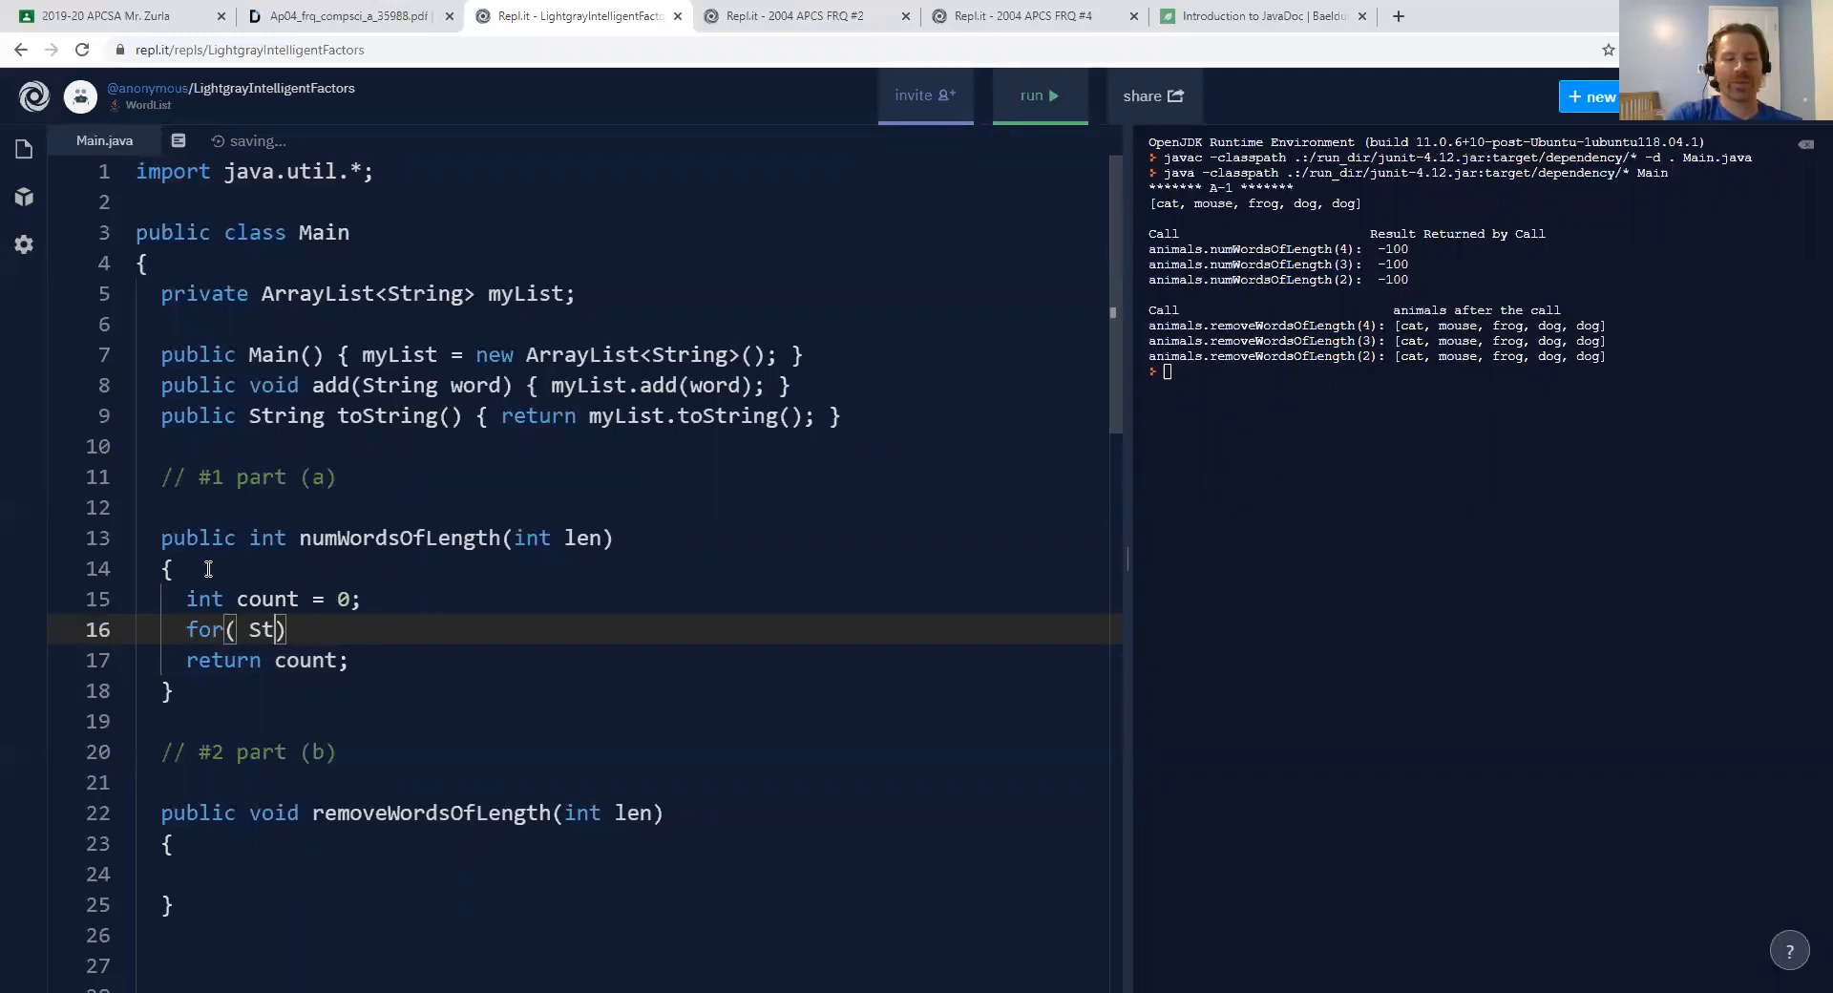
{"action": "type", "text": "ring"}
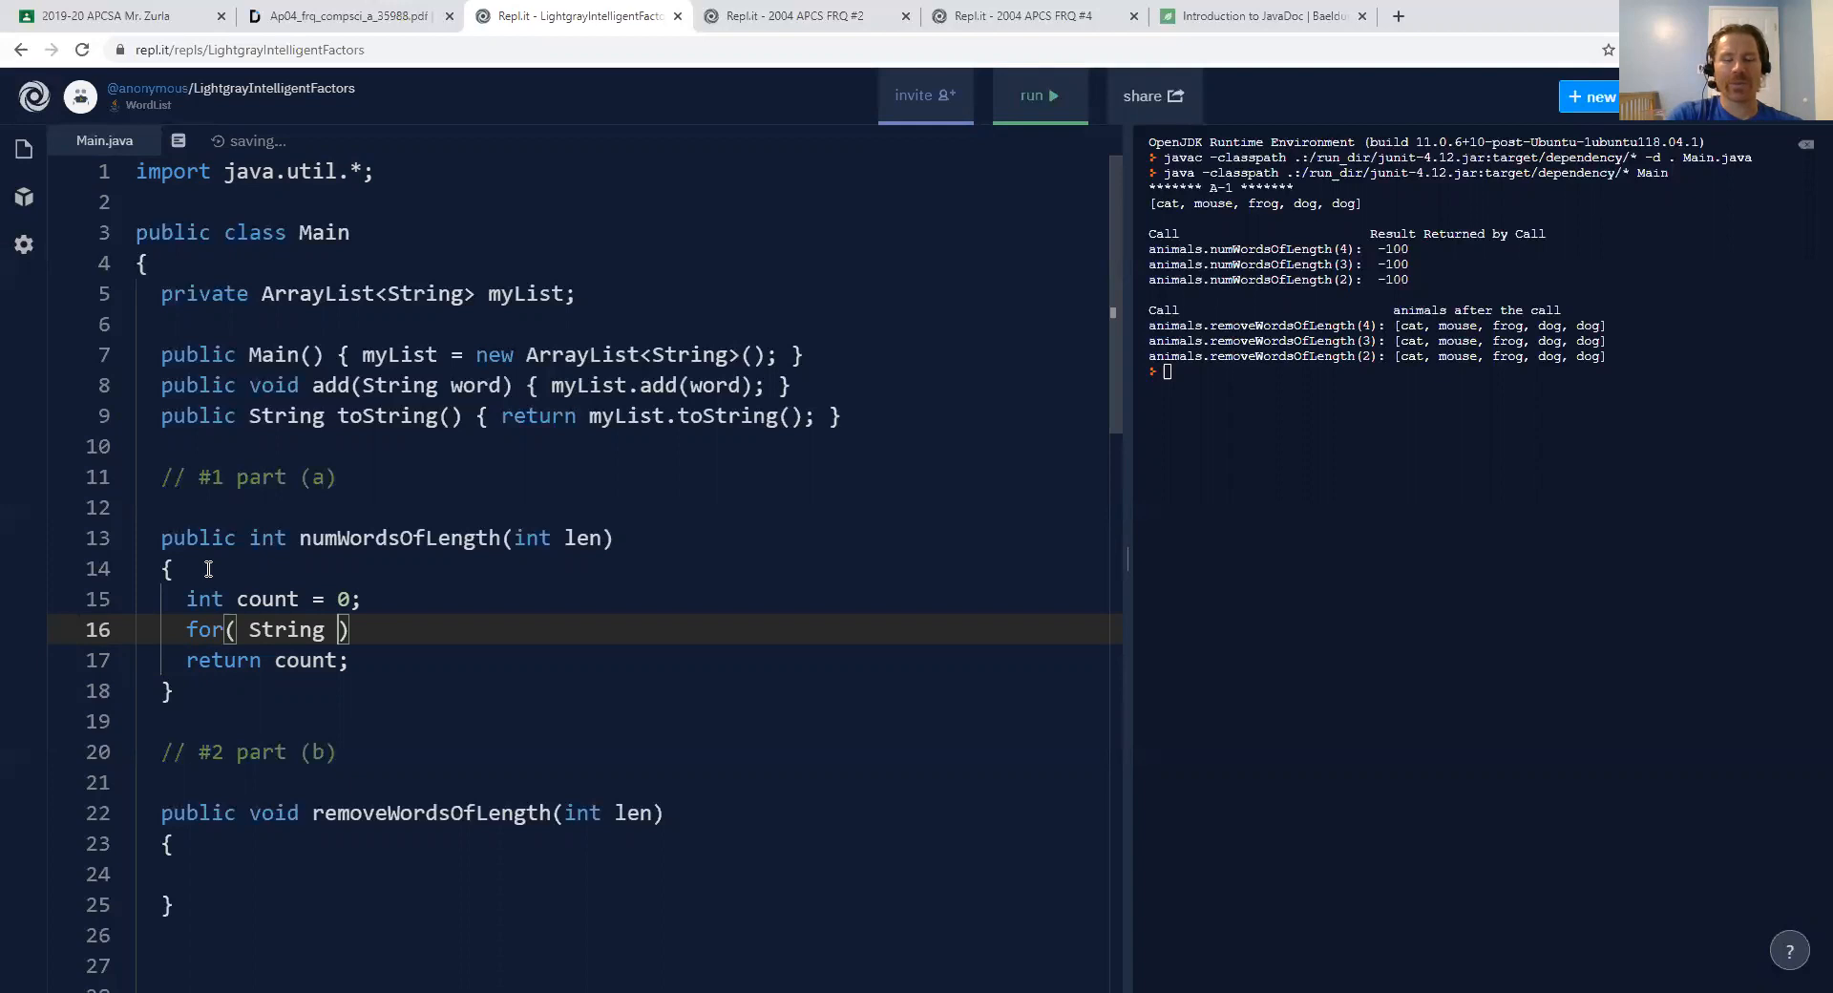
{"action": "type", "text": "s :"}
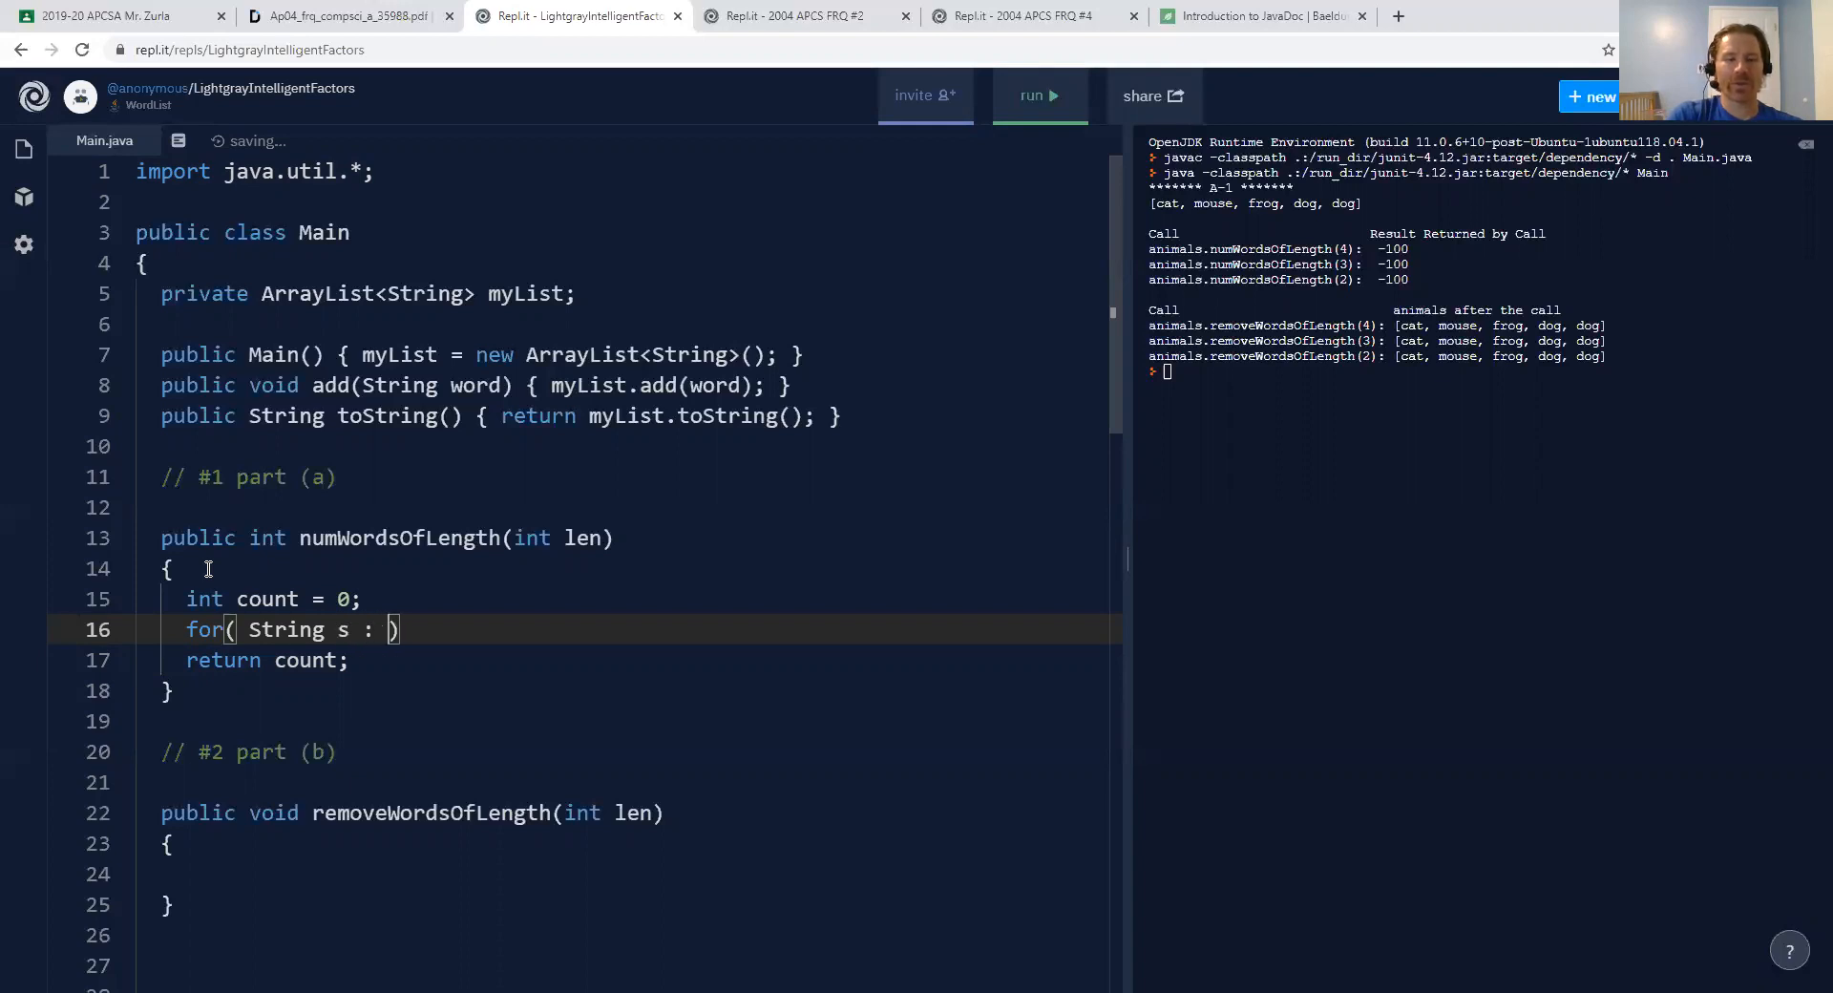
{"action": "type", "text": "myList"}
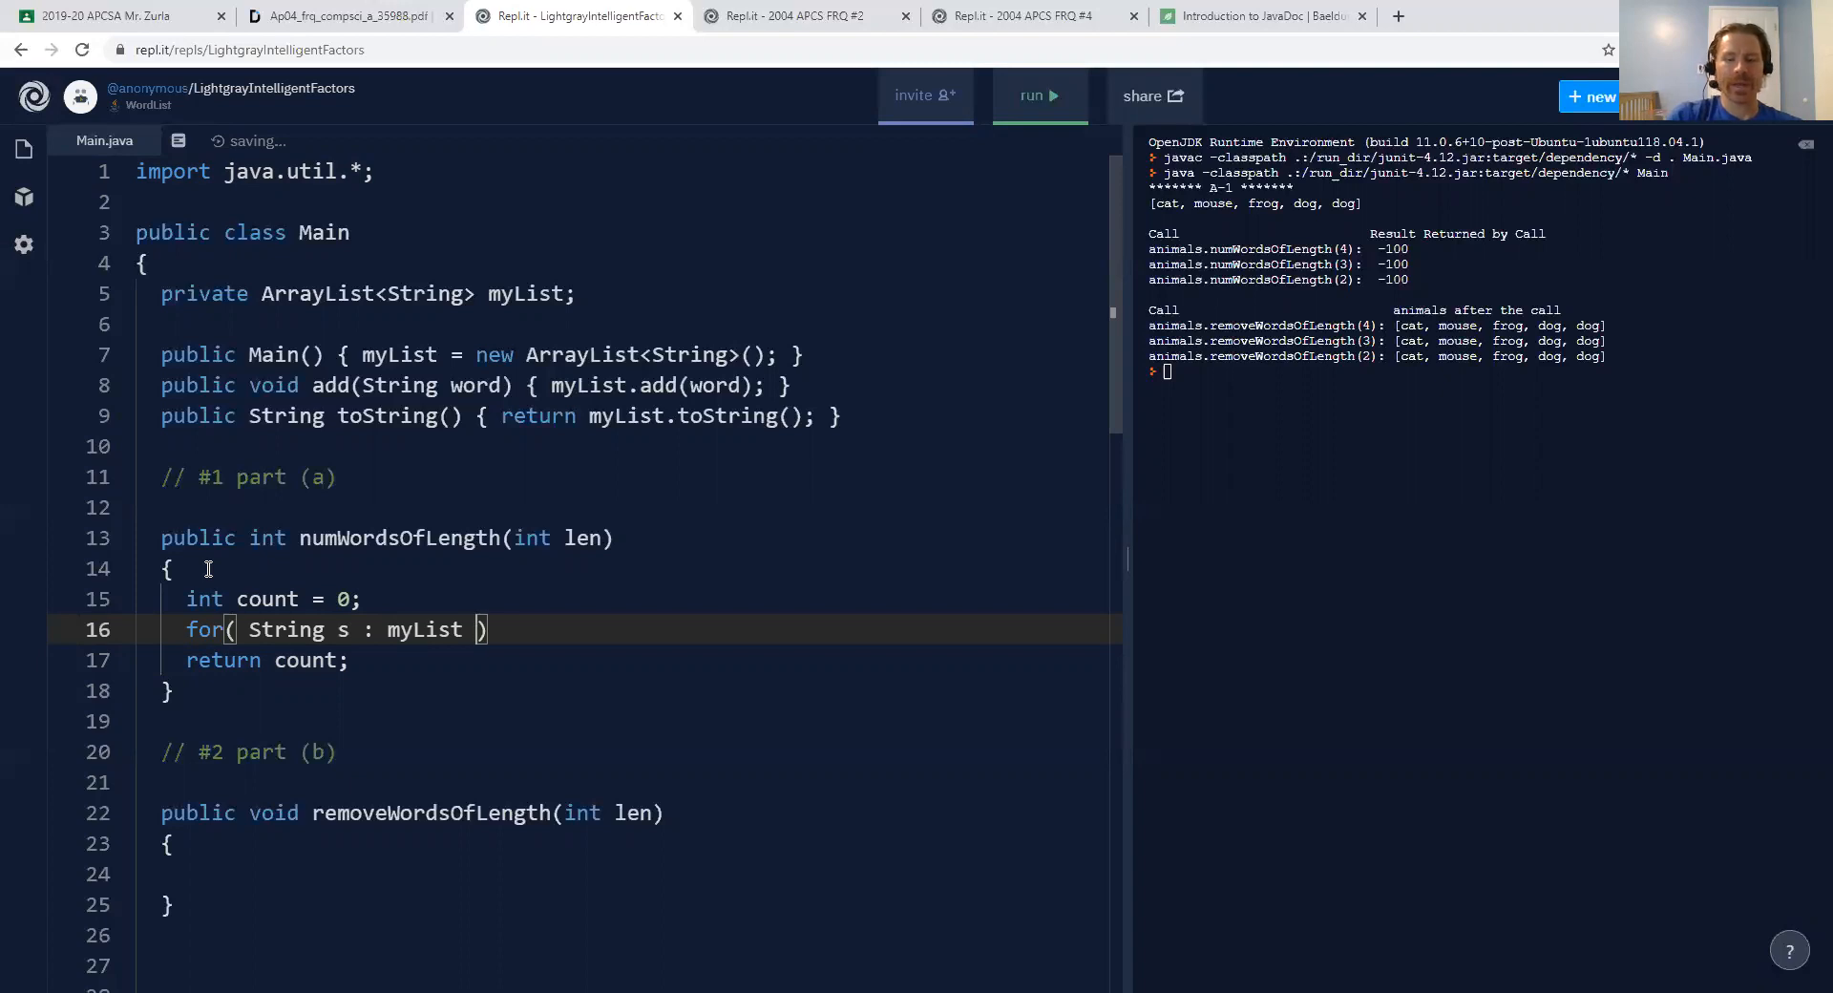
{"action": "key", "text": "enter"}
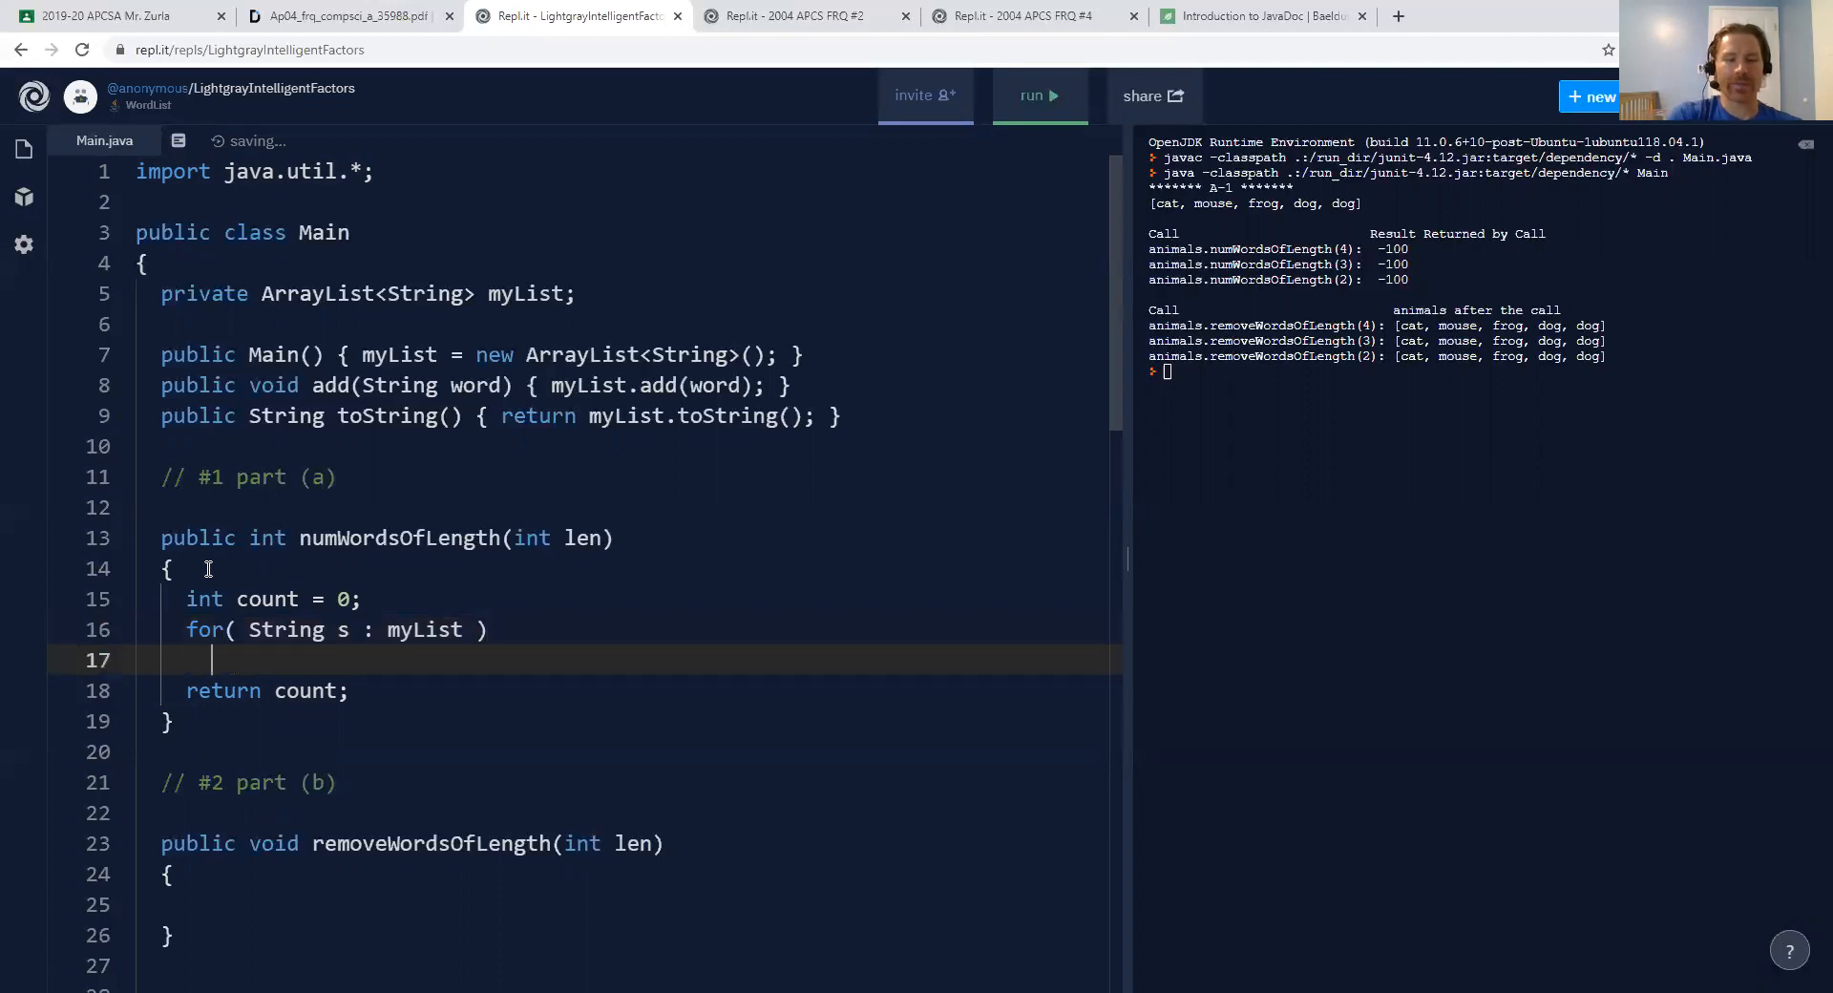
{"action": "type", "text": "if( s"}
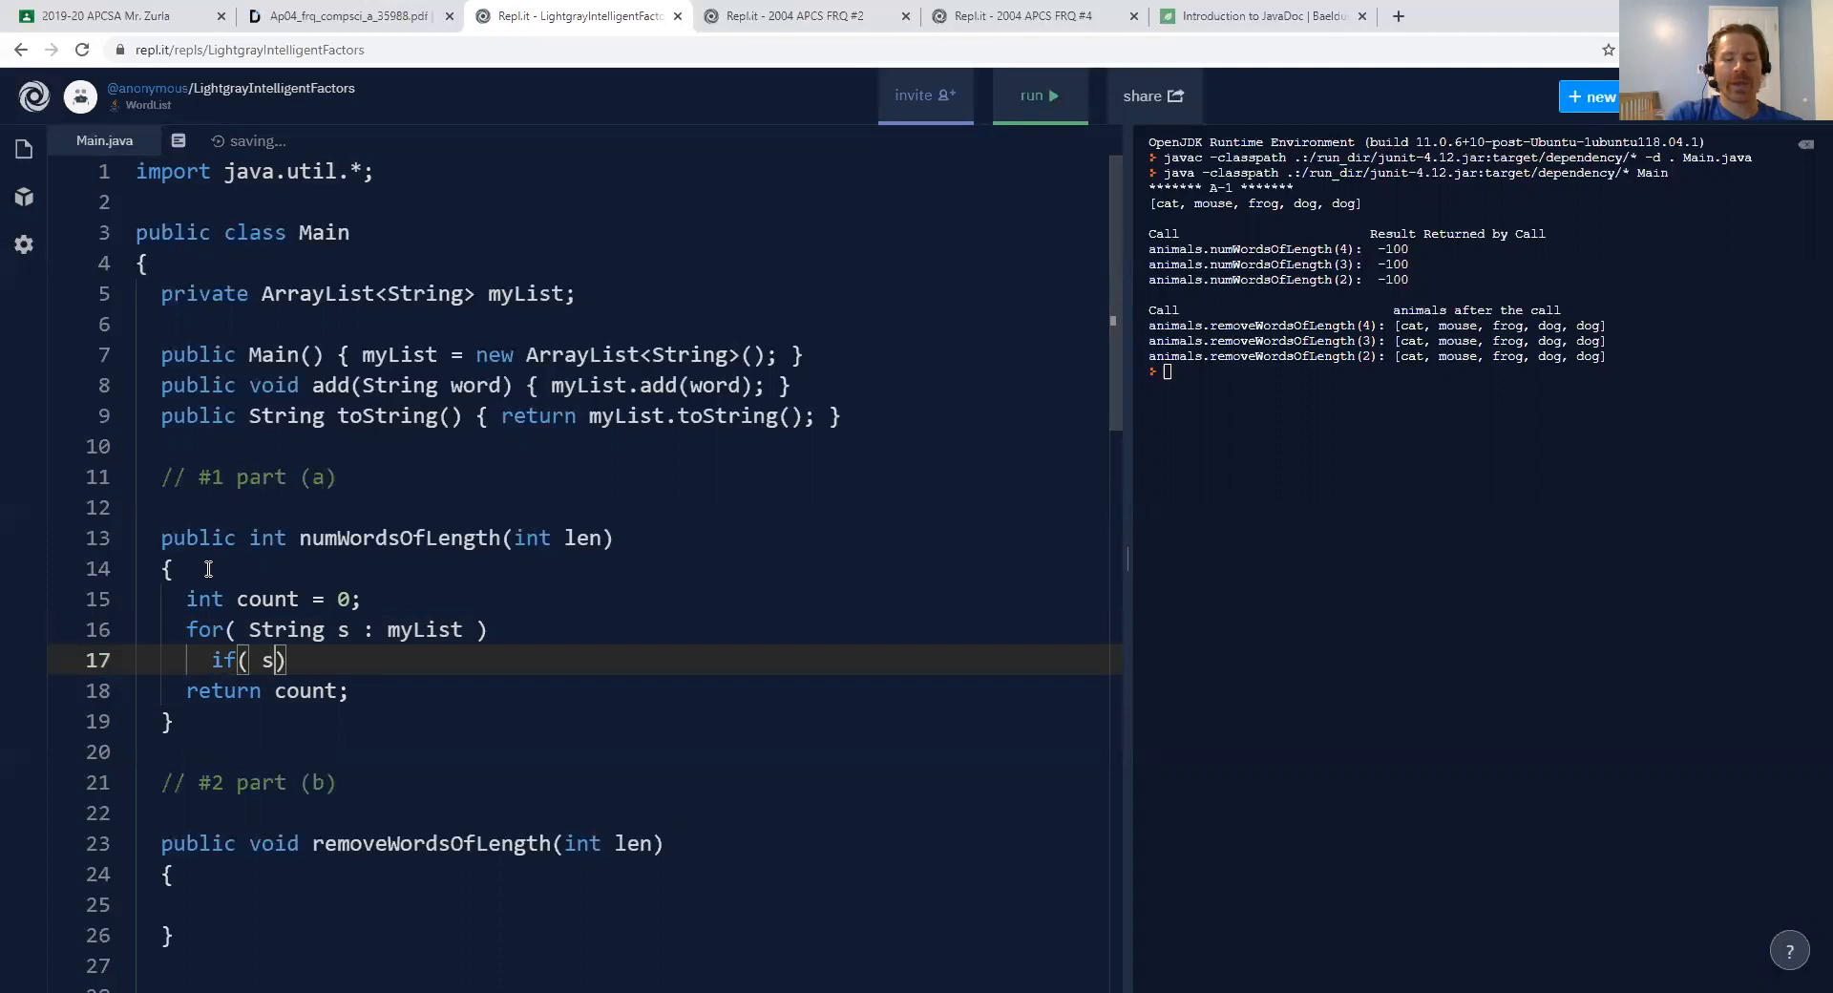
{"action": "type", "text": ".length()"}
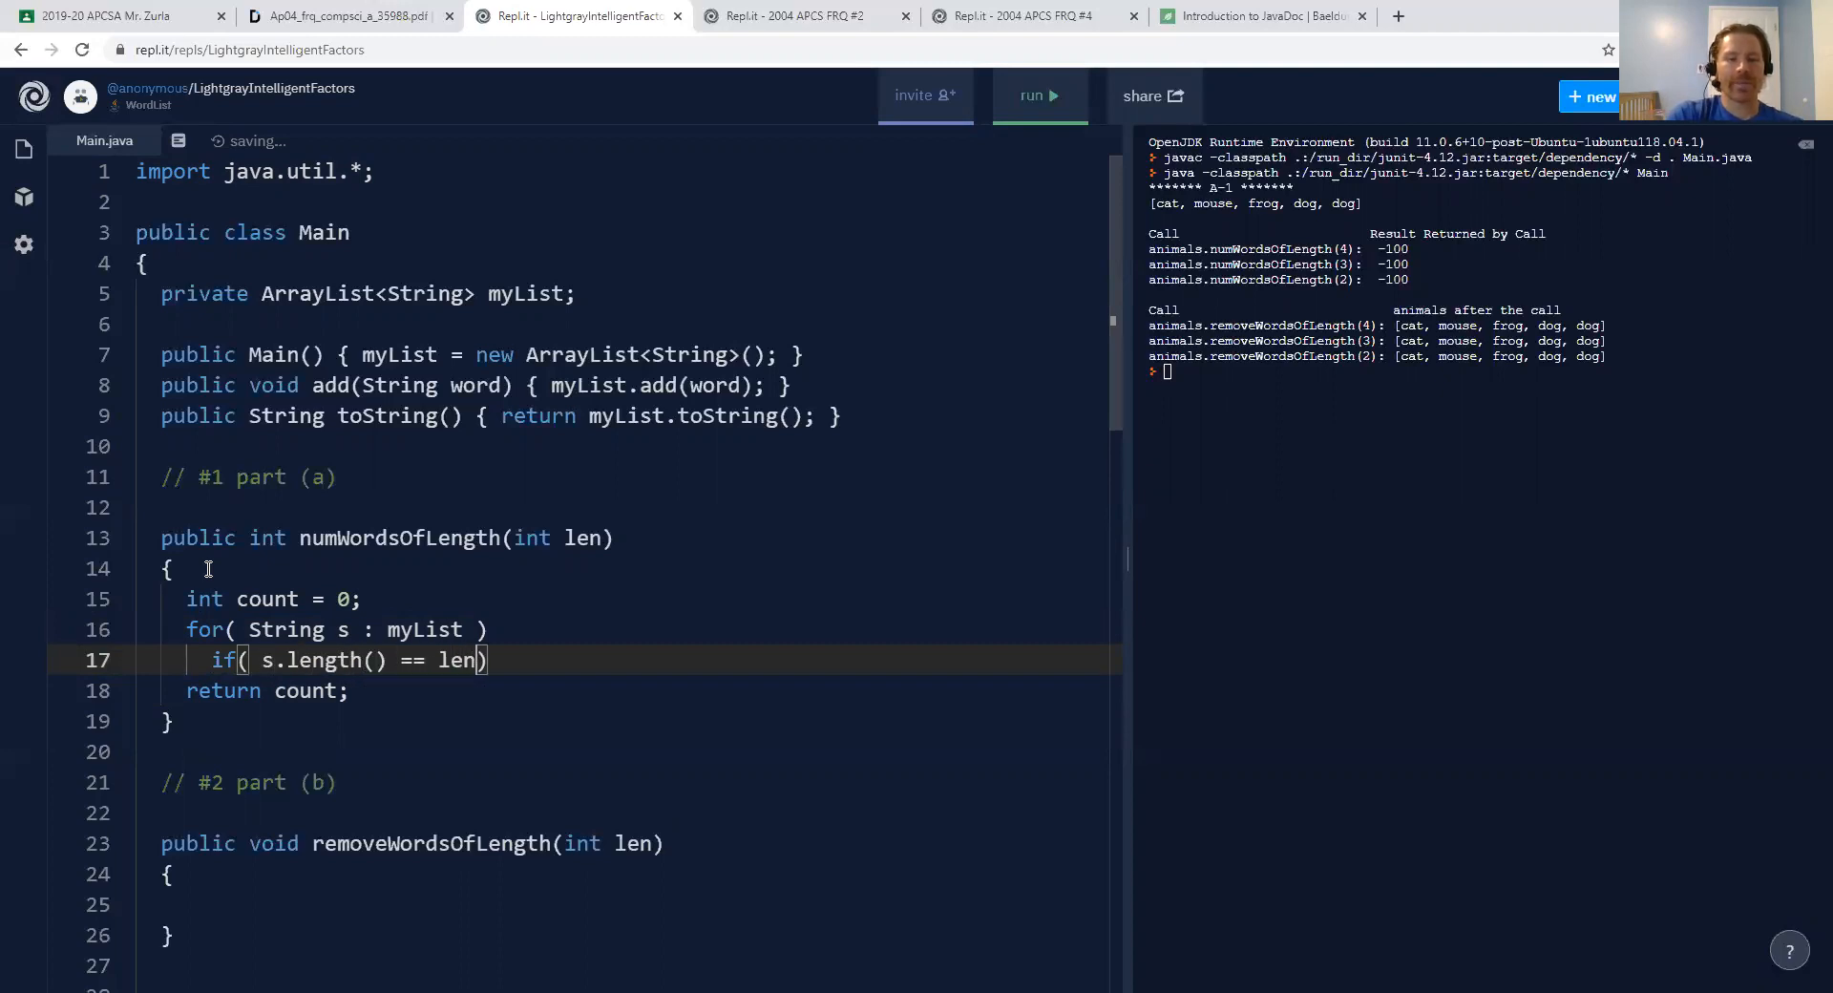
{"action": "type", "text": "c"}
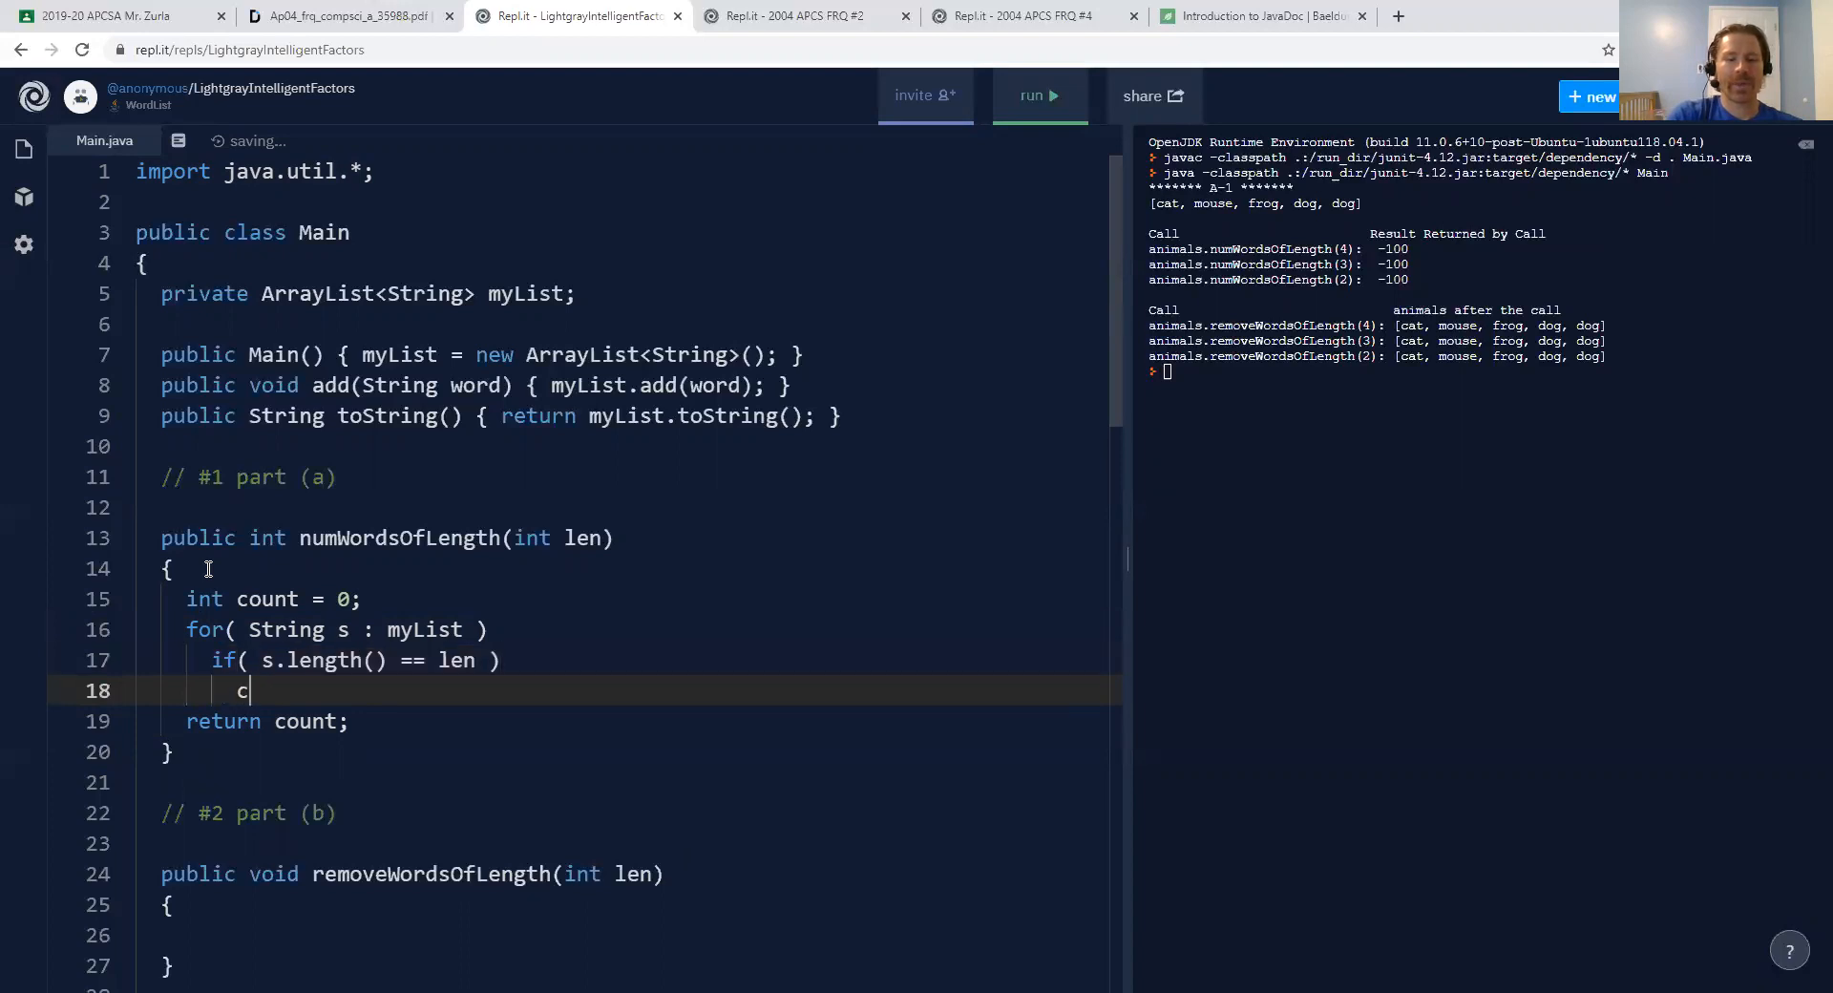
{"action": "type", "text": "ount++;"}
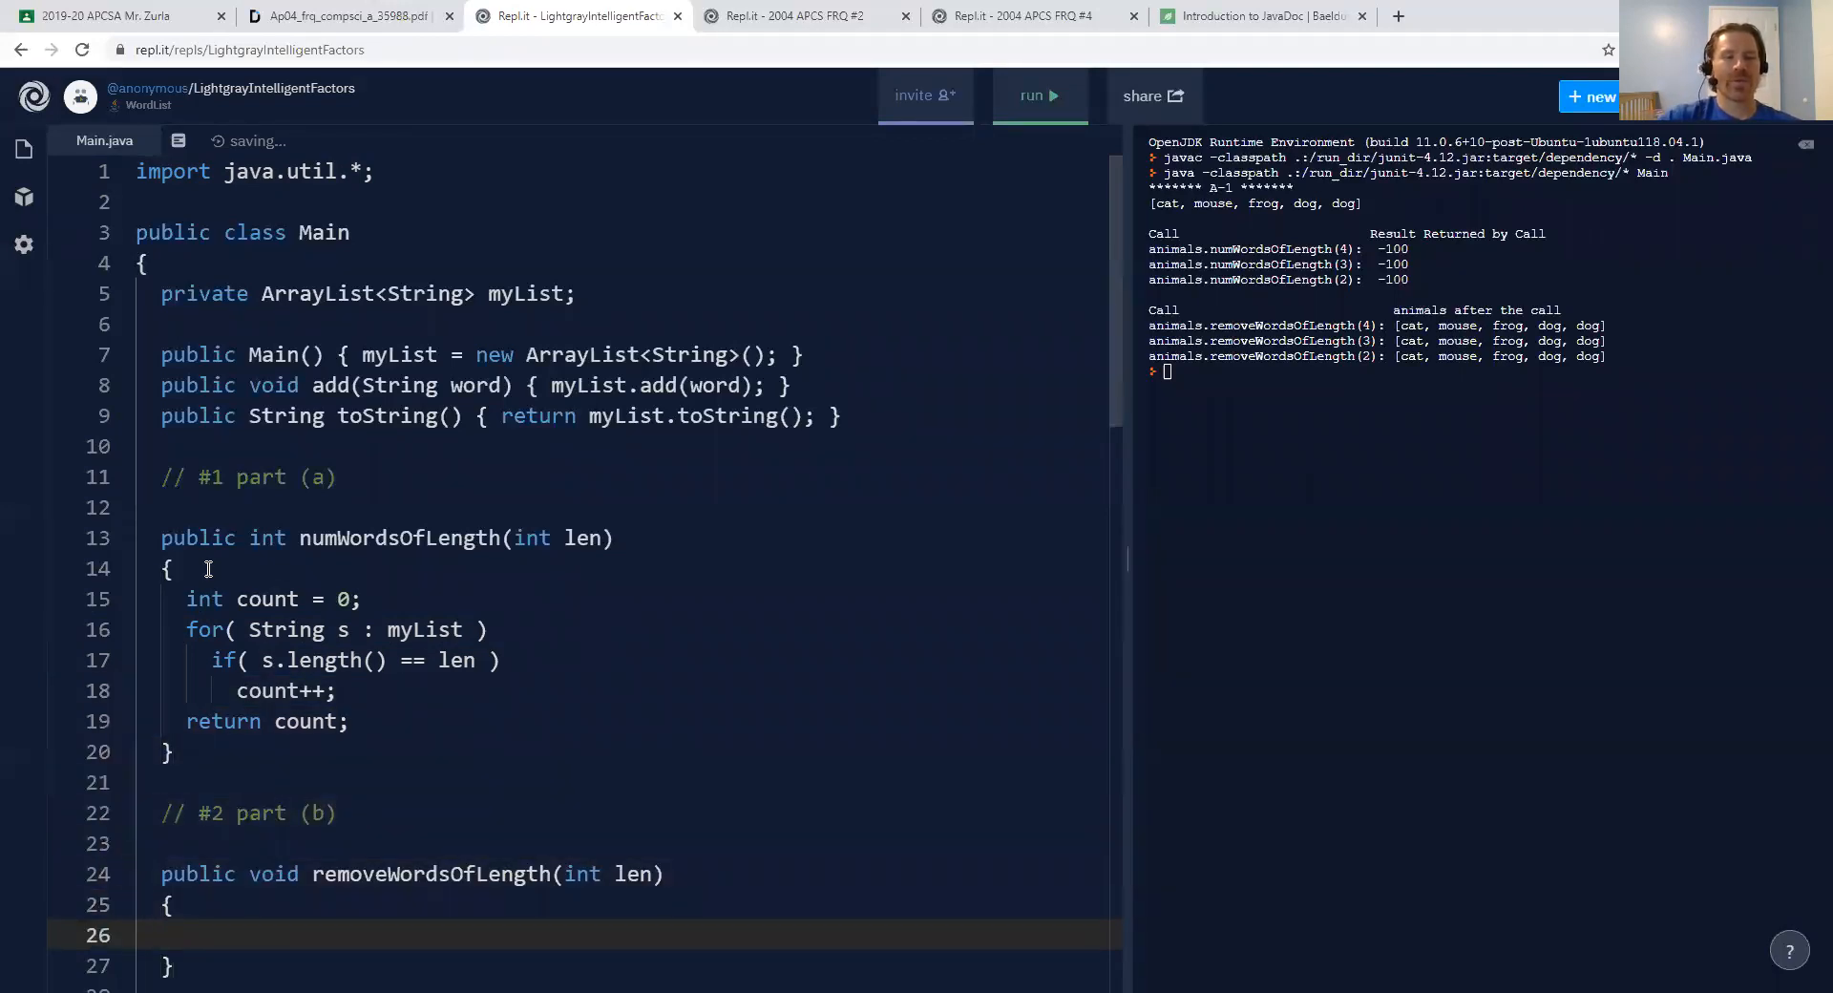
Write the header for( int i = 0; i < myList.size(); i++ ) in removeWordsOfLength
{"action": "scroll", "scroll_direction": "down", "scroll_amount": 3}
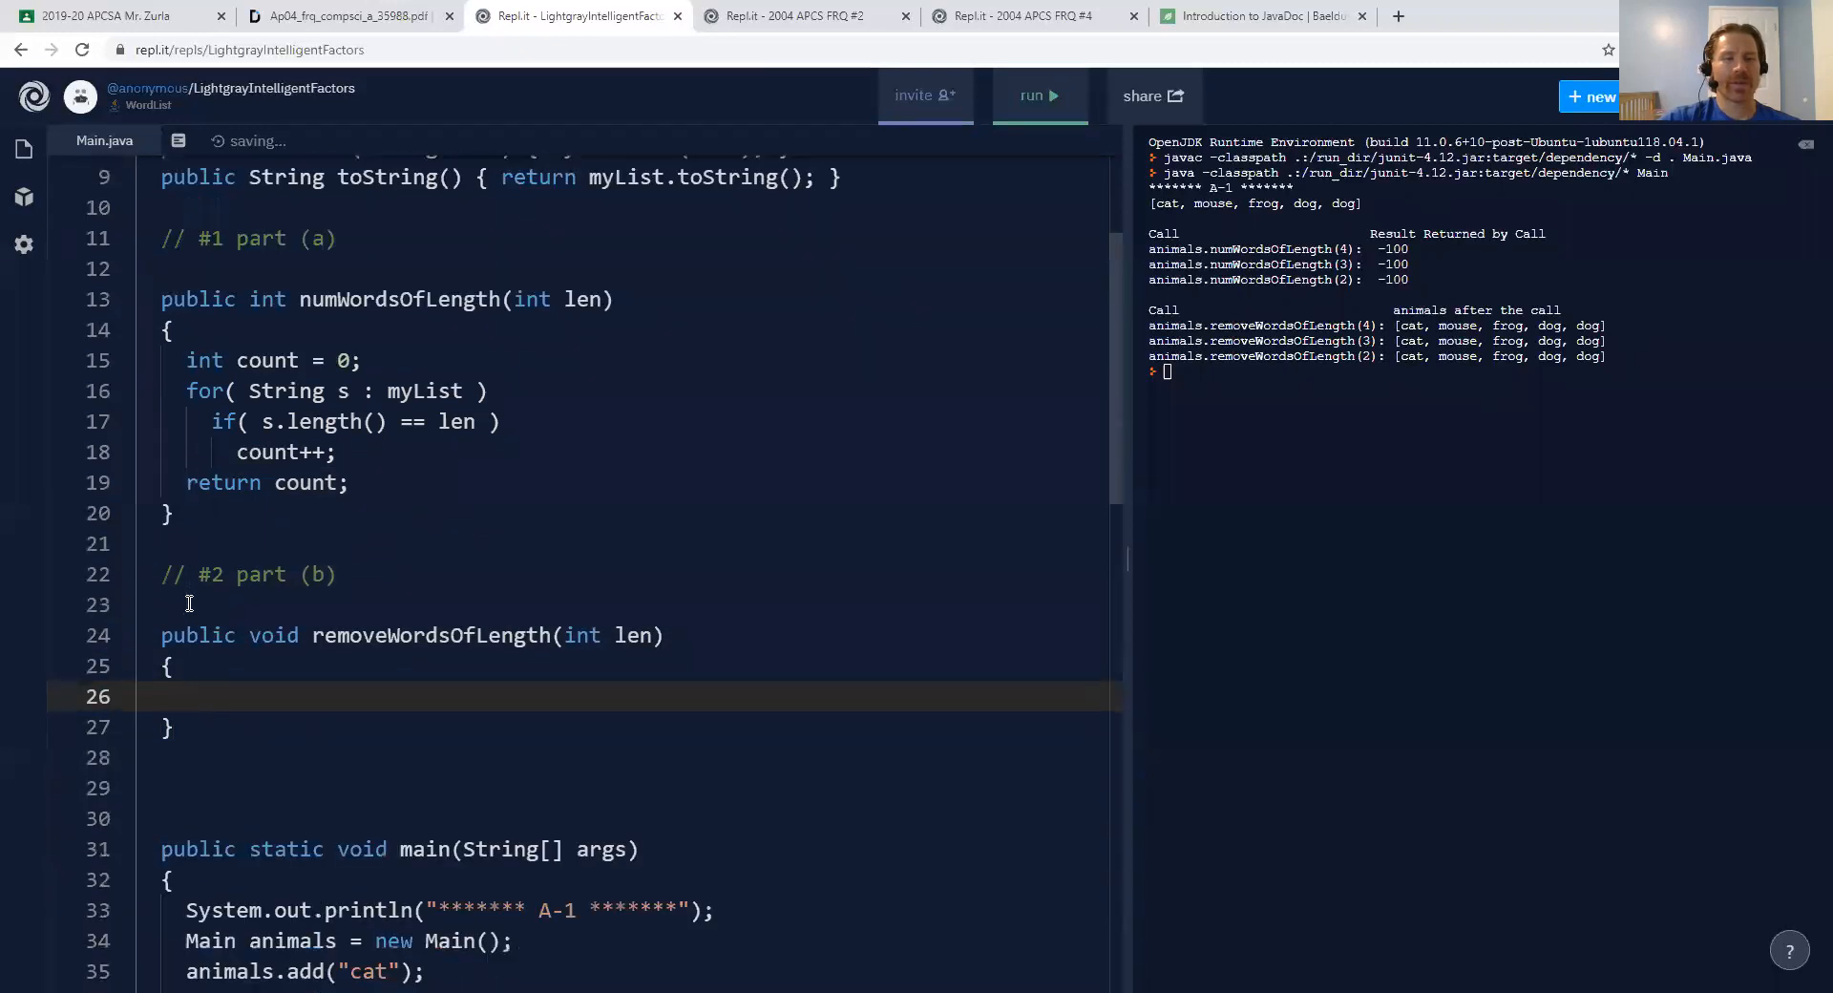
{"action": "type", "text": "fo"}
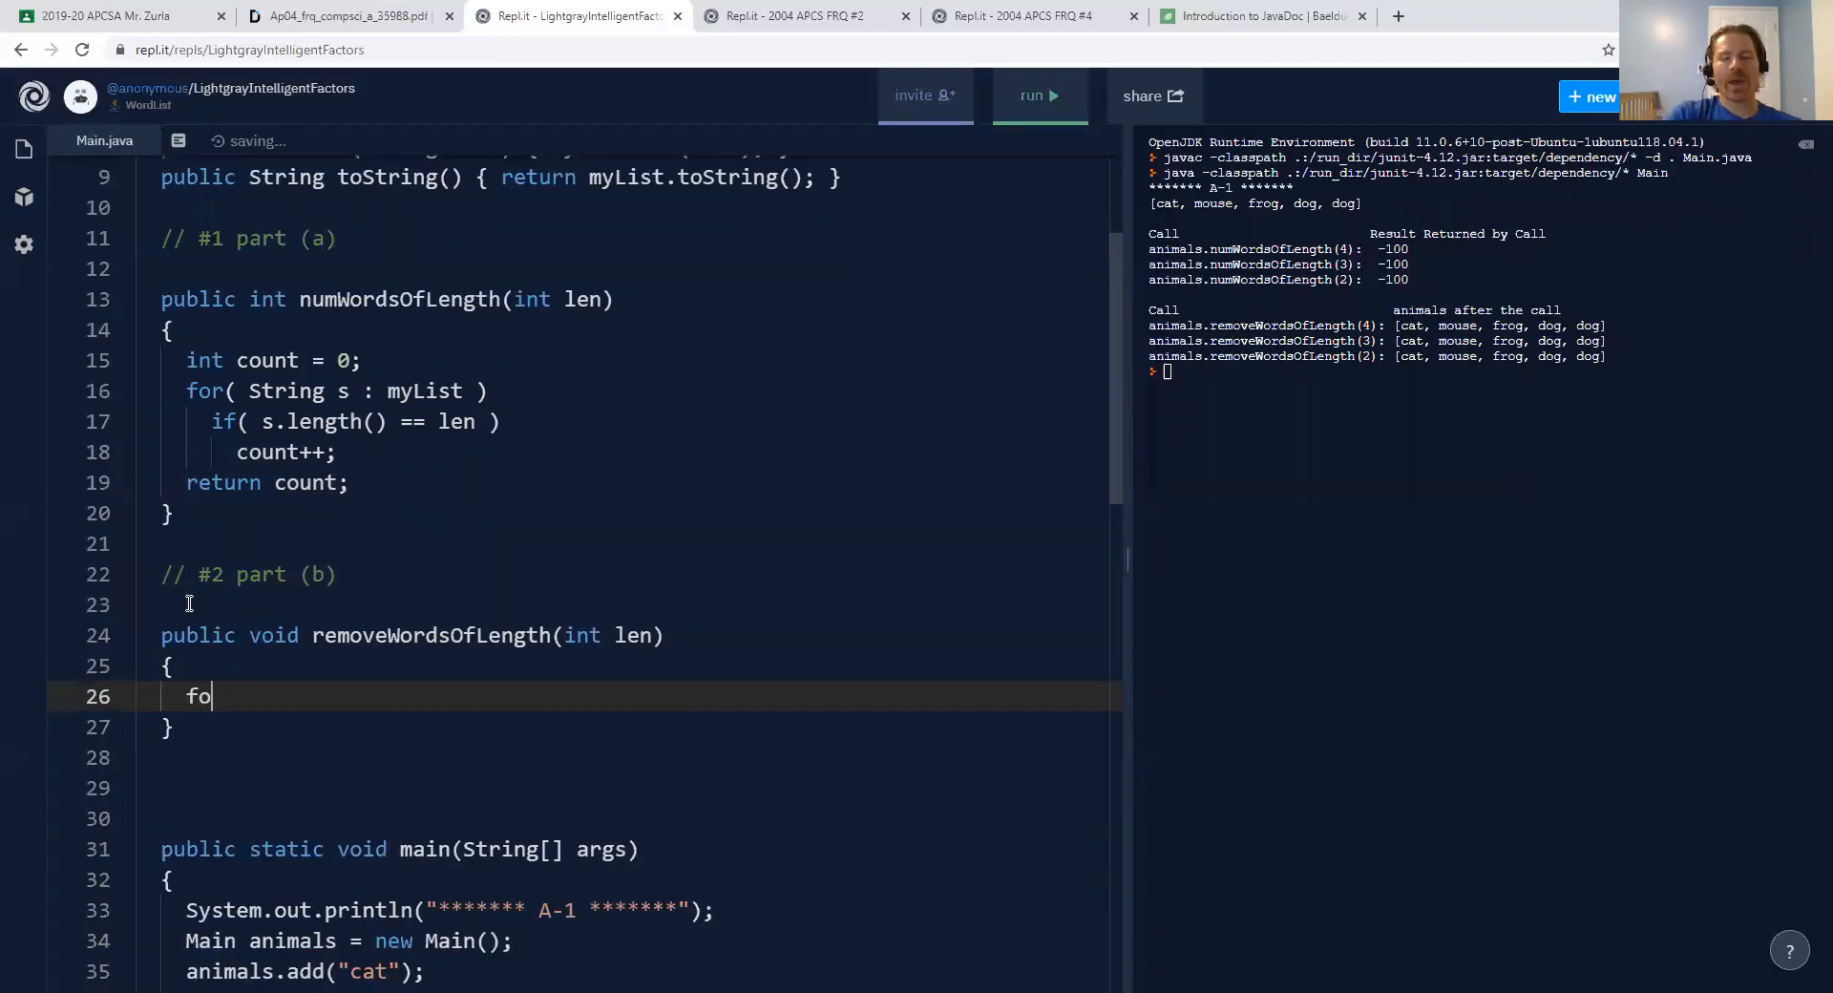
{"action": "type", "text": "r("}
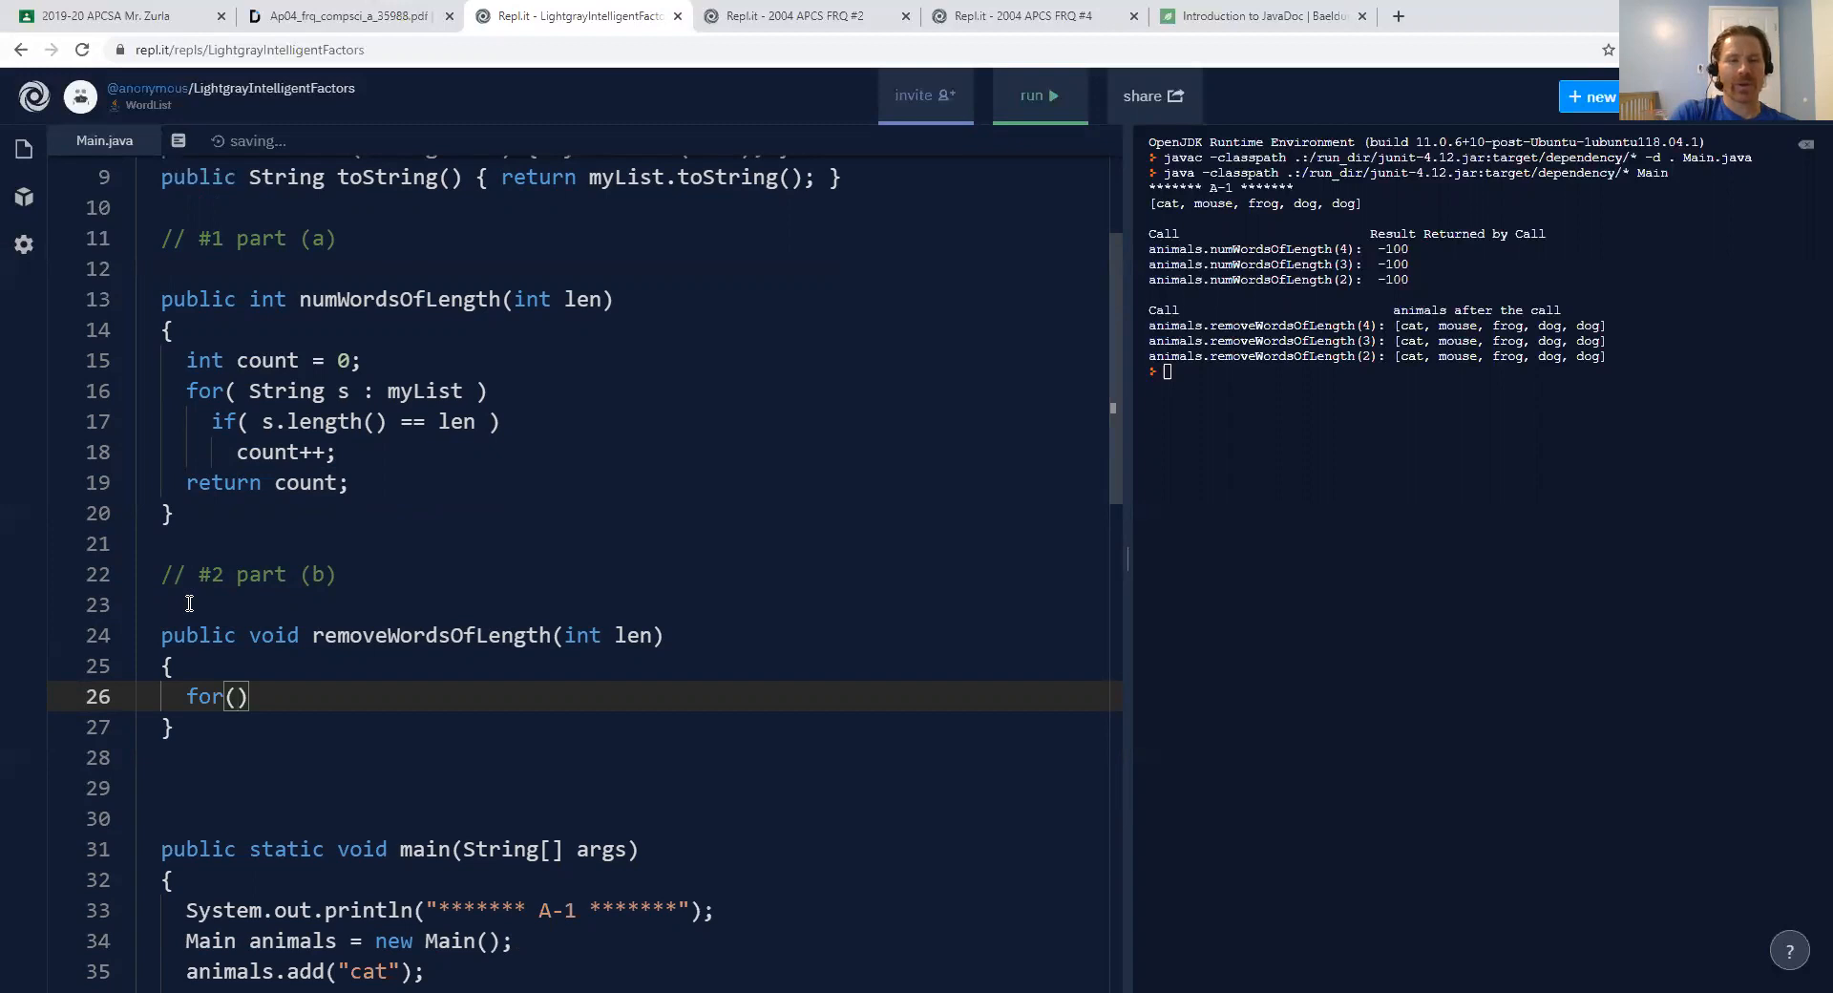
{"action": "type", "text": "int"}
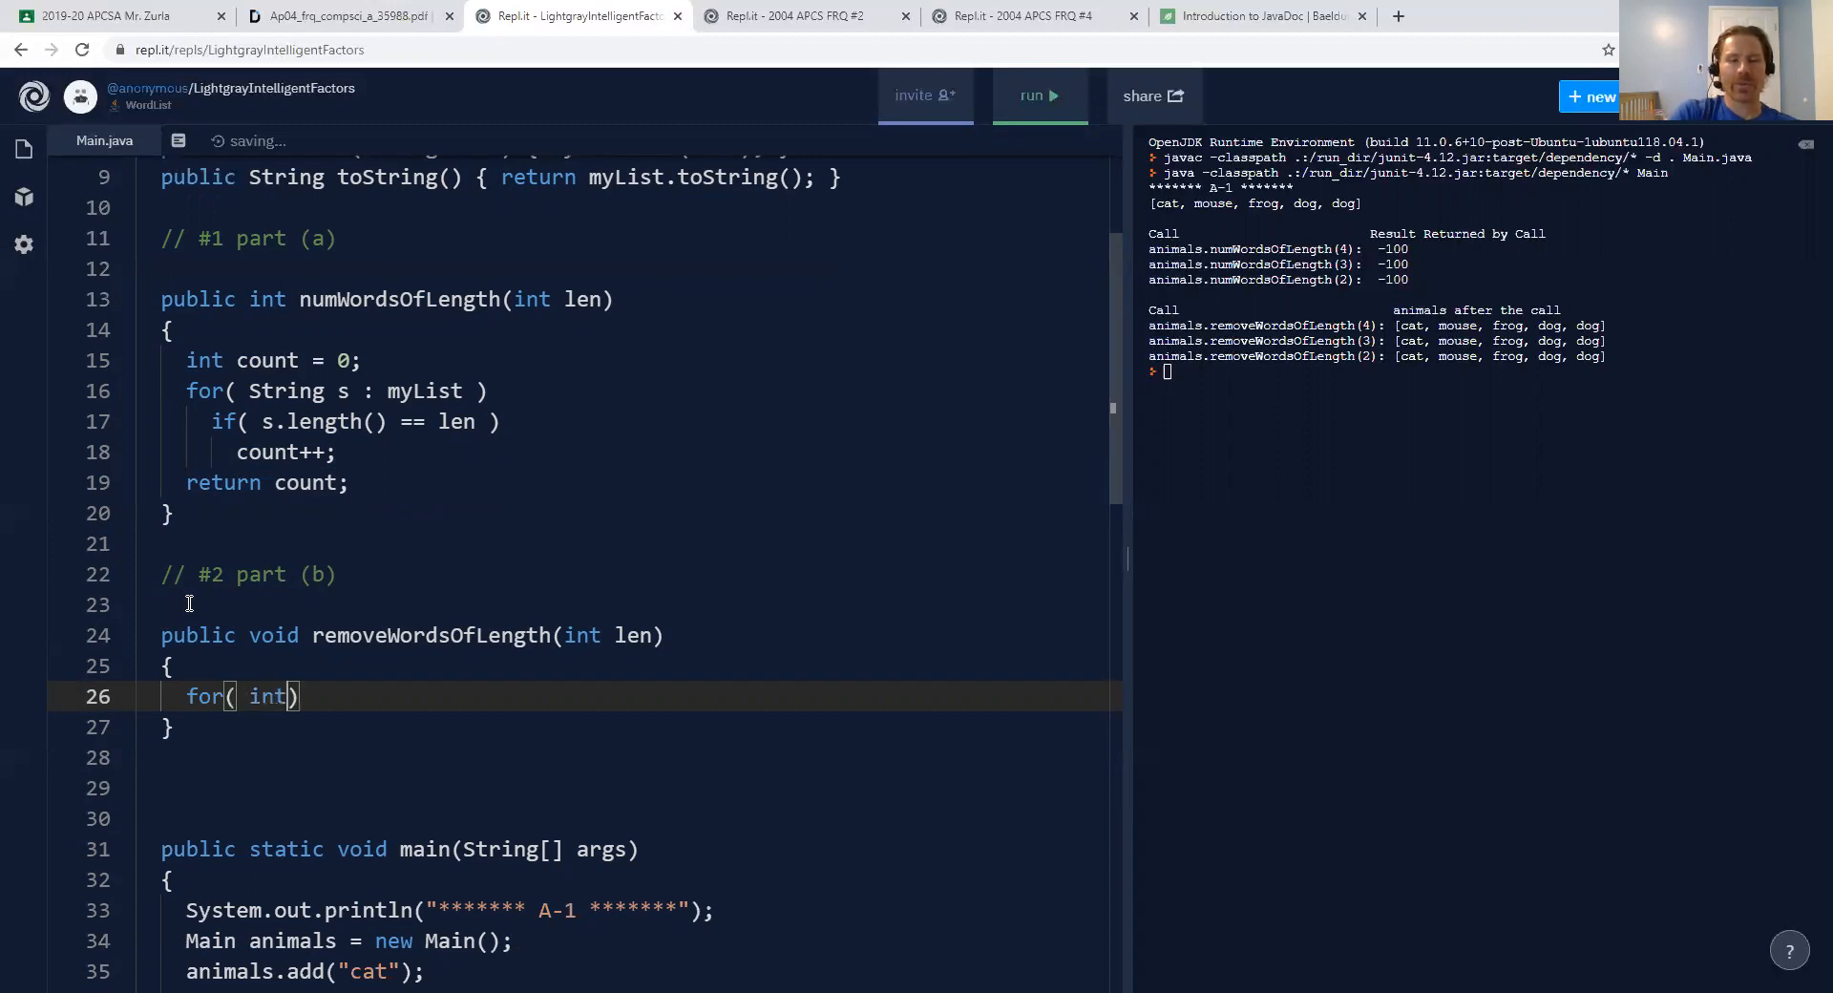
{"action": "type", "text": "i = 0;"}
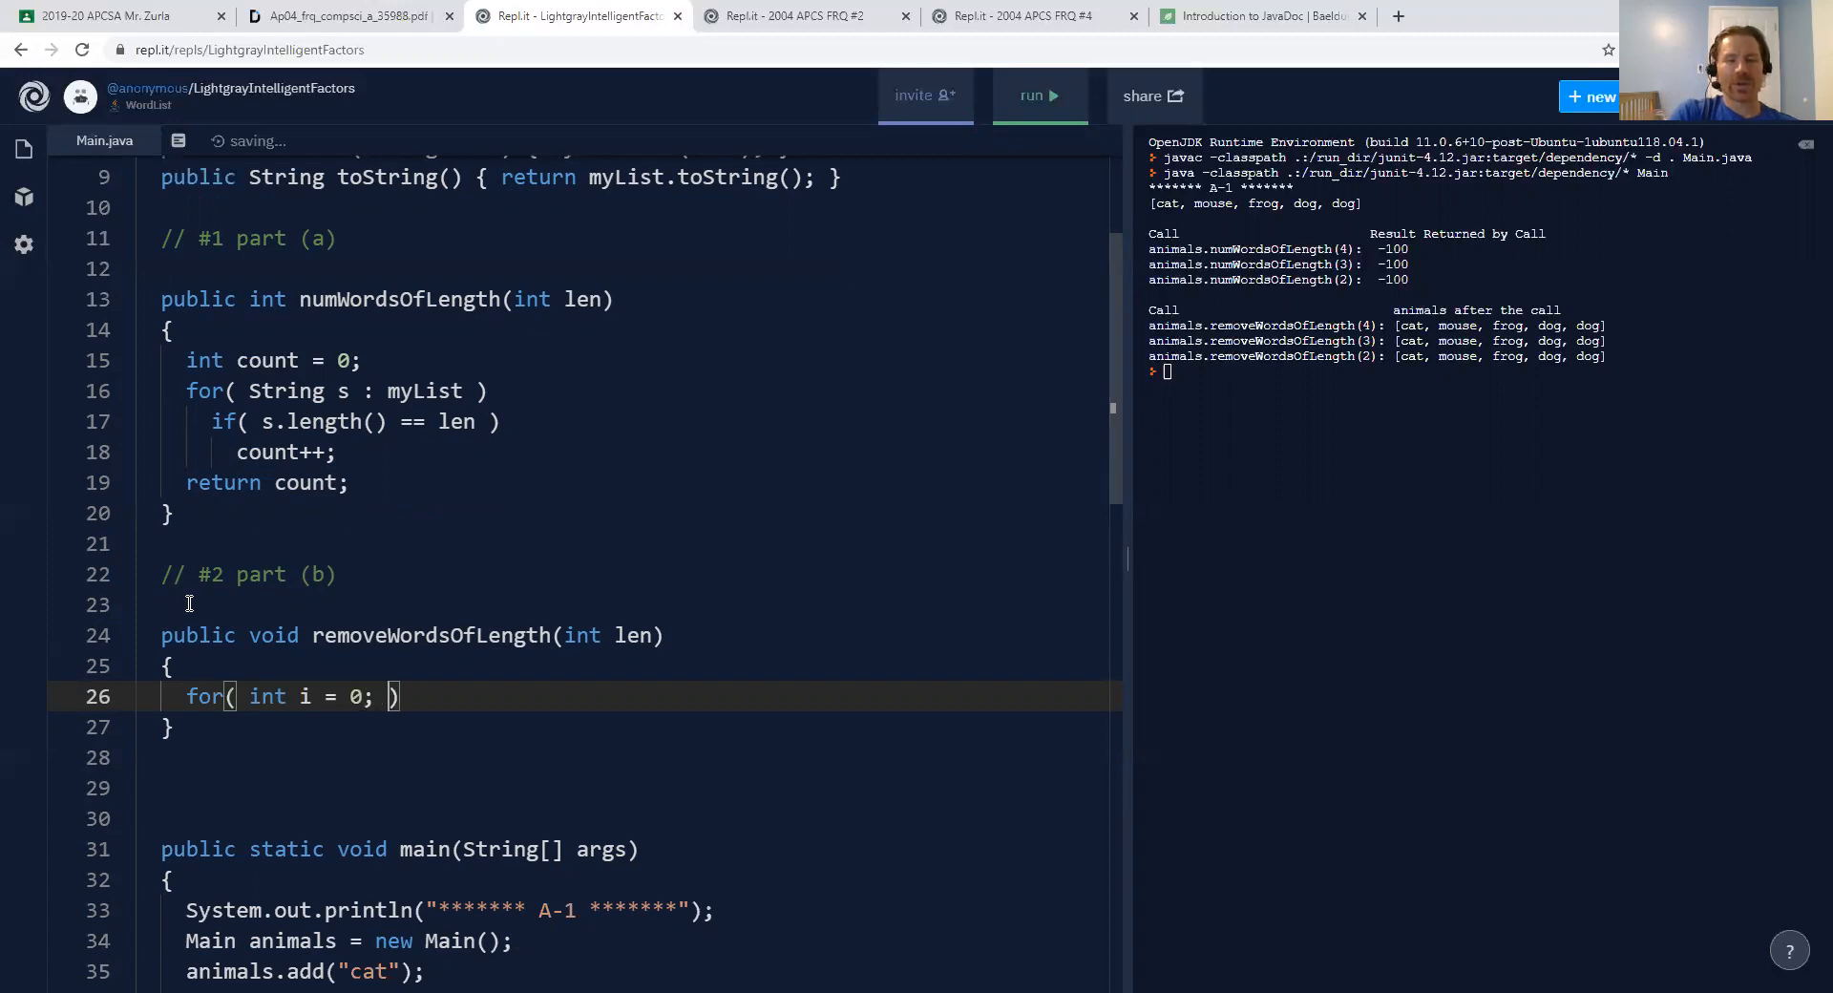
{"action": "type", "text": "i"}
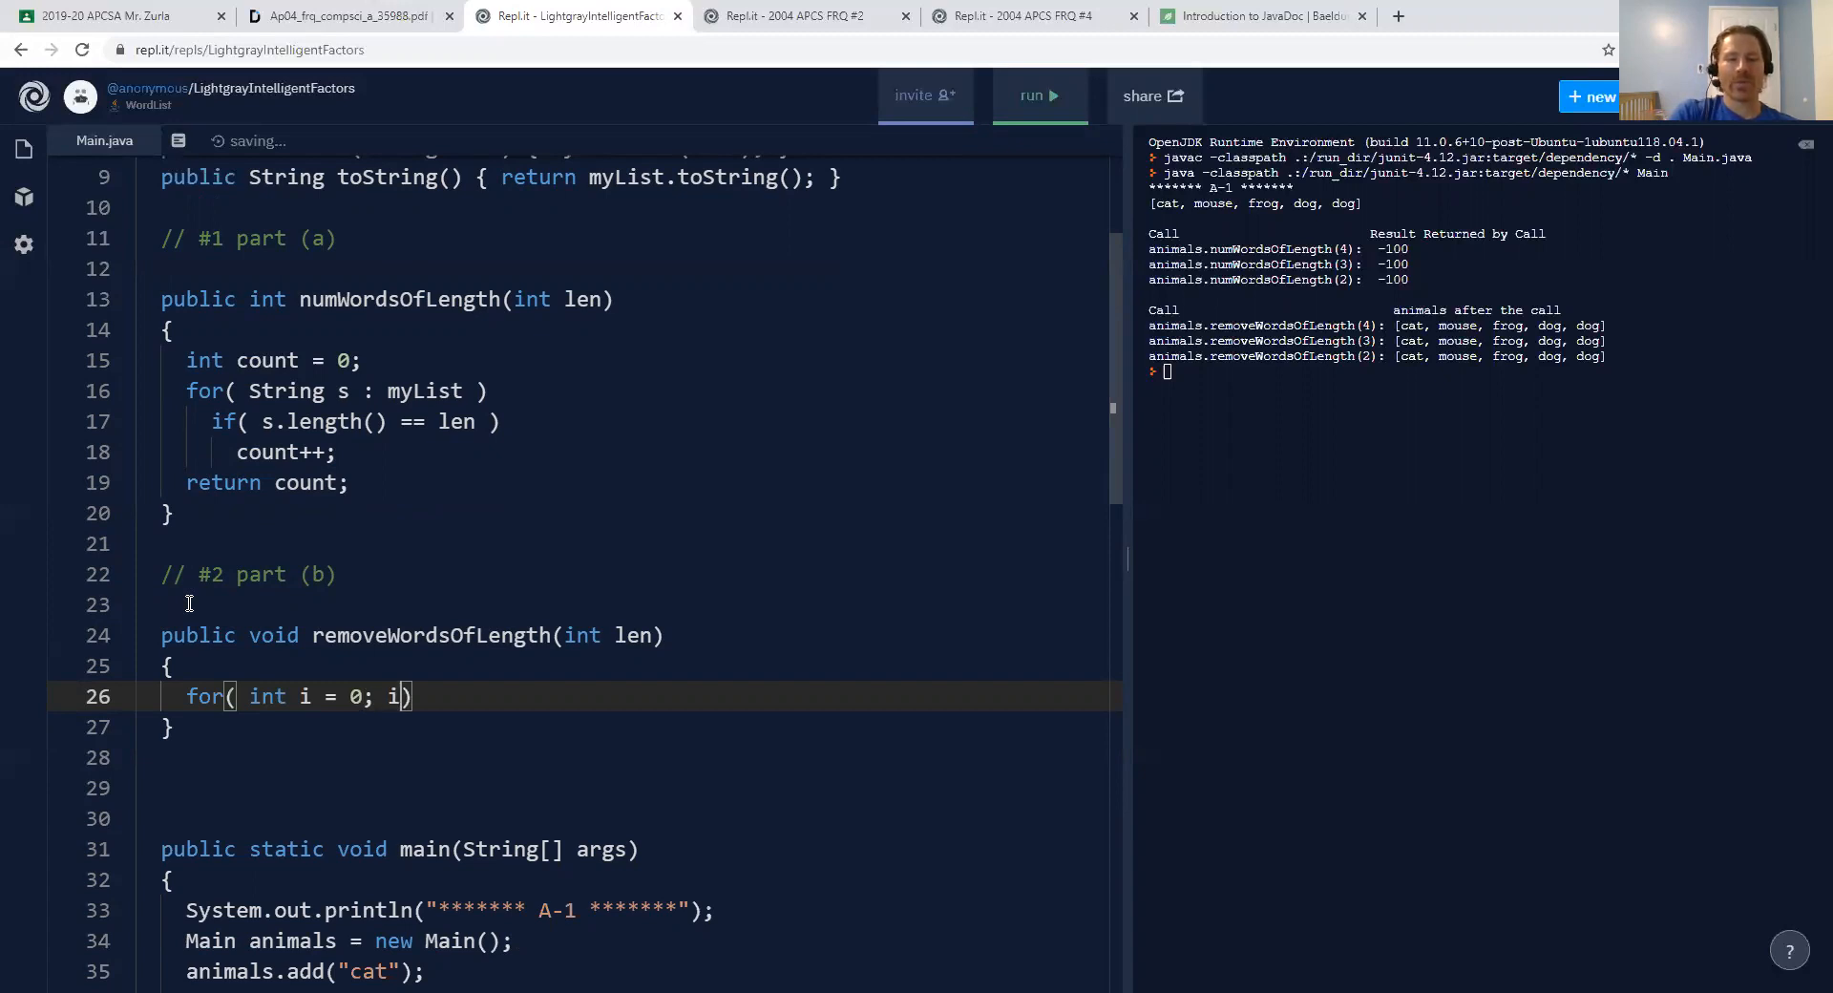
{"action": "type", "text": "< myL"}
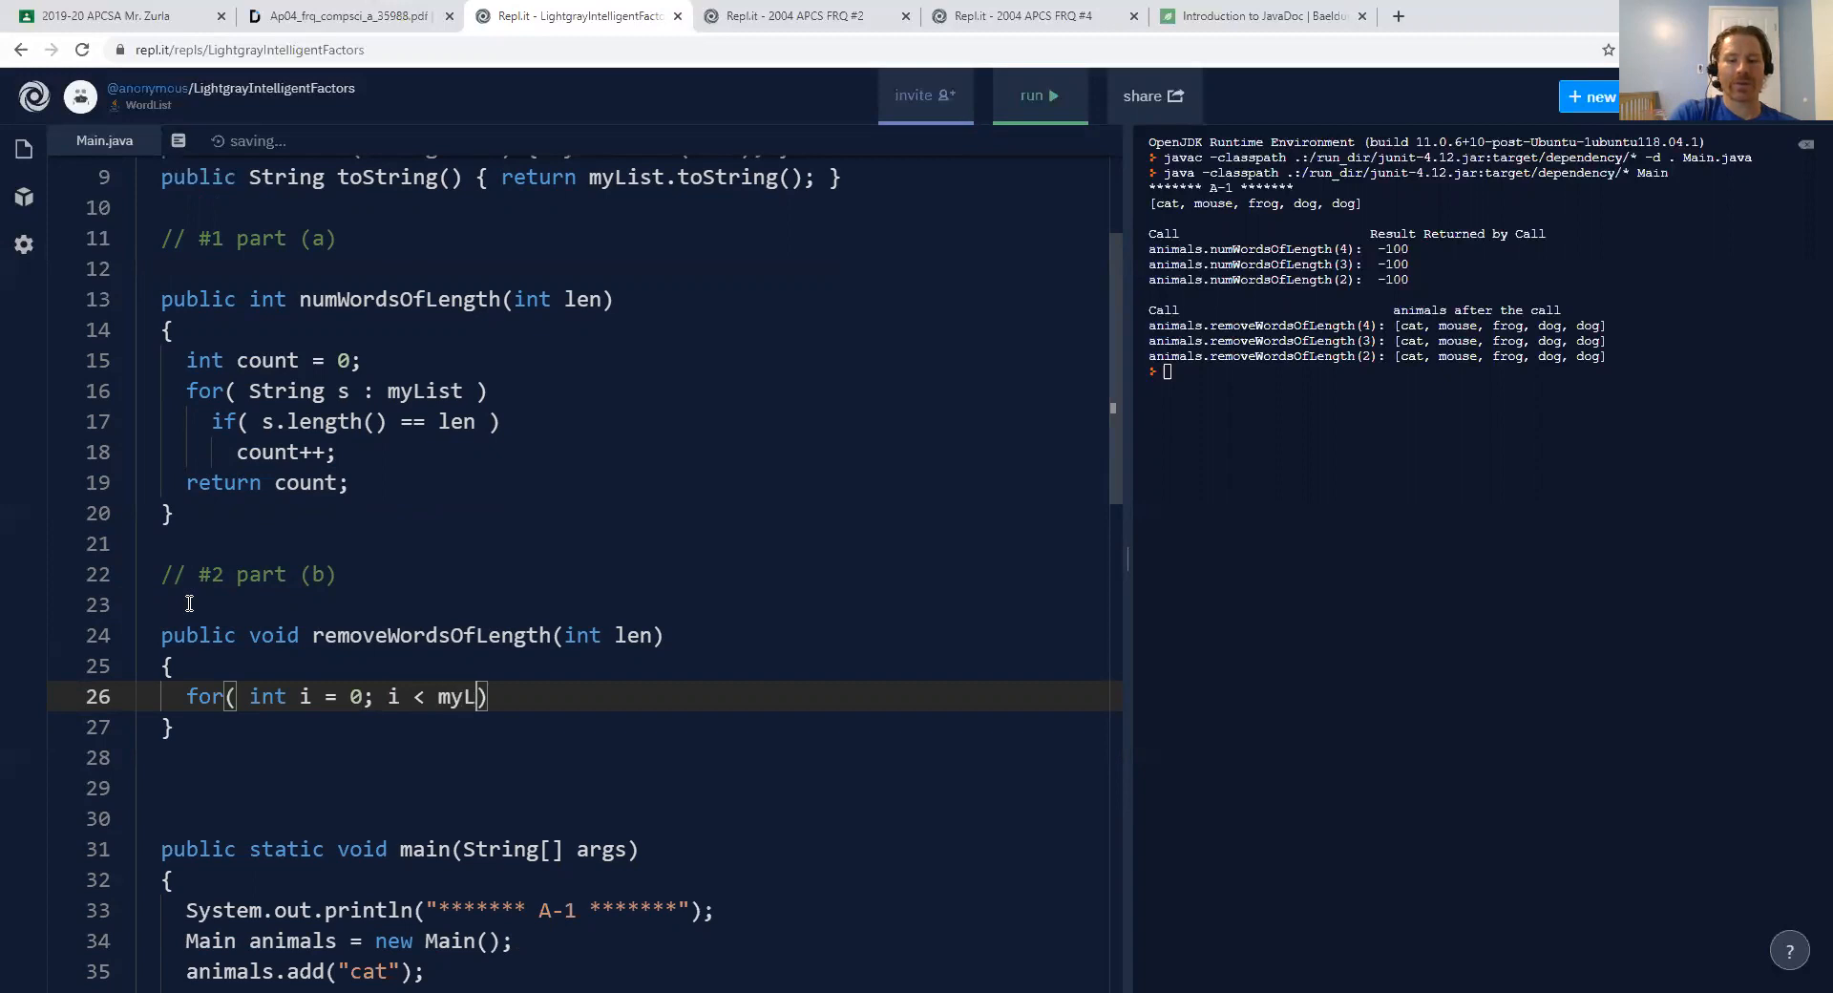
{"action": "type", "text": "ist.s"}
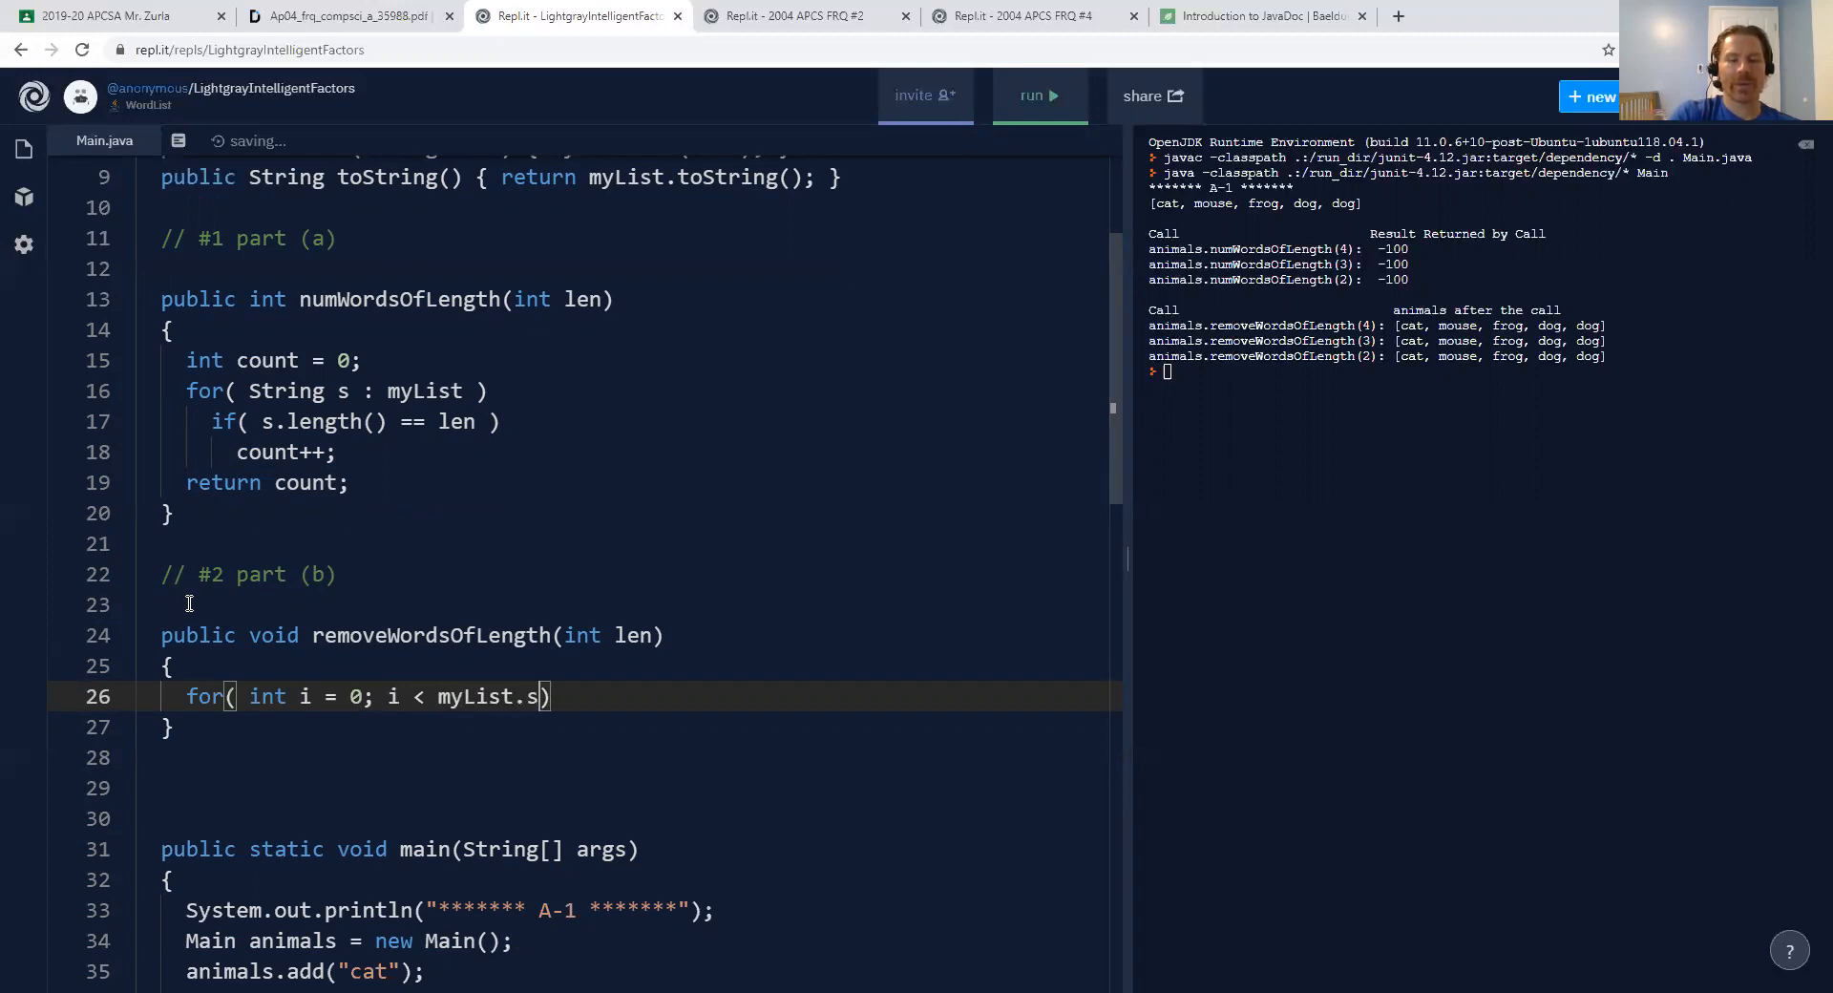
{"action": "type", "text": "ize();"}
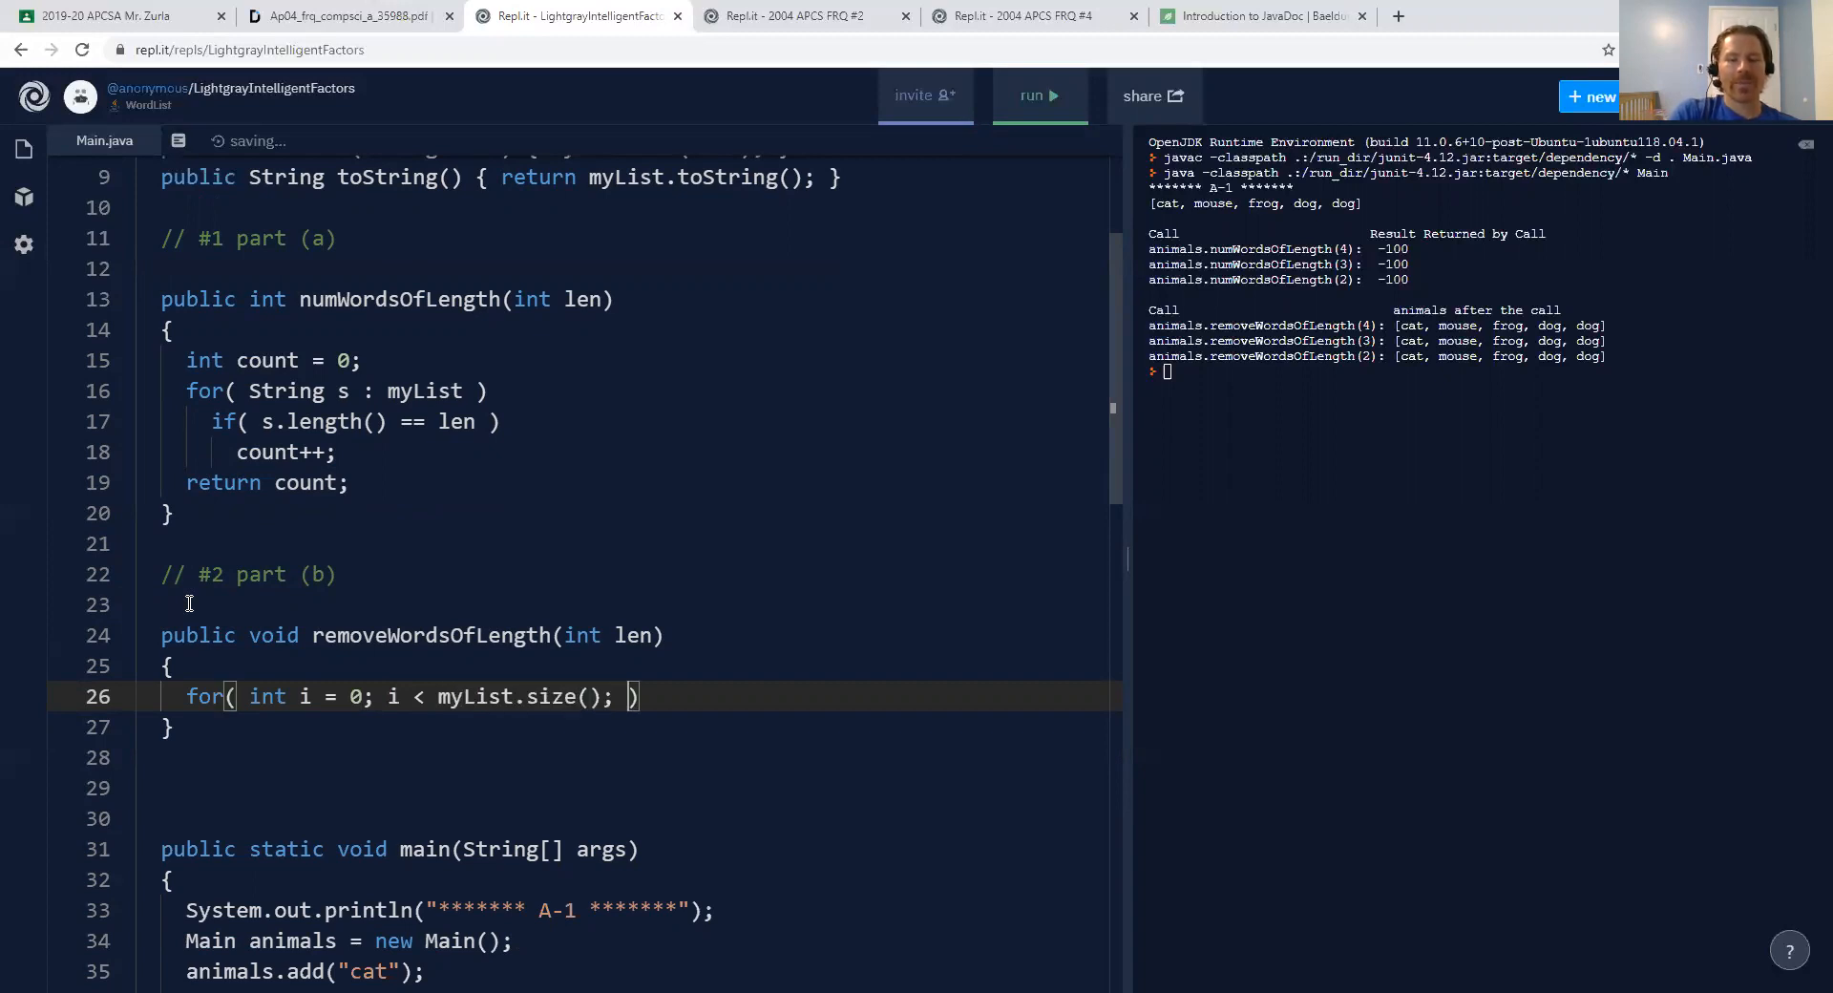
{"action": "type", "text": "i++"}
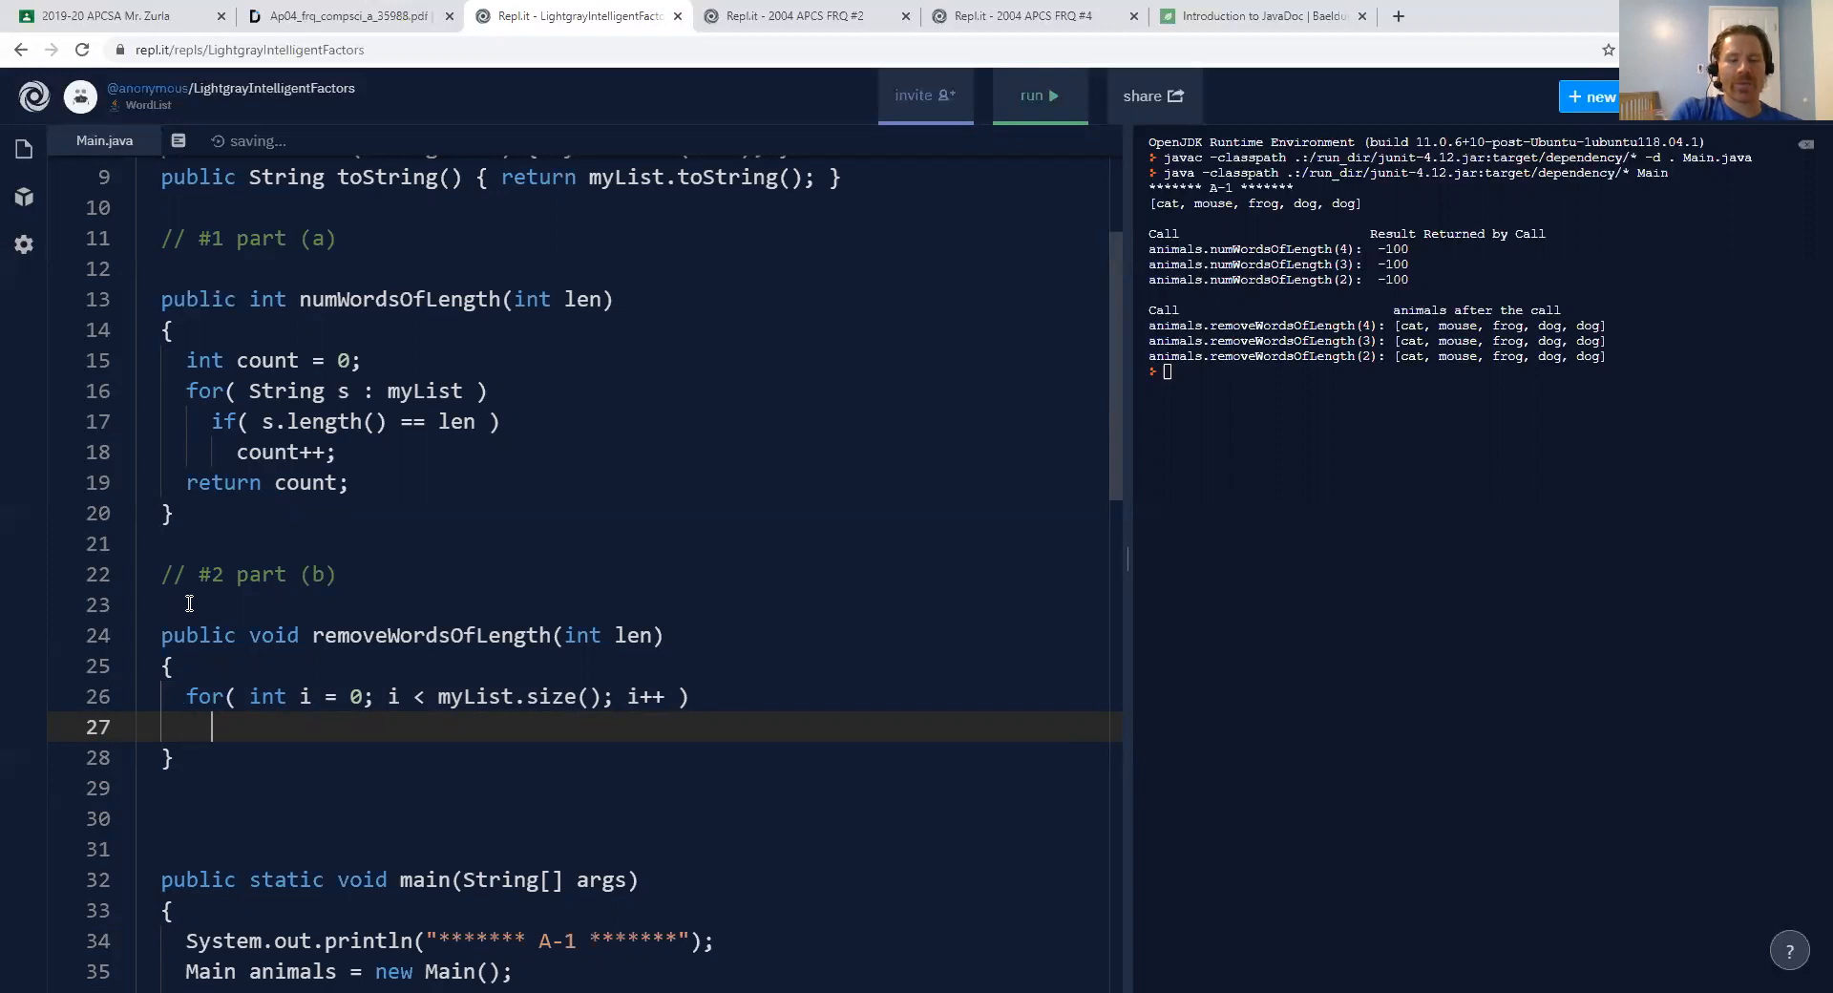
Add if( myList.get(i).length() == len ) containing myList.remove(i); inside the loop
{"action": "type", "text": "if( )"}
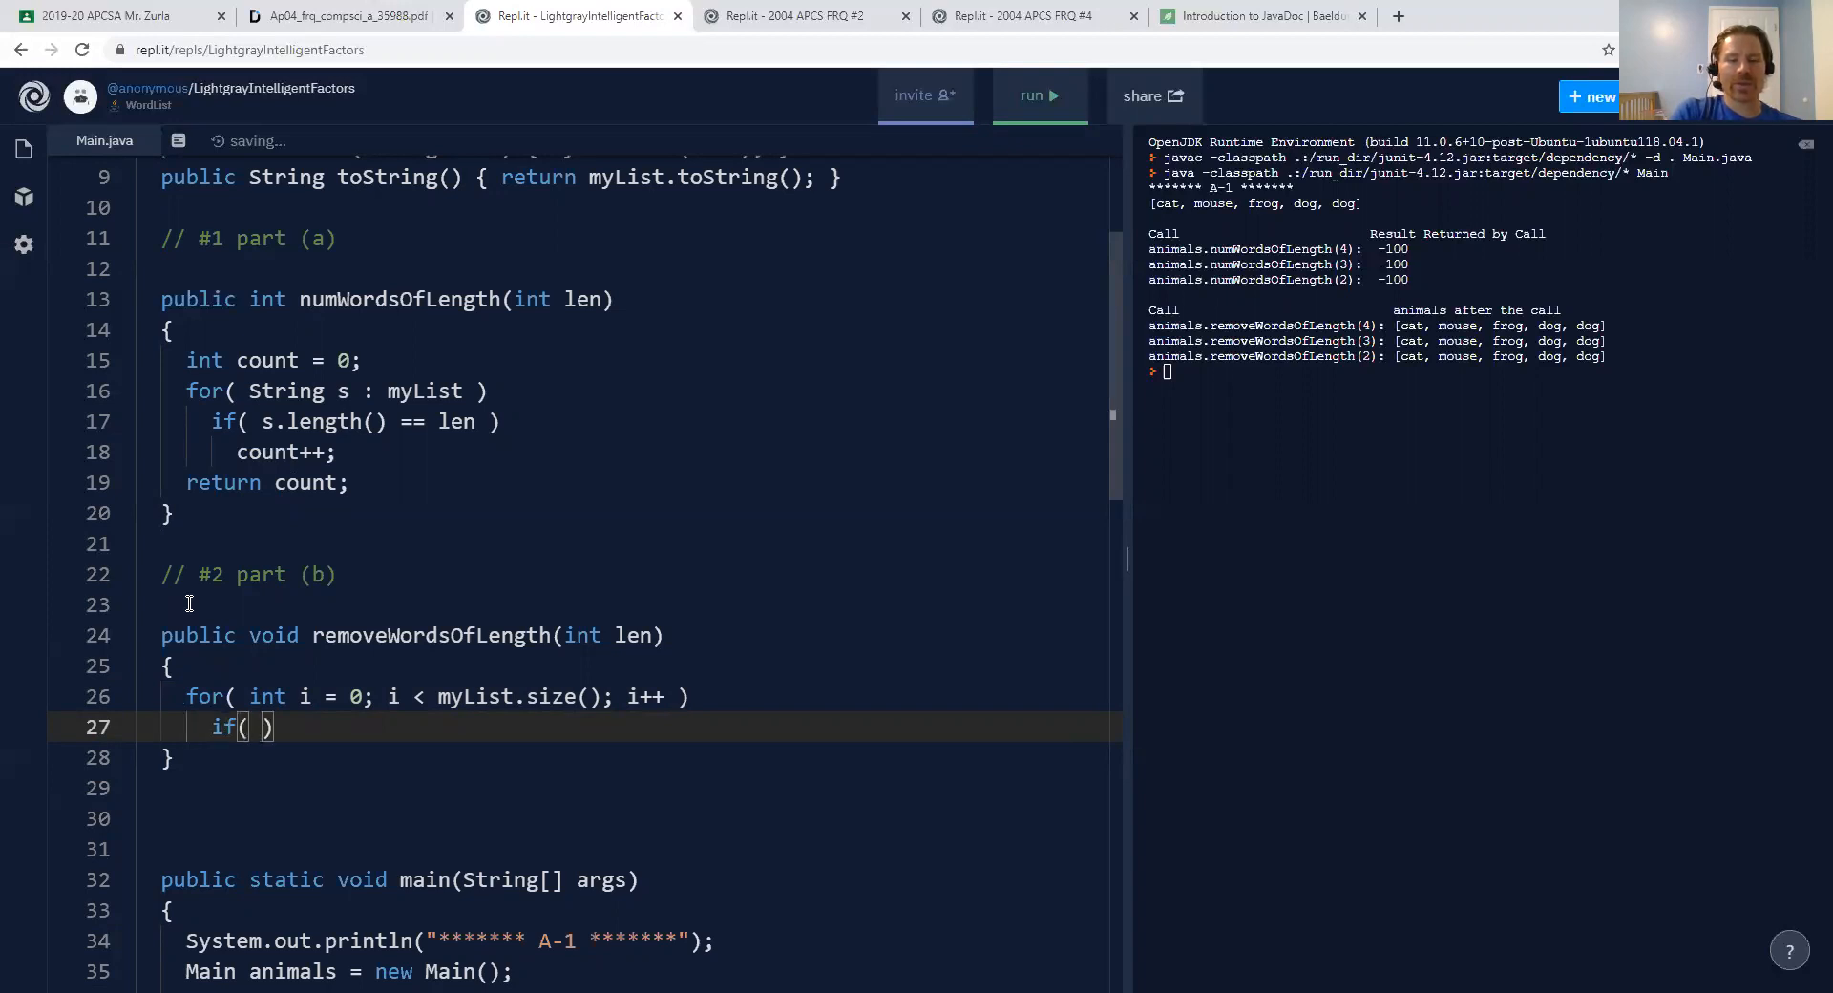
{"action": "type", "text": "m"}
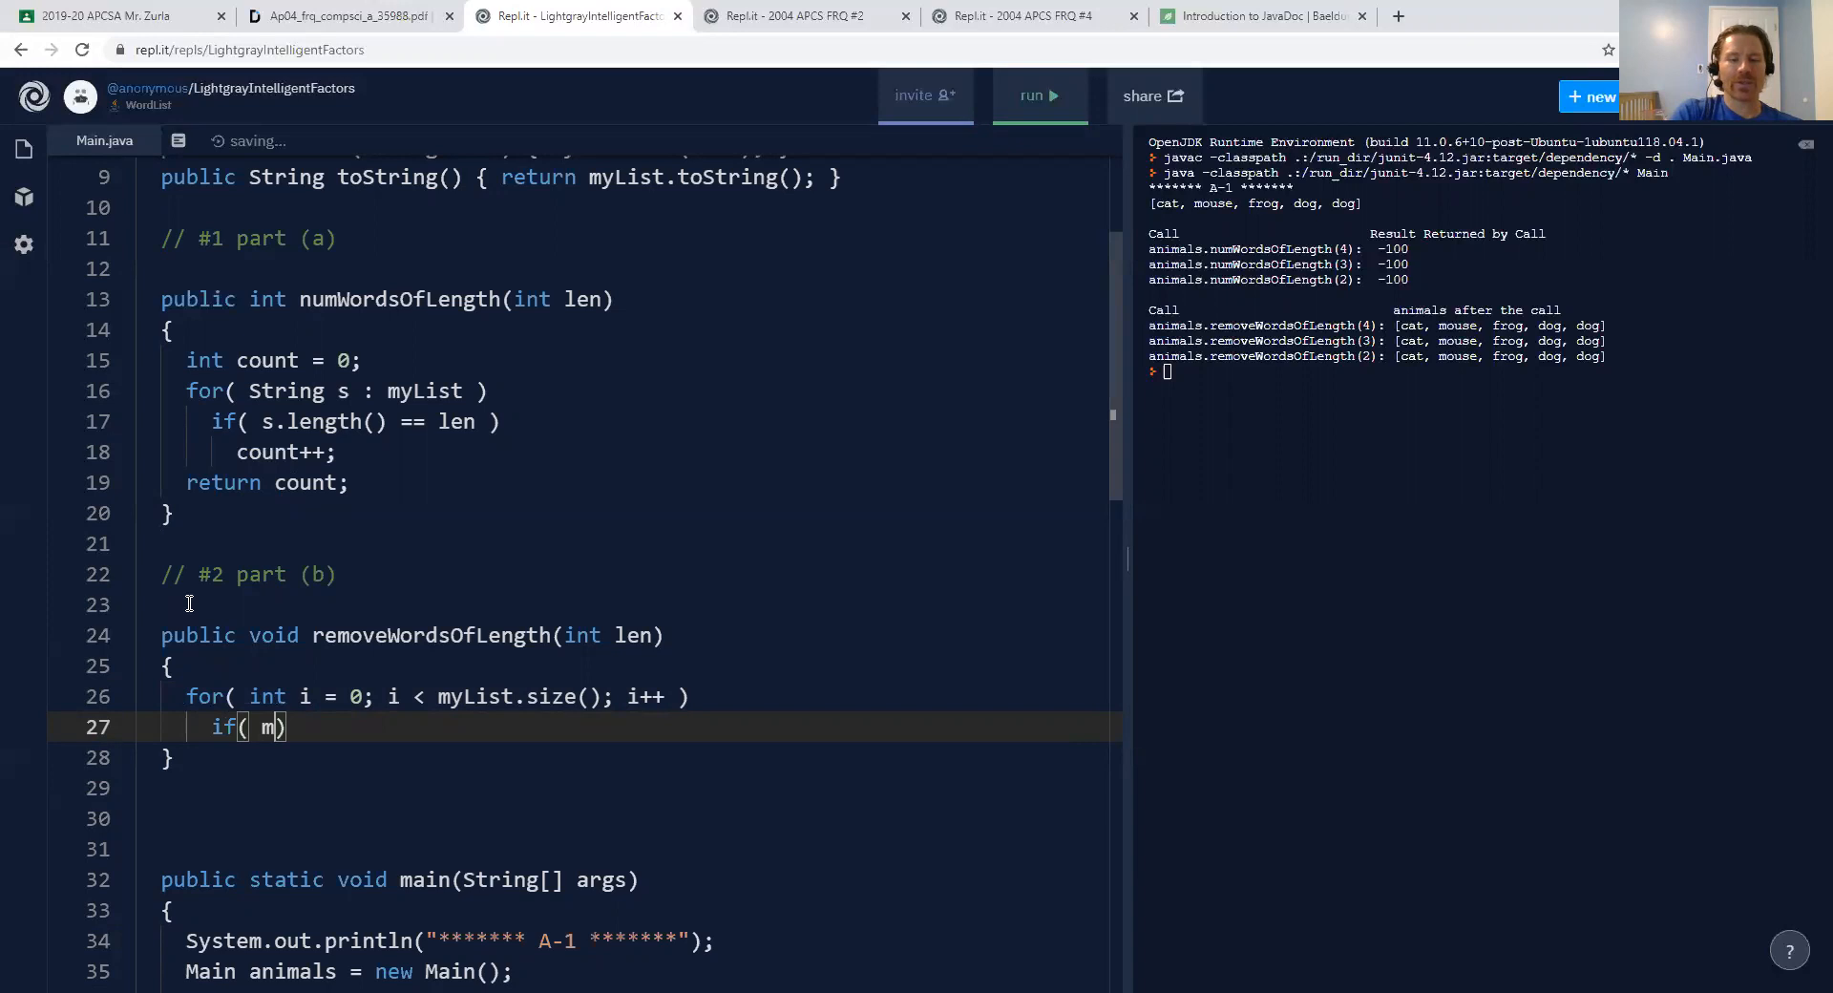
{"action": "type", "text": "yList."}
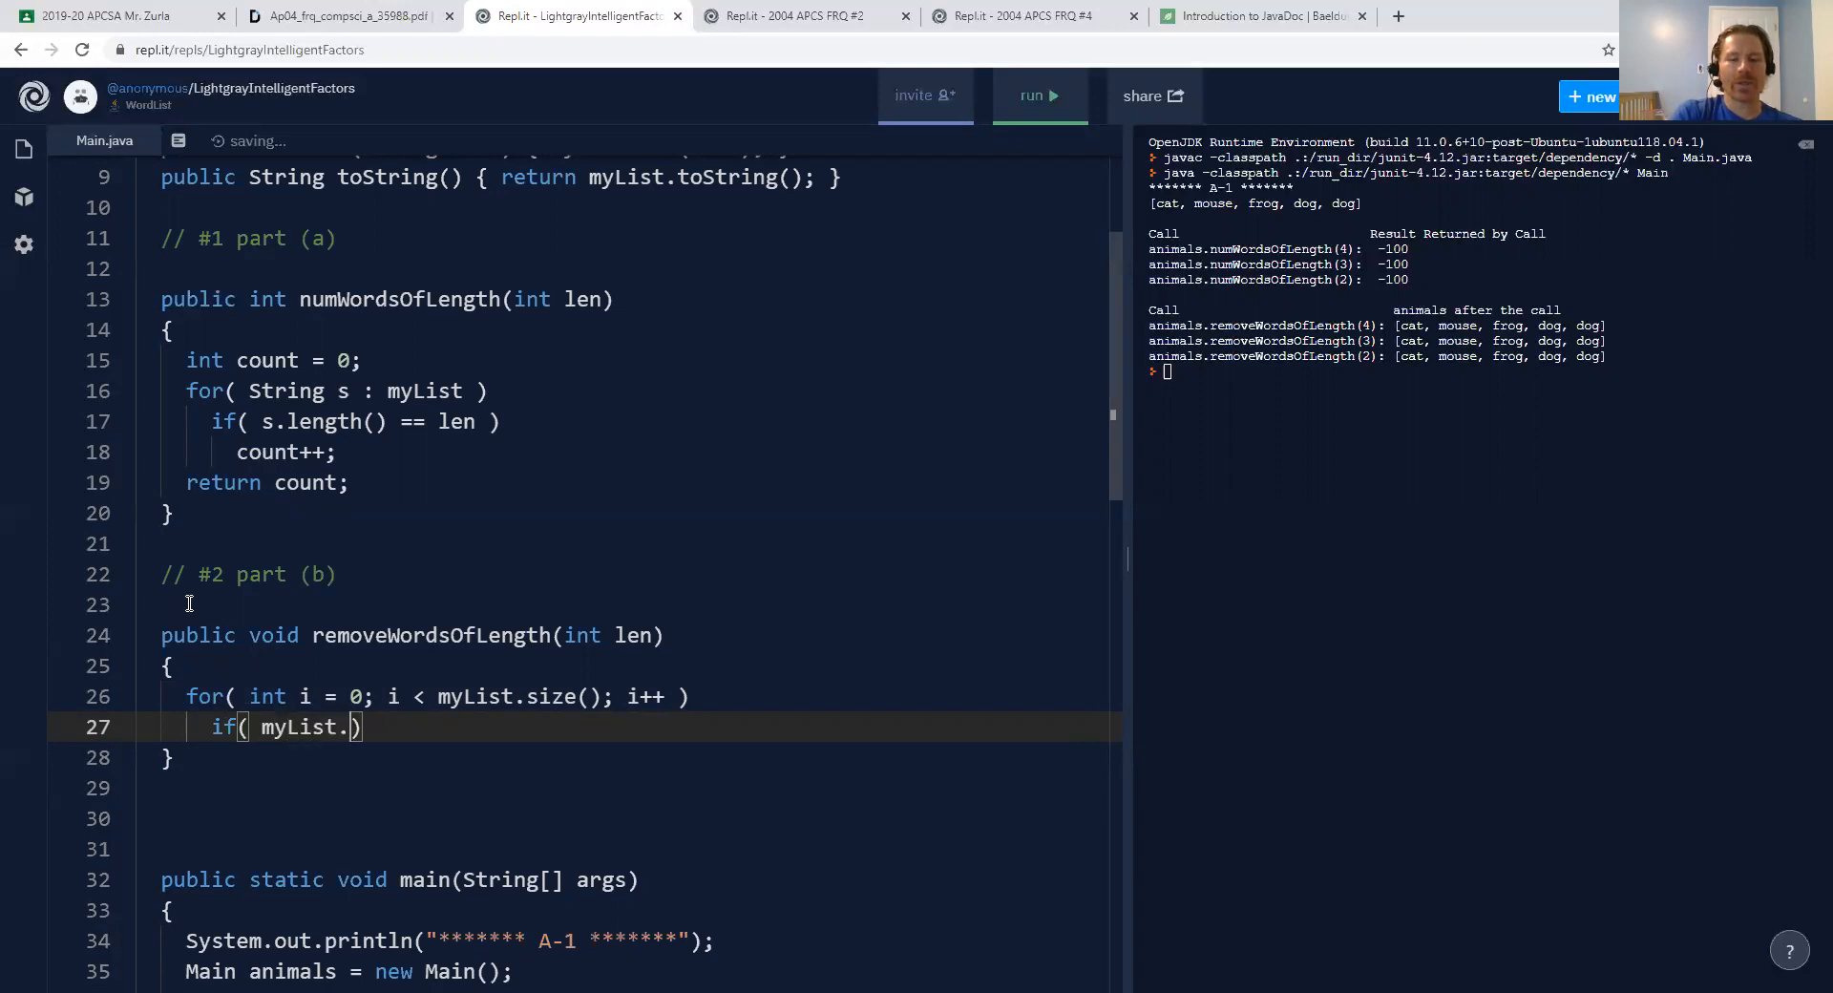
{"action": "type", "text": "get(i"}
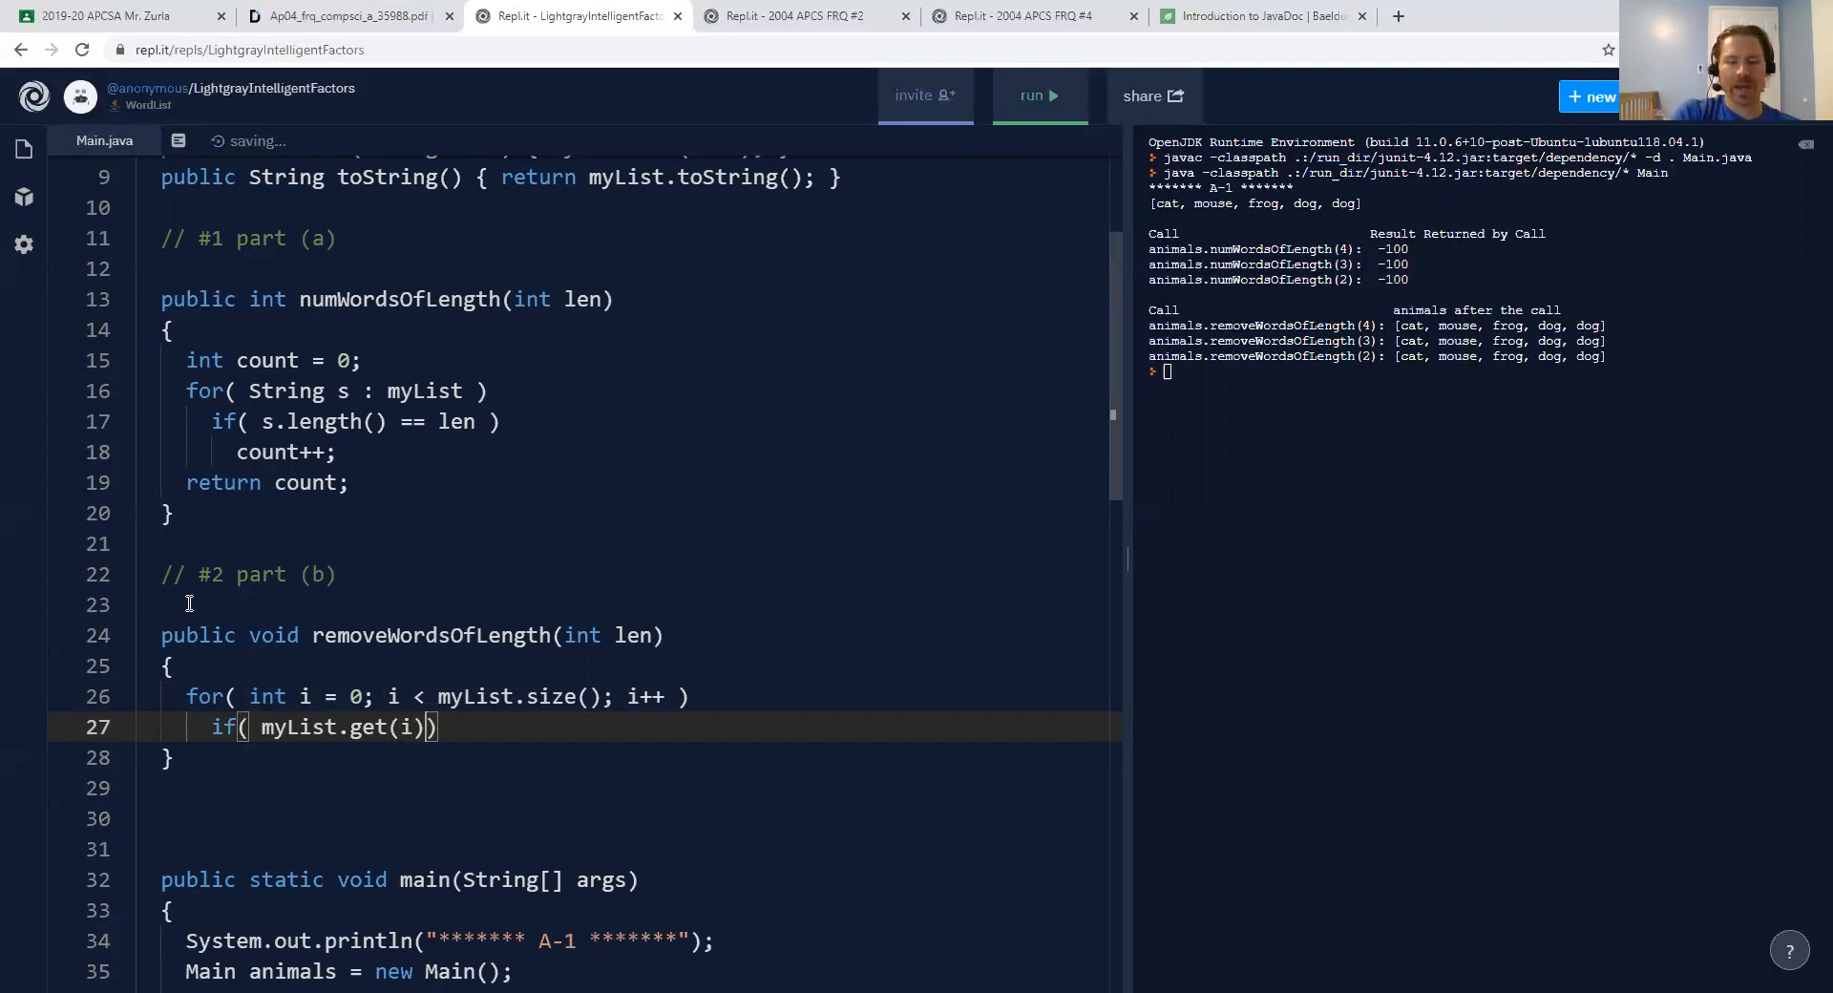
{"action": "type", "text": ".length()"}
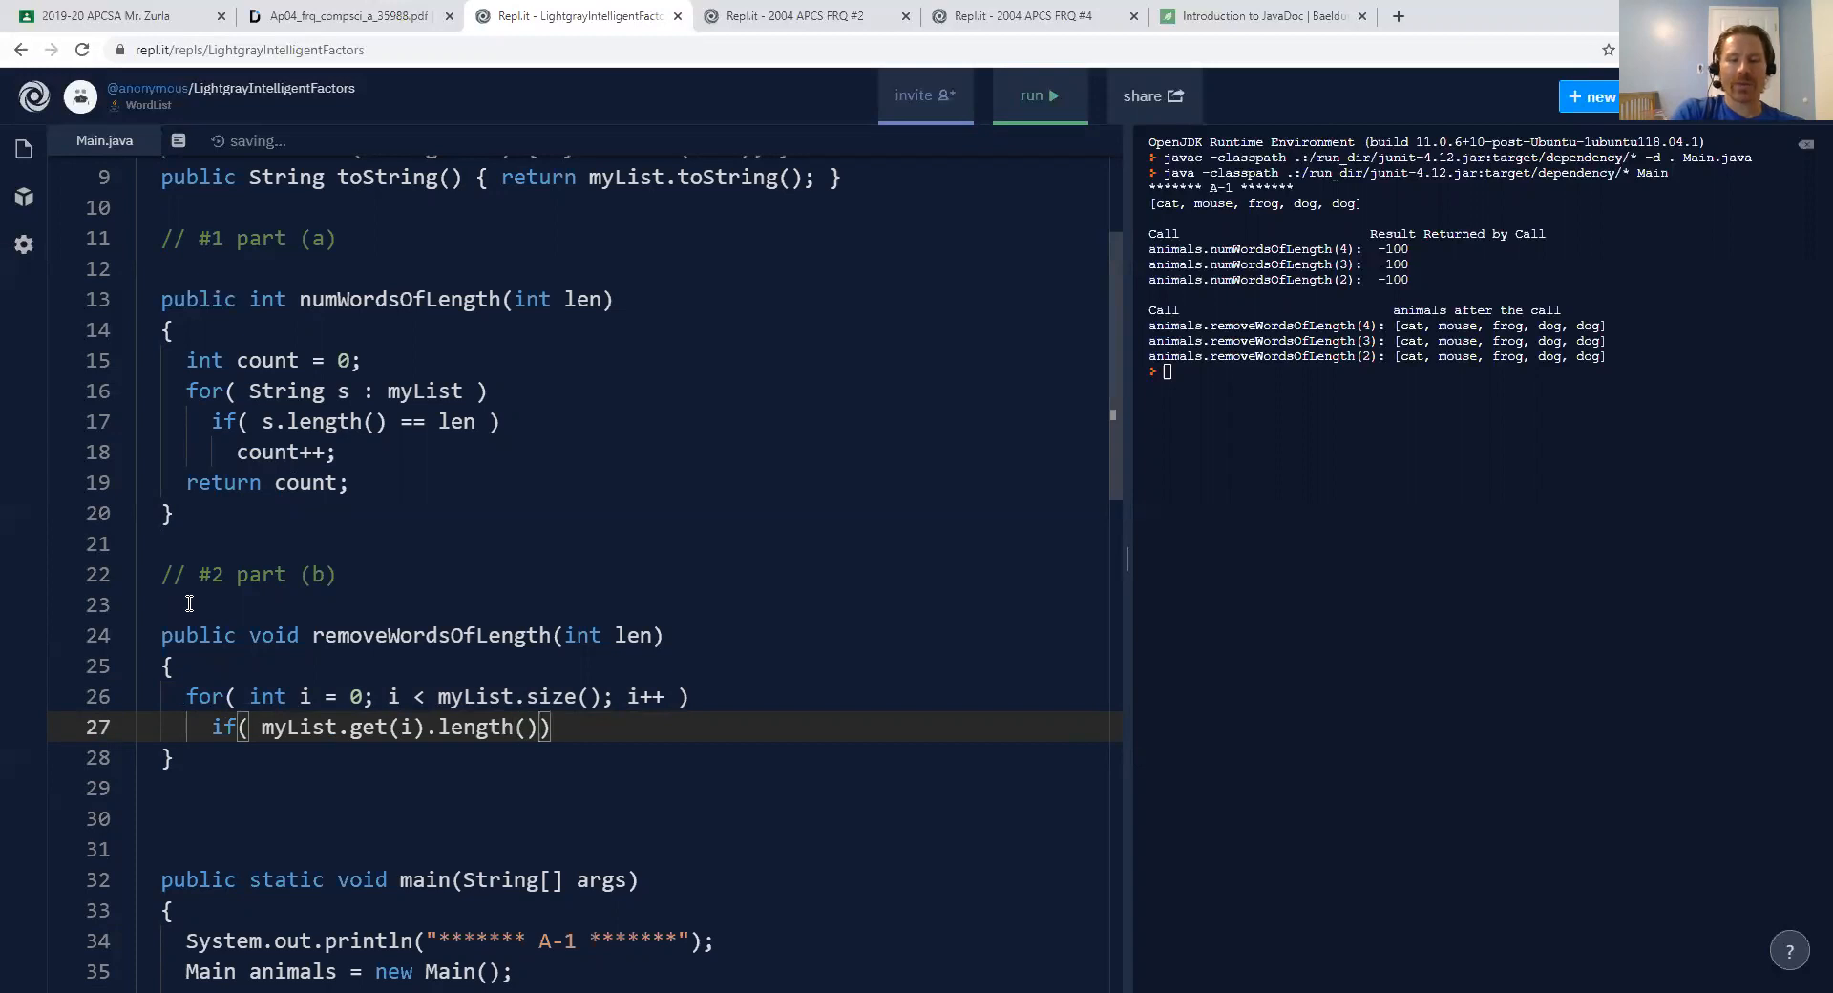
{"action": "type", "text": "== len"}
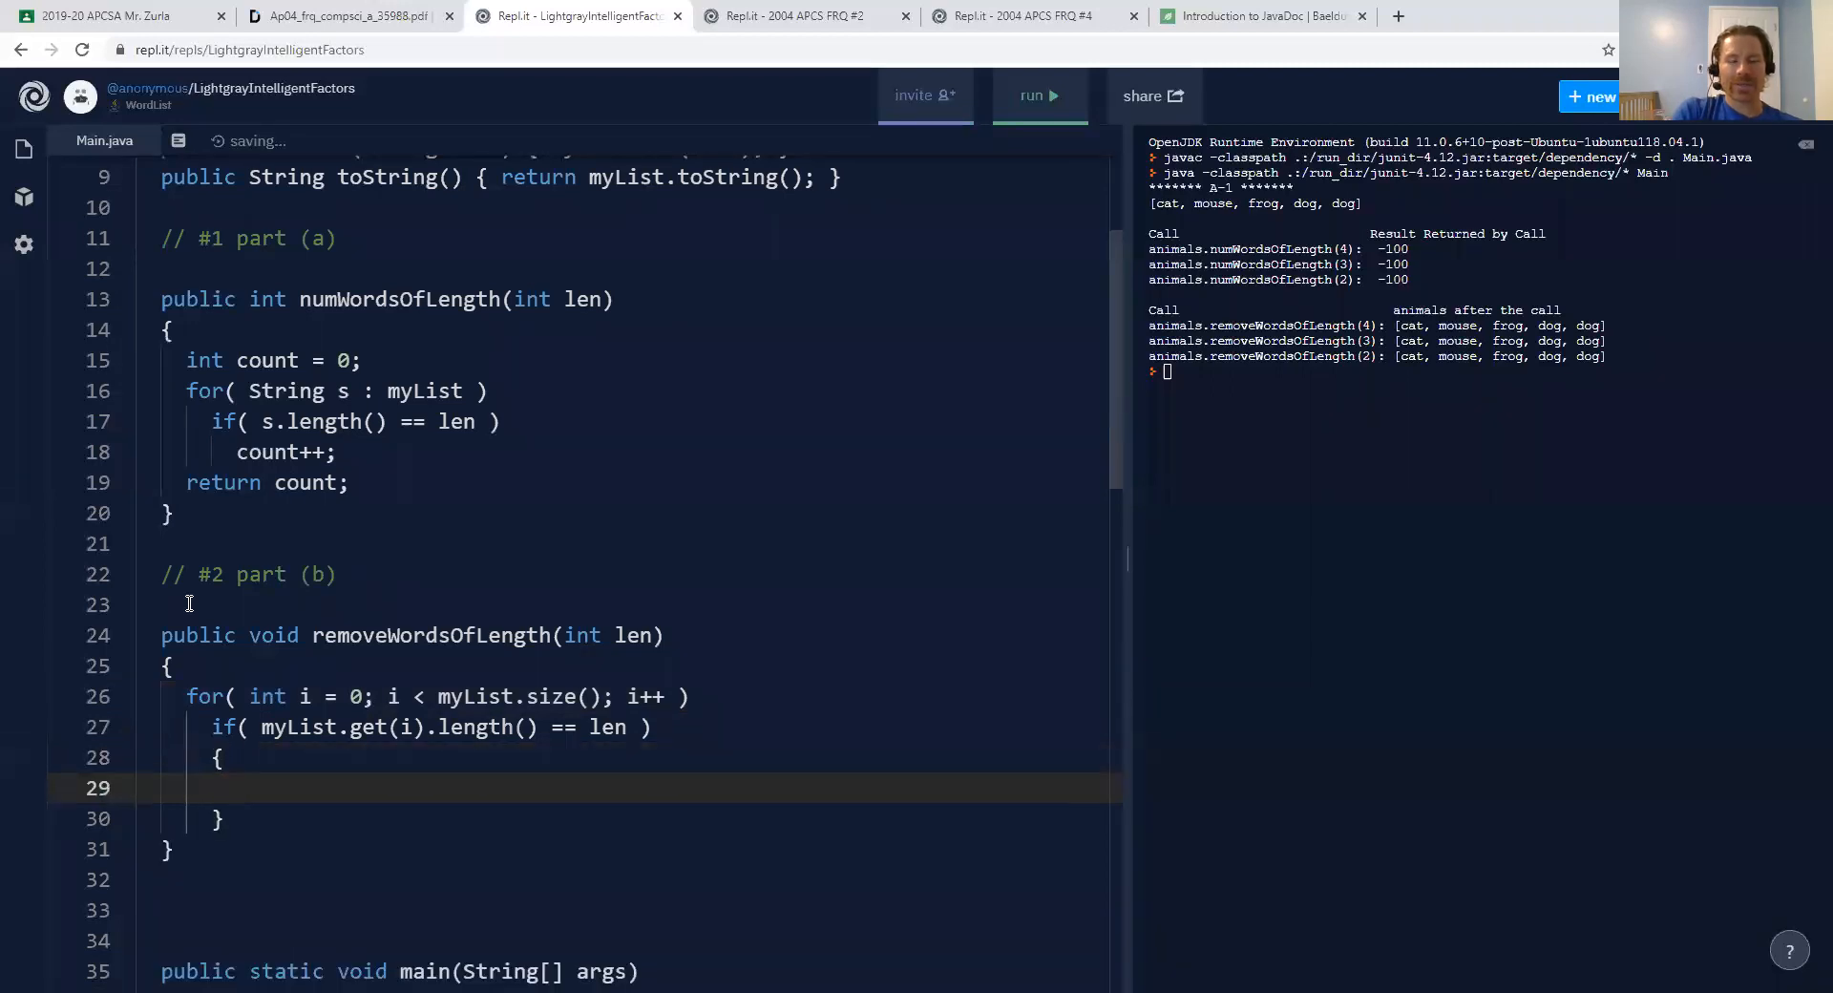
{"action": "type", "text": "my"}
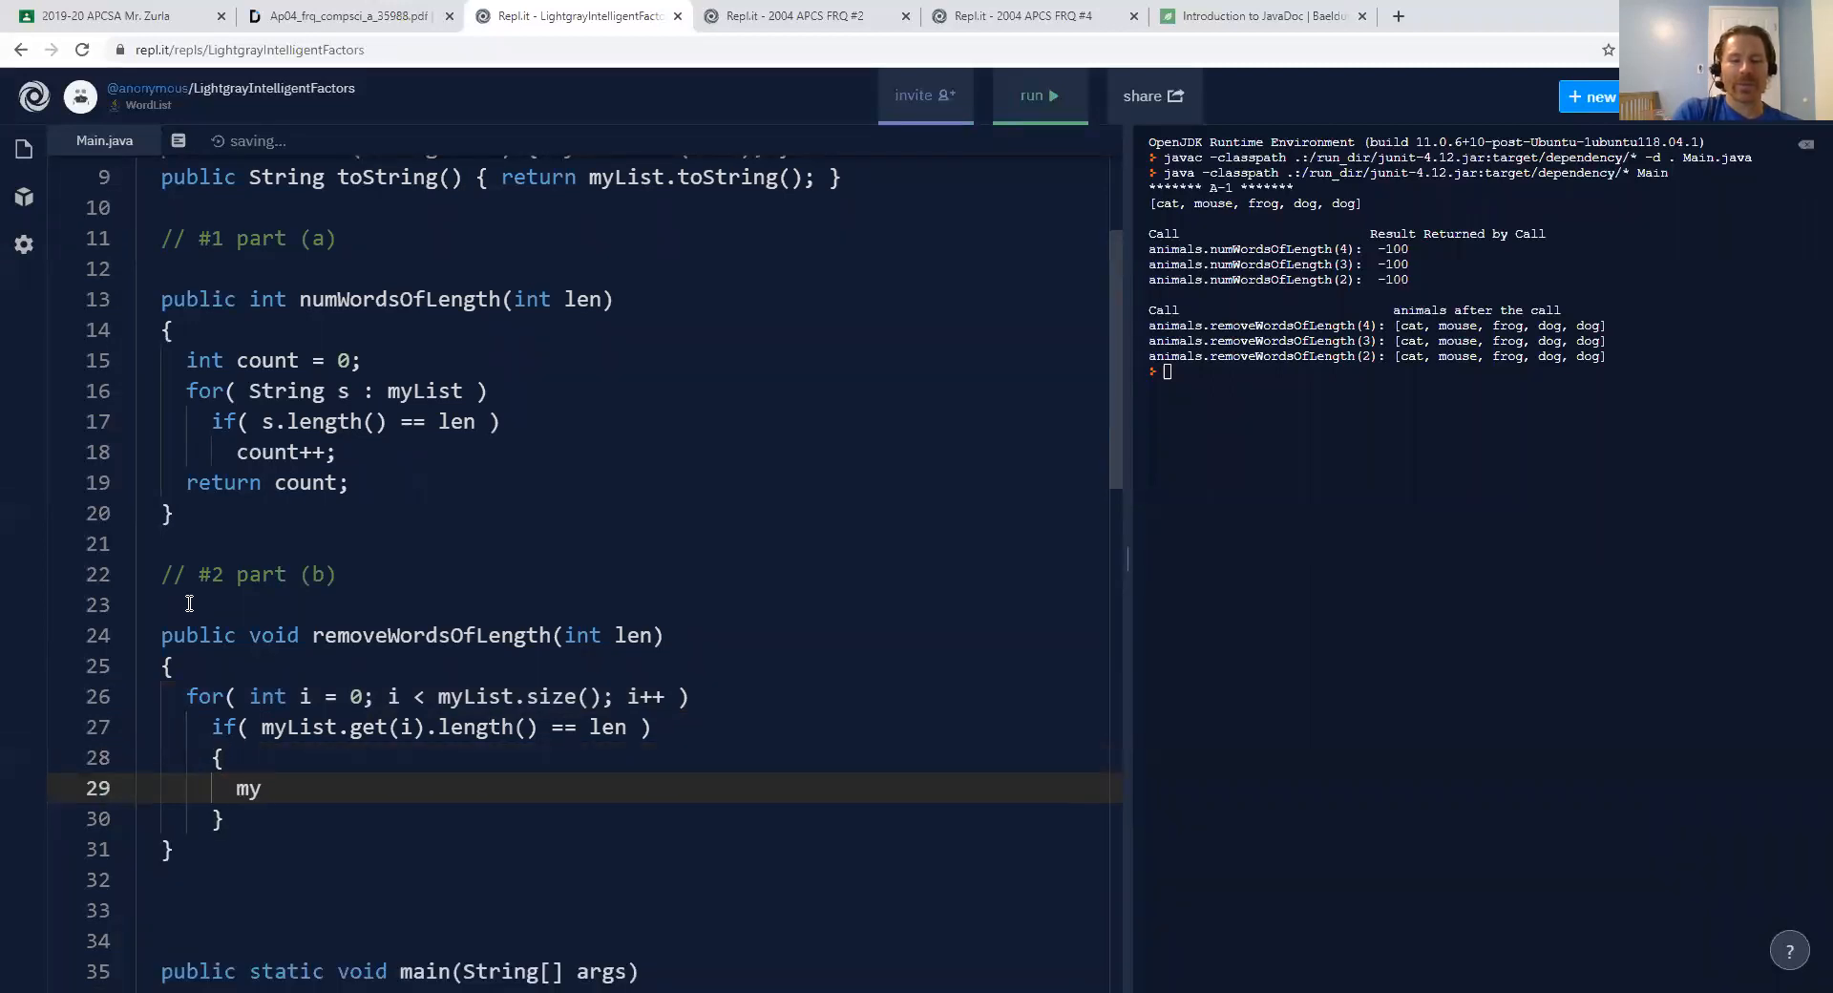
{"action": "type", "text": "List."}
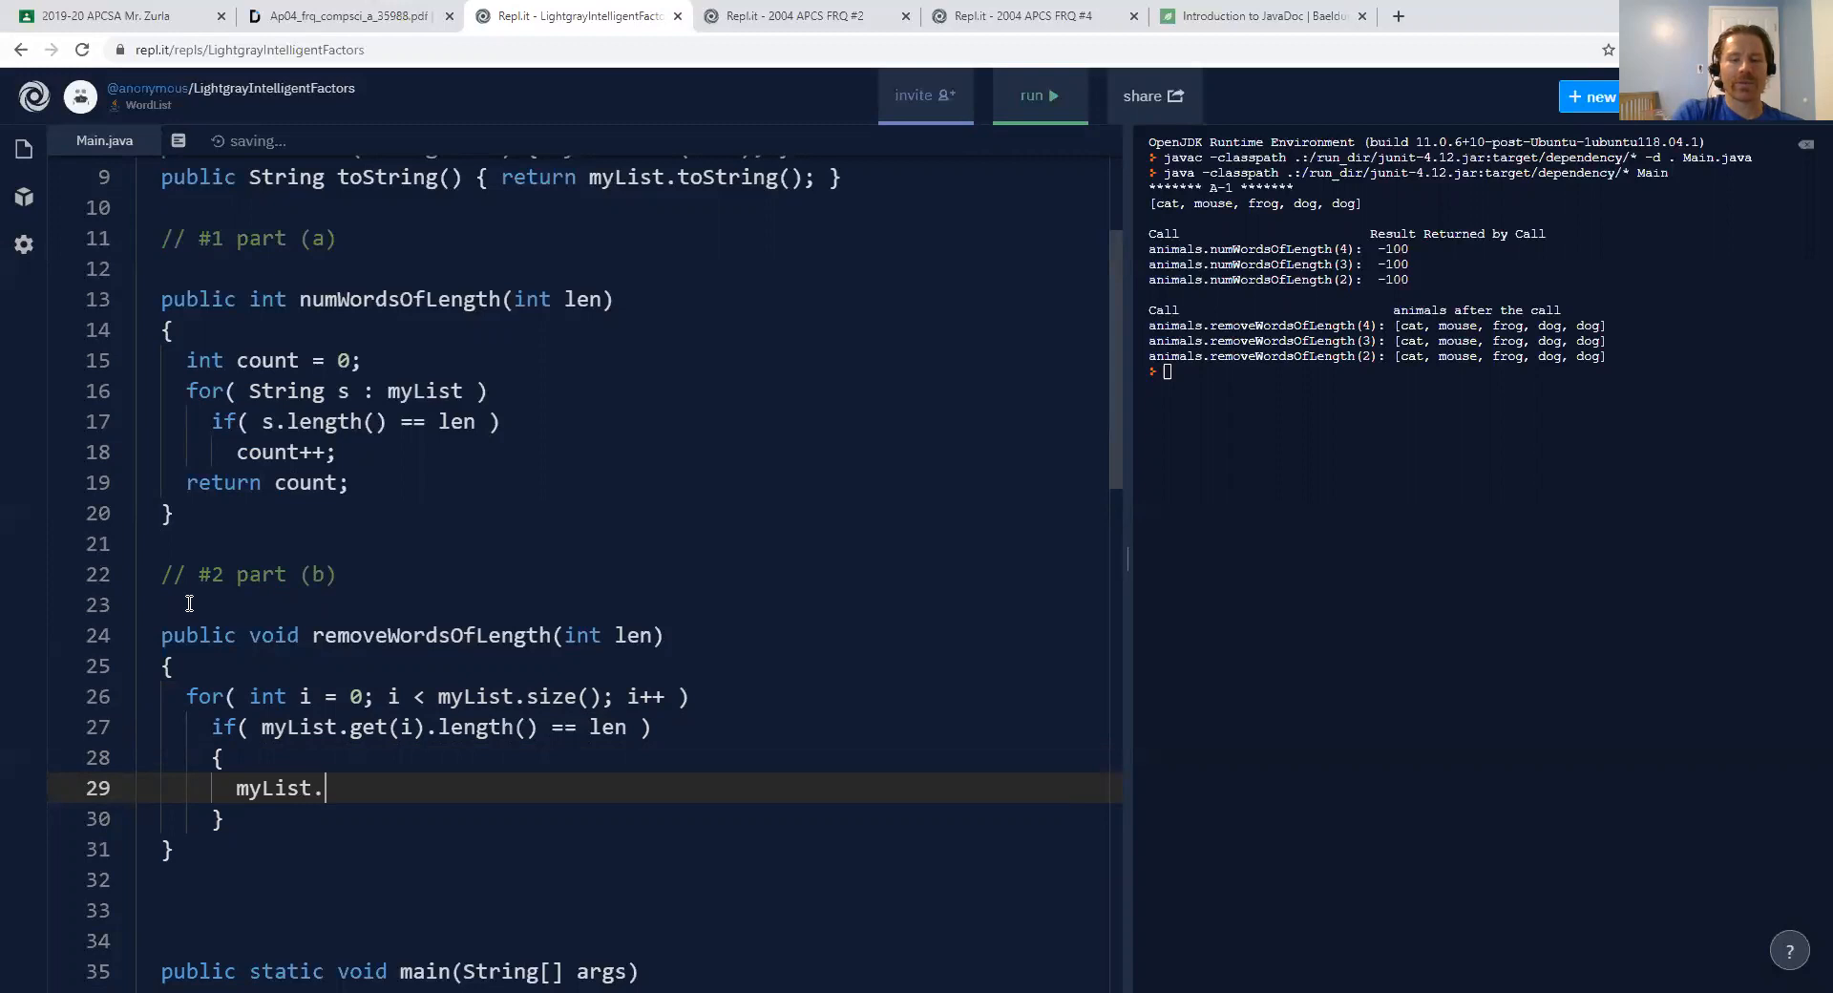
{"action": "type", "text": "remove"}
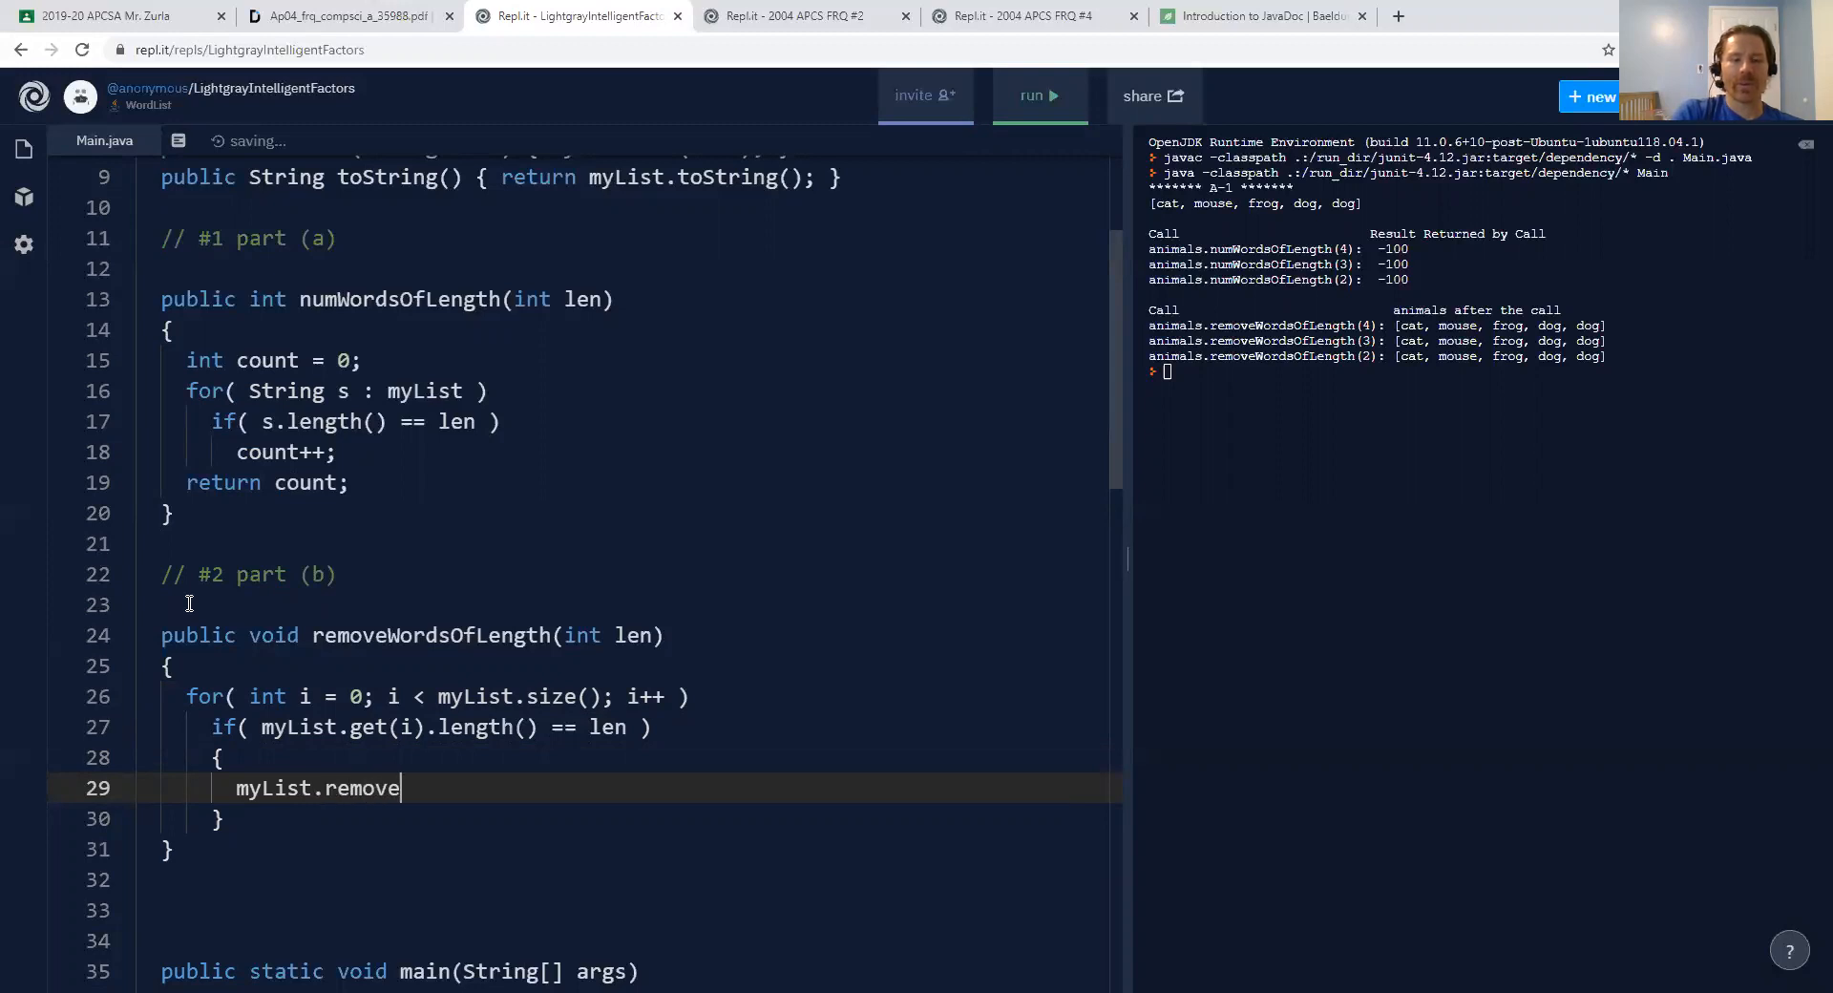
{"action": "type", "text": "(i)"}
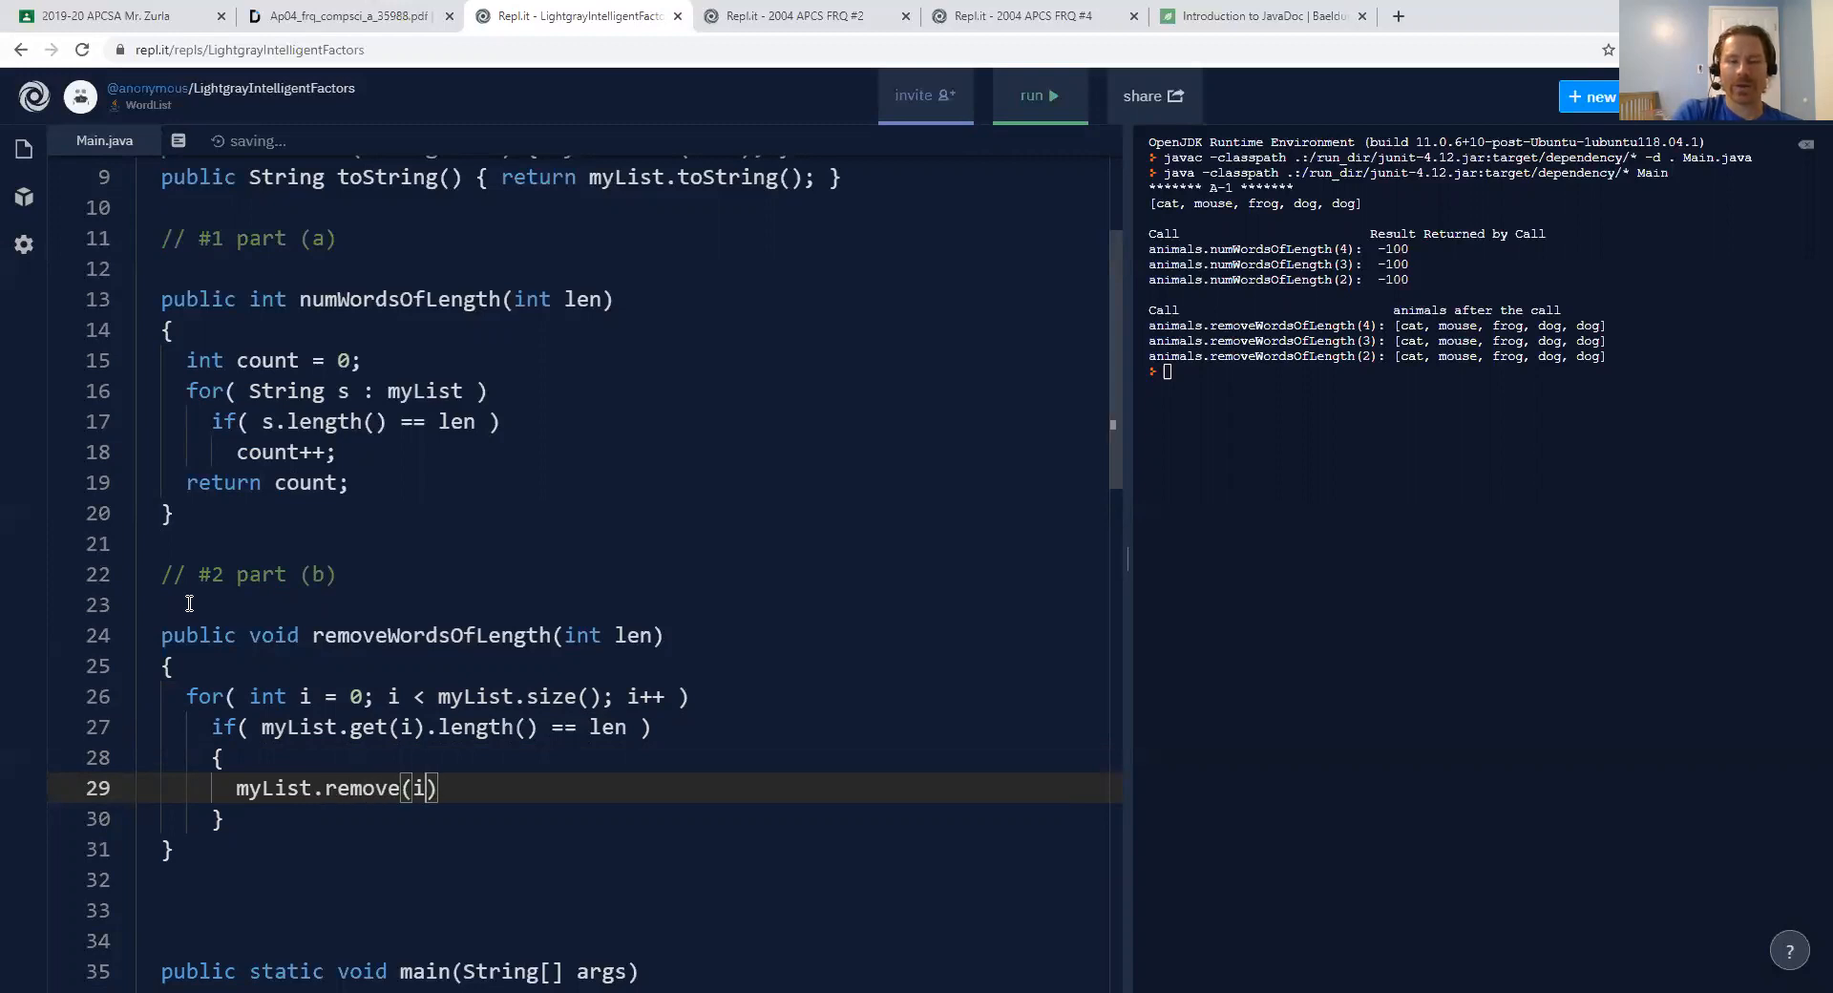
{"action": "type", "text": ";"}
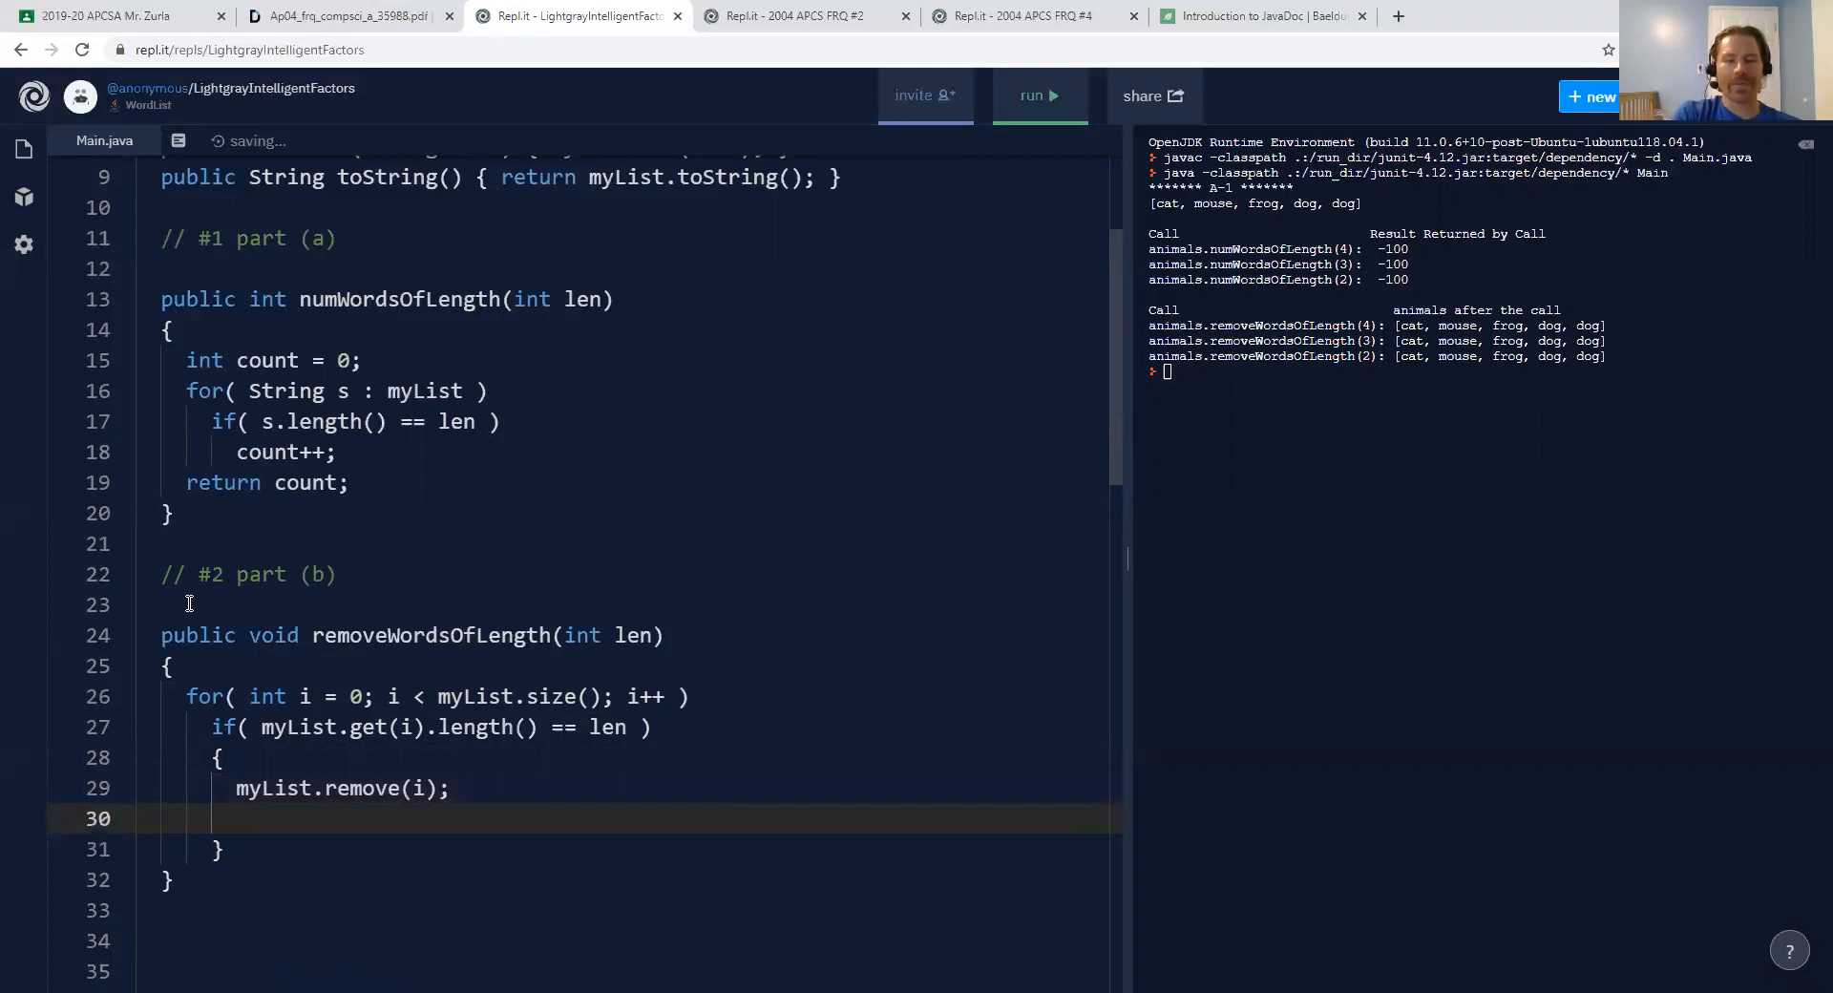
Add i--; after myList.remove(i), then highlight the loop's i++ increment
{"action": "type", "text": "i--"}
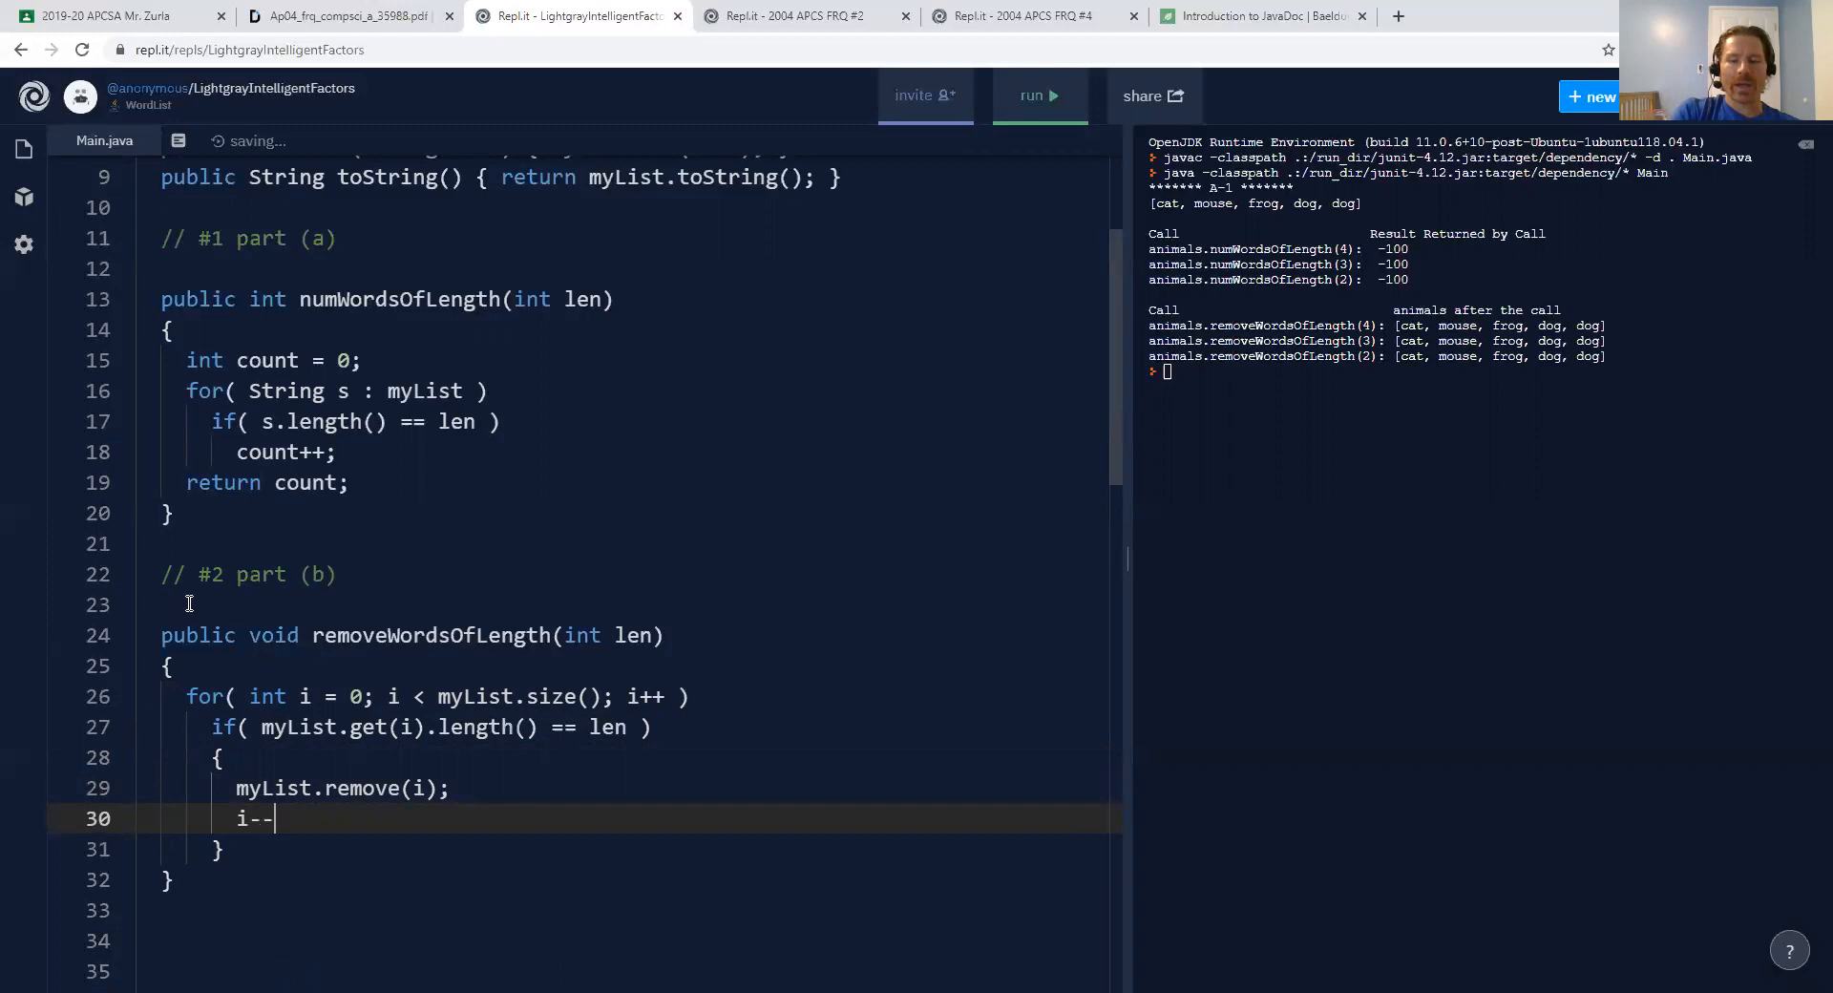
{"action": "type", "text": ";"}
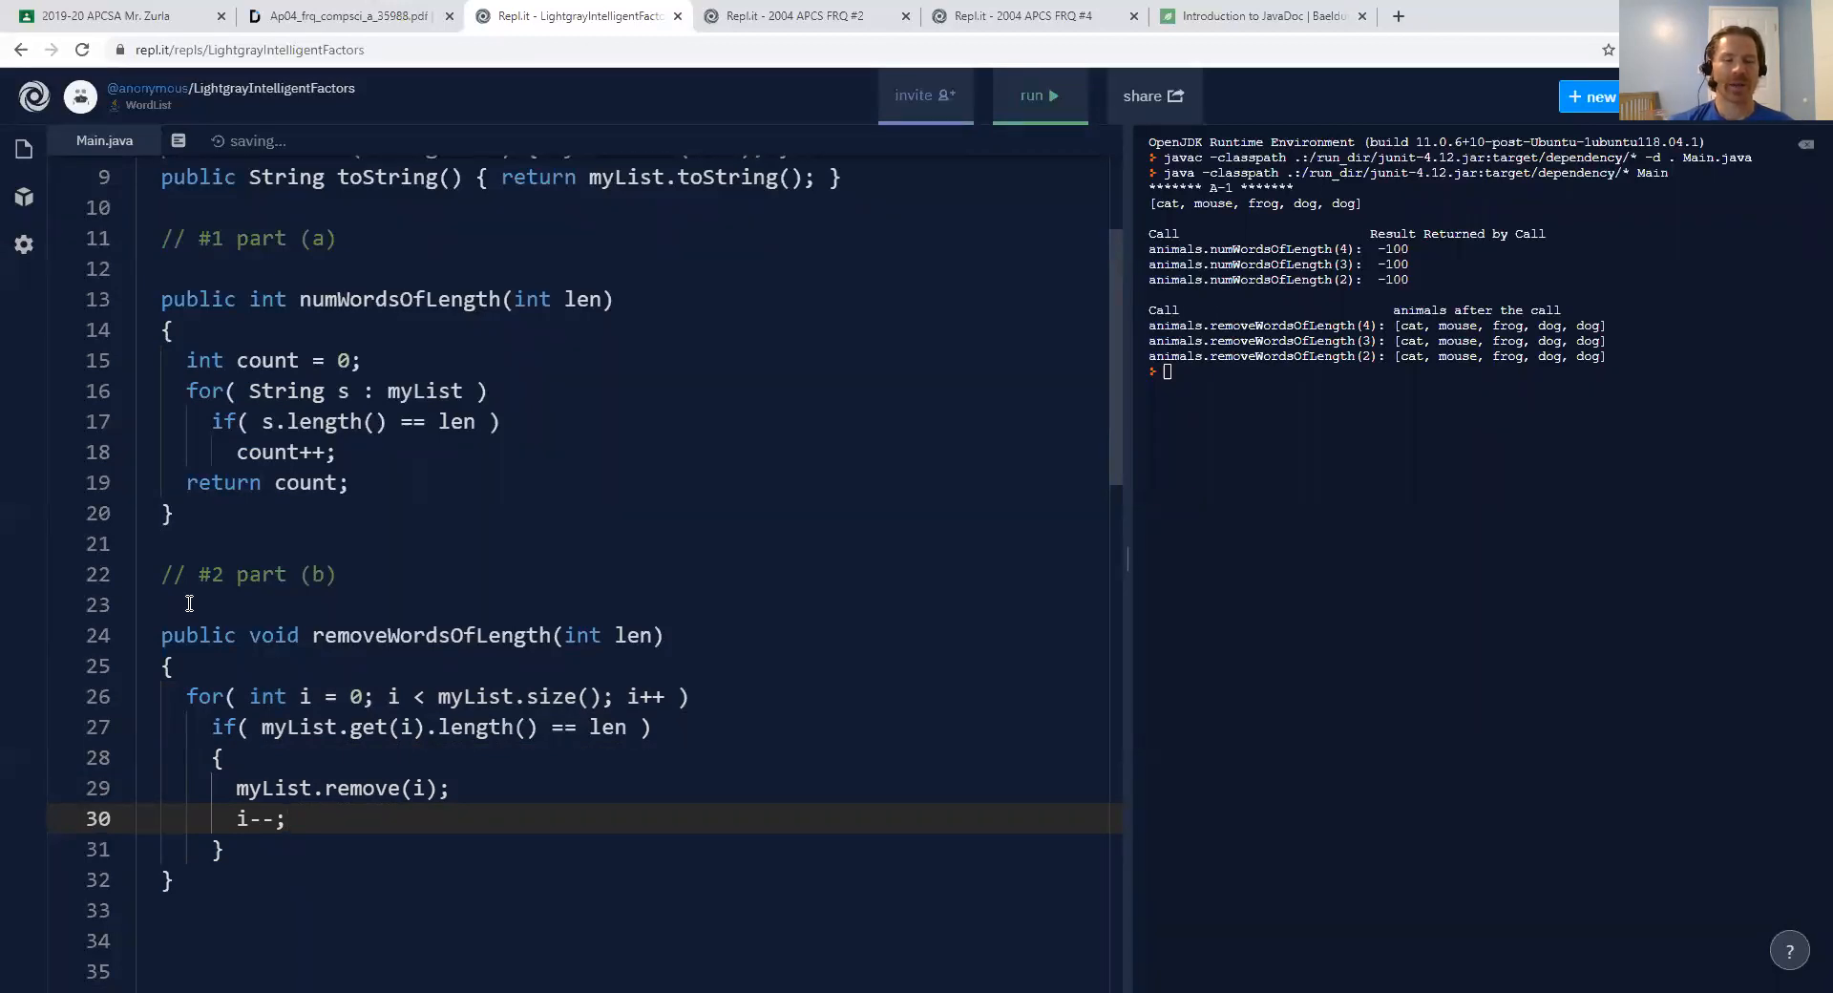
{"action": "mouse_move", "coordinate": [550, 719]}
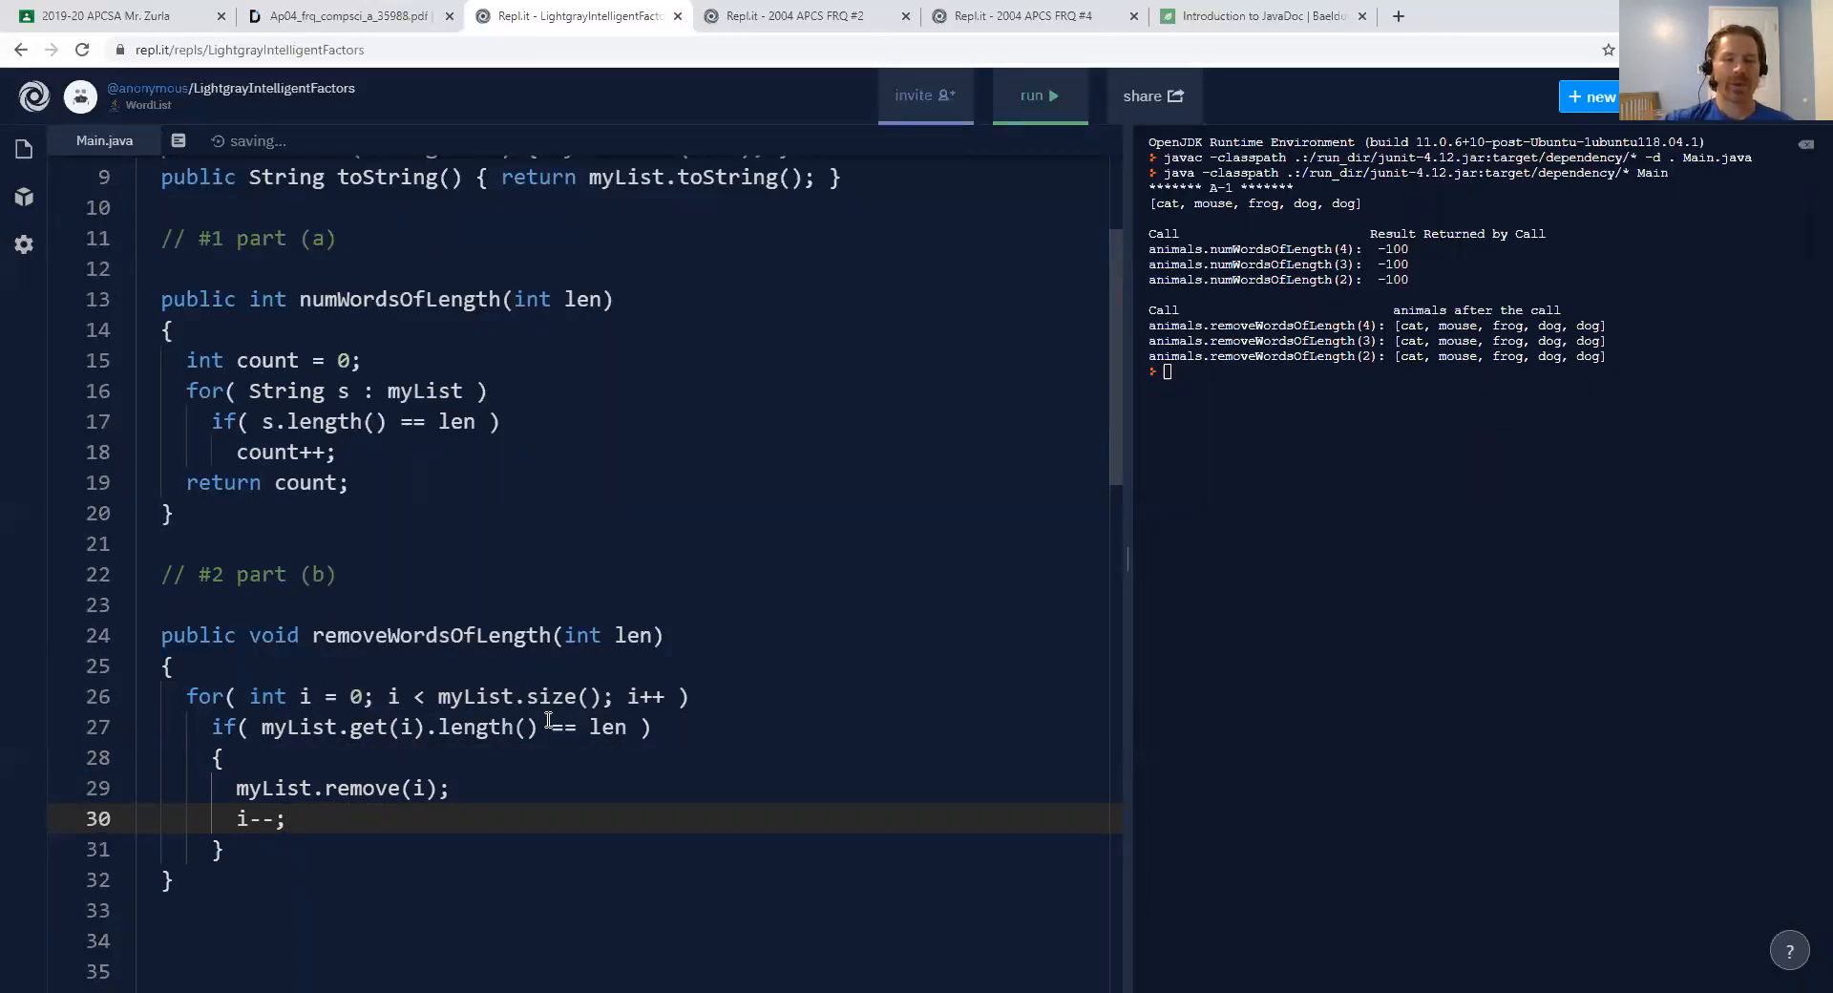
{"action": "double_click", "coordinate": [639, 696]}
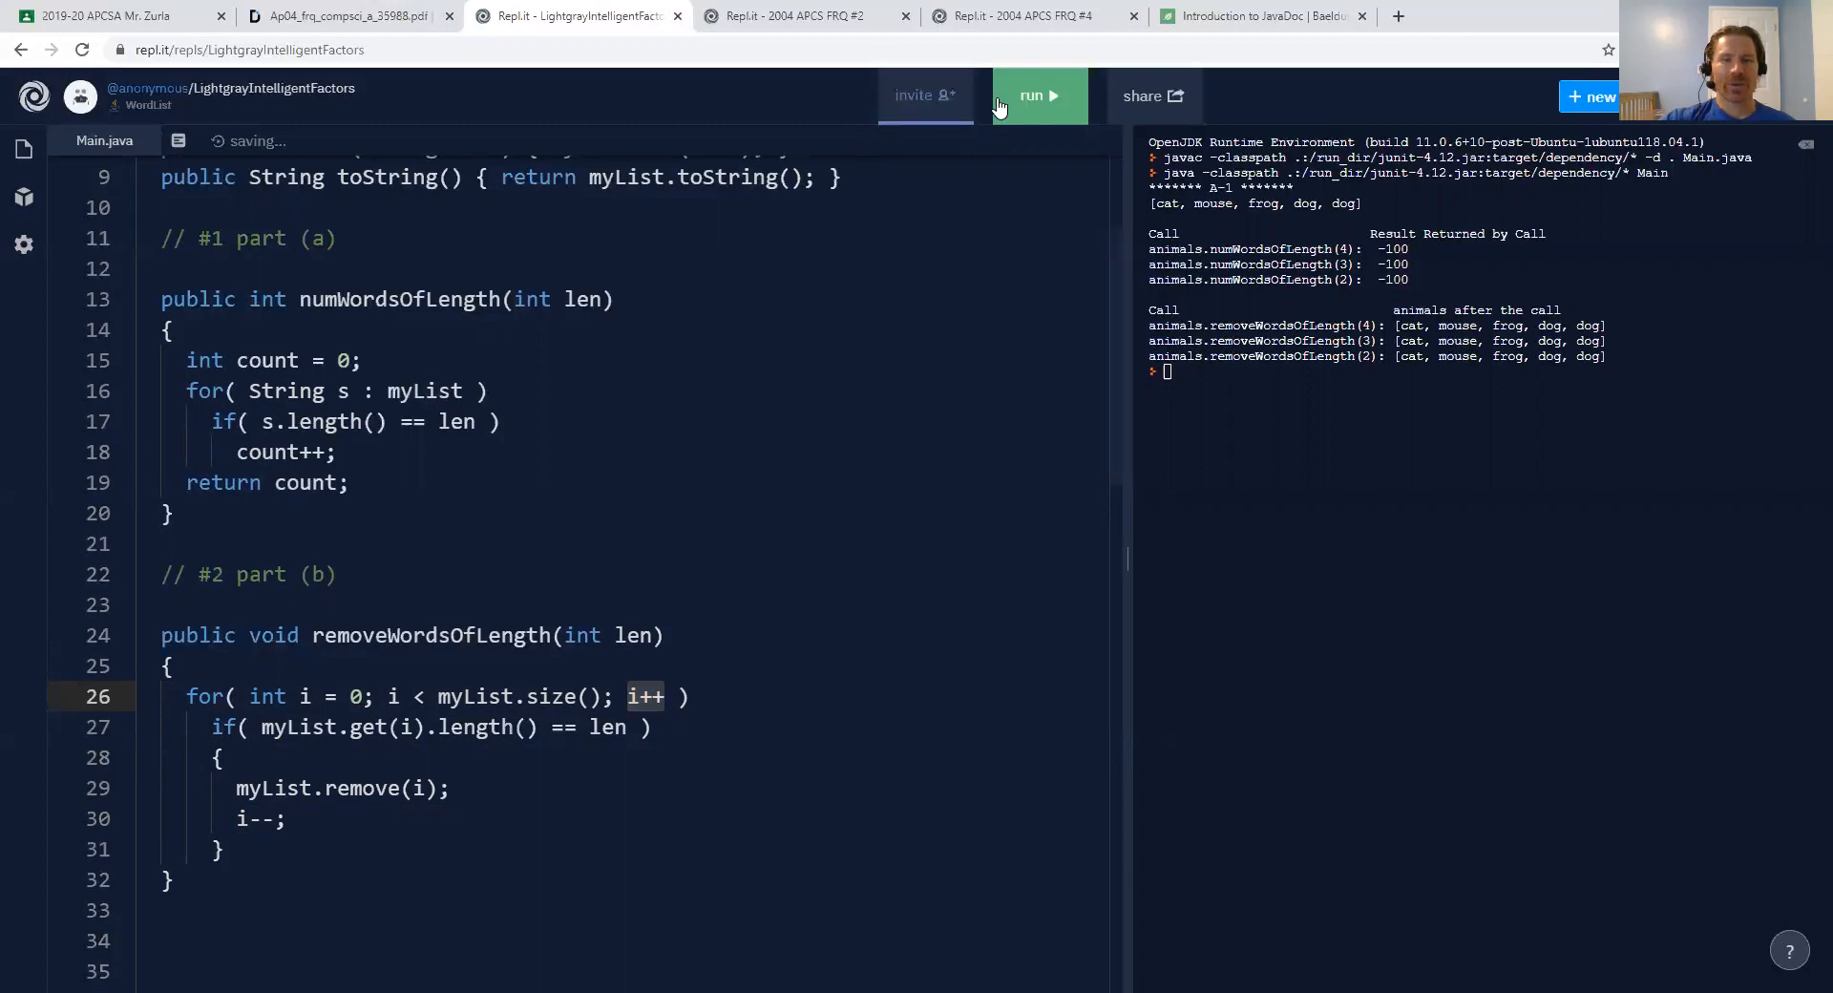
Run the program and confirm counts 1, 3, 0 and the shrinking word lists
{"action": "left_click", "coordinate": [1034, 96]}
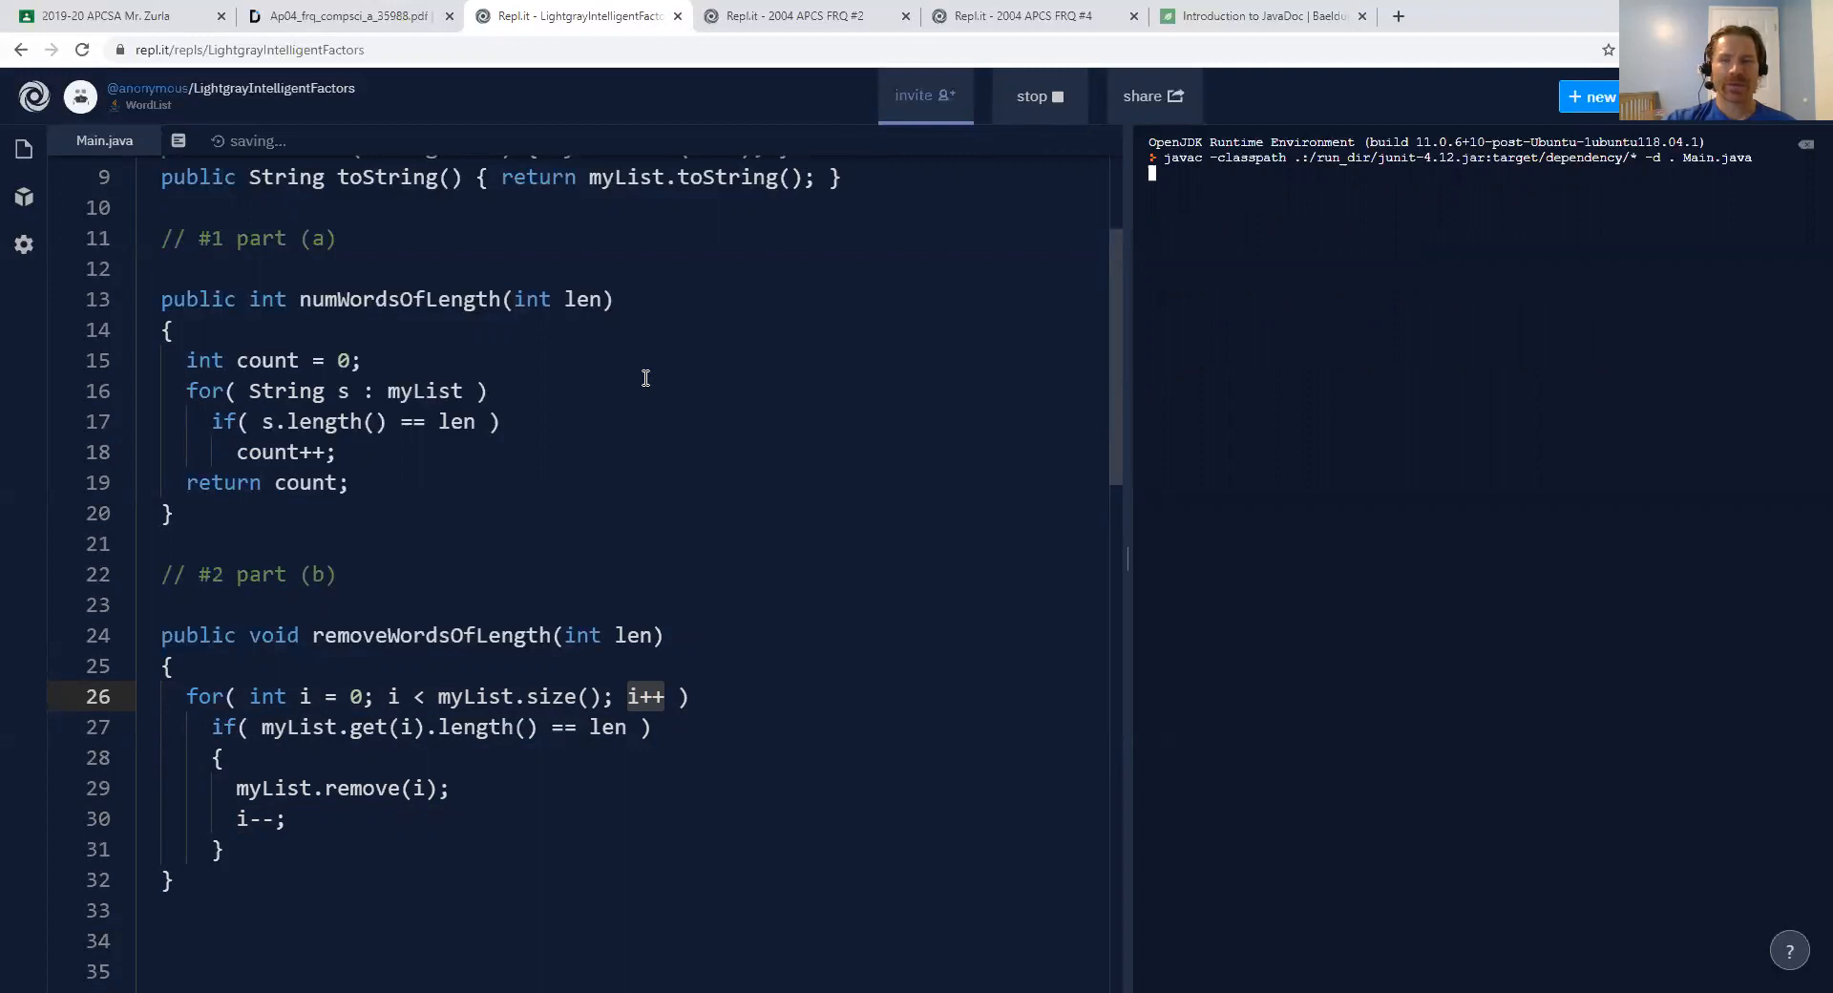
{"action": "left_click", "coordinate": [1038, 96]}
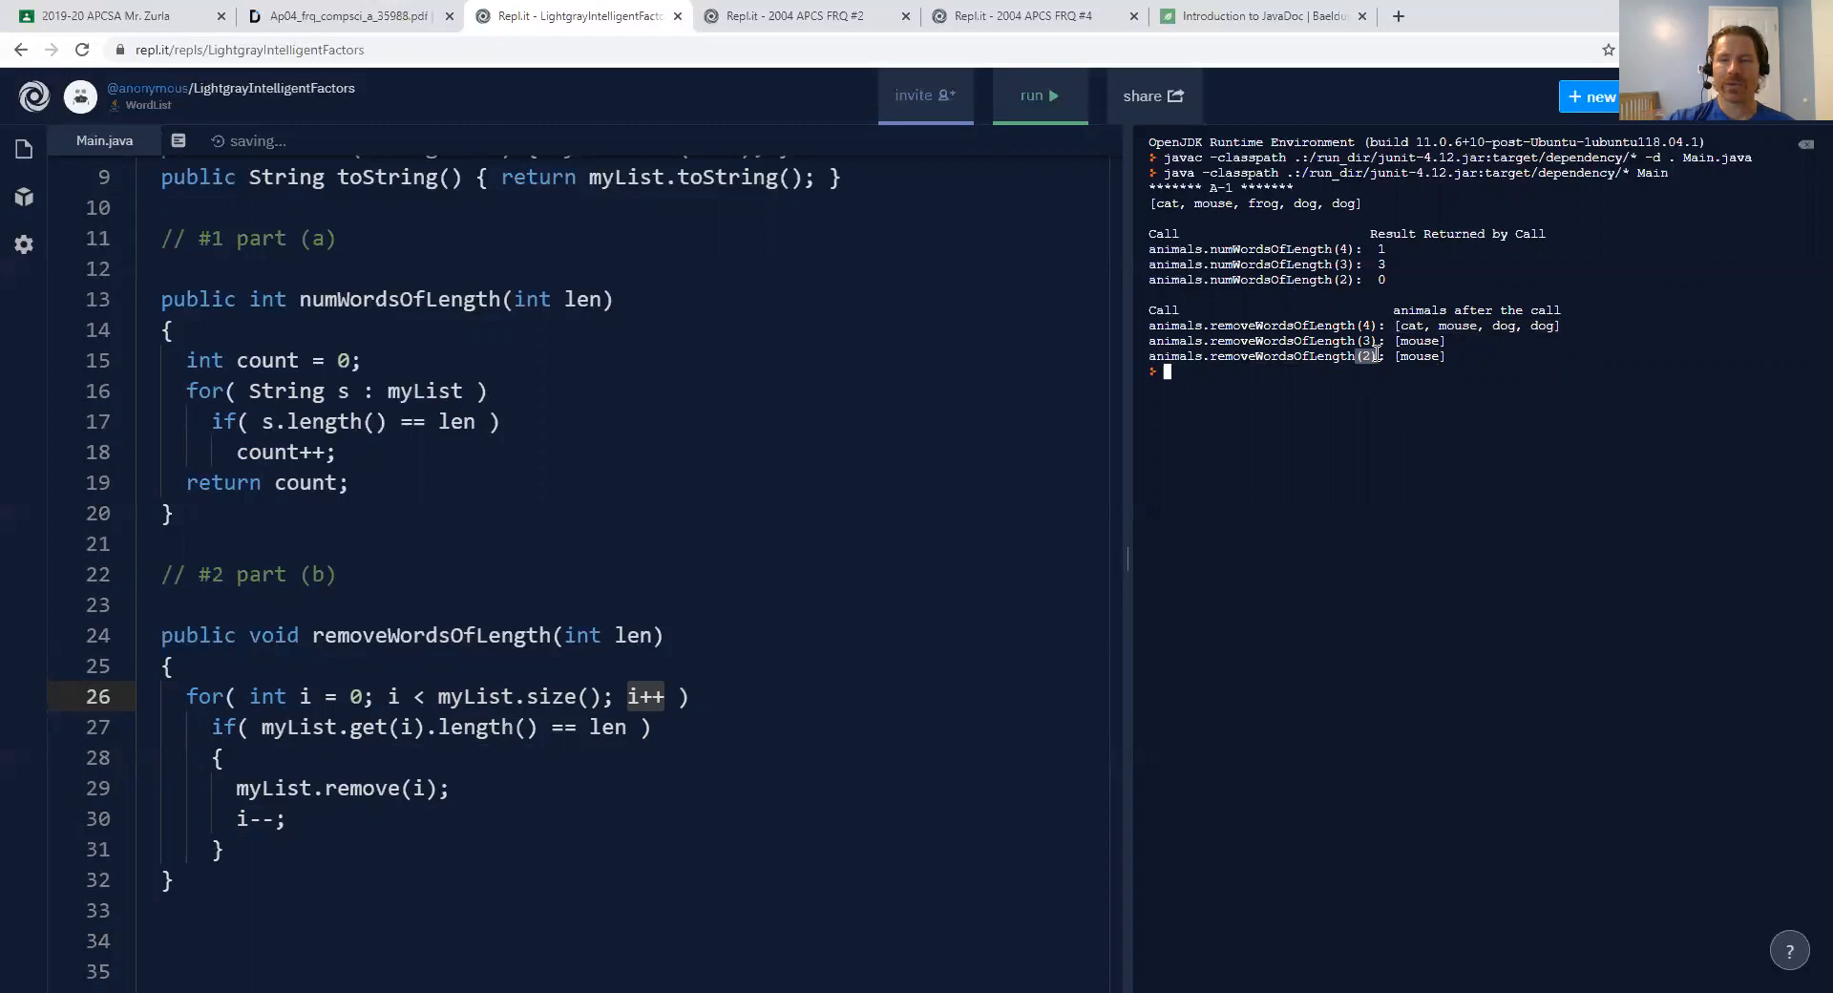
{"action": "mouse_move", "coordinate": [672, 425]}
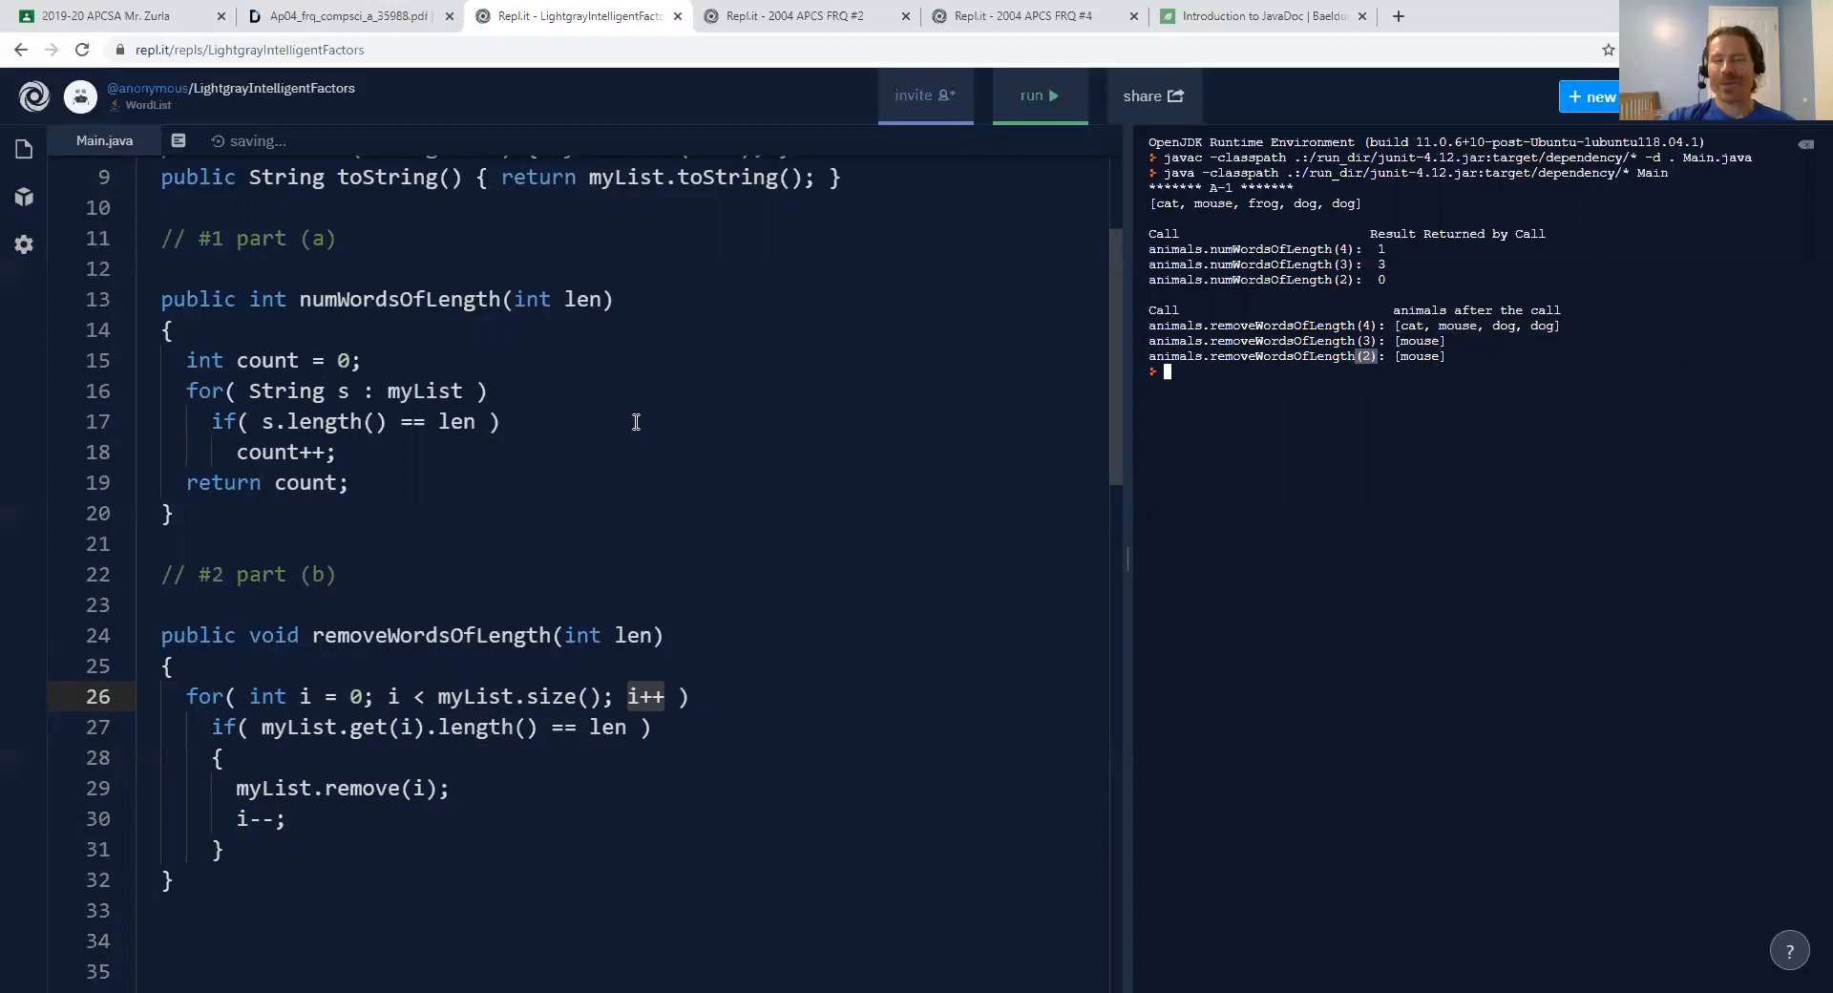
{"action": "mouse_move", "coordinate": [584, 425]}
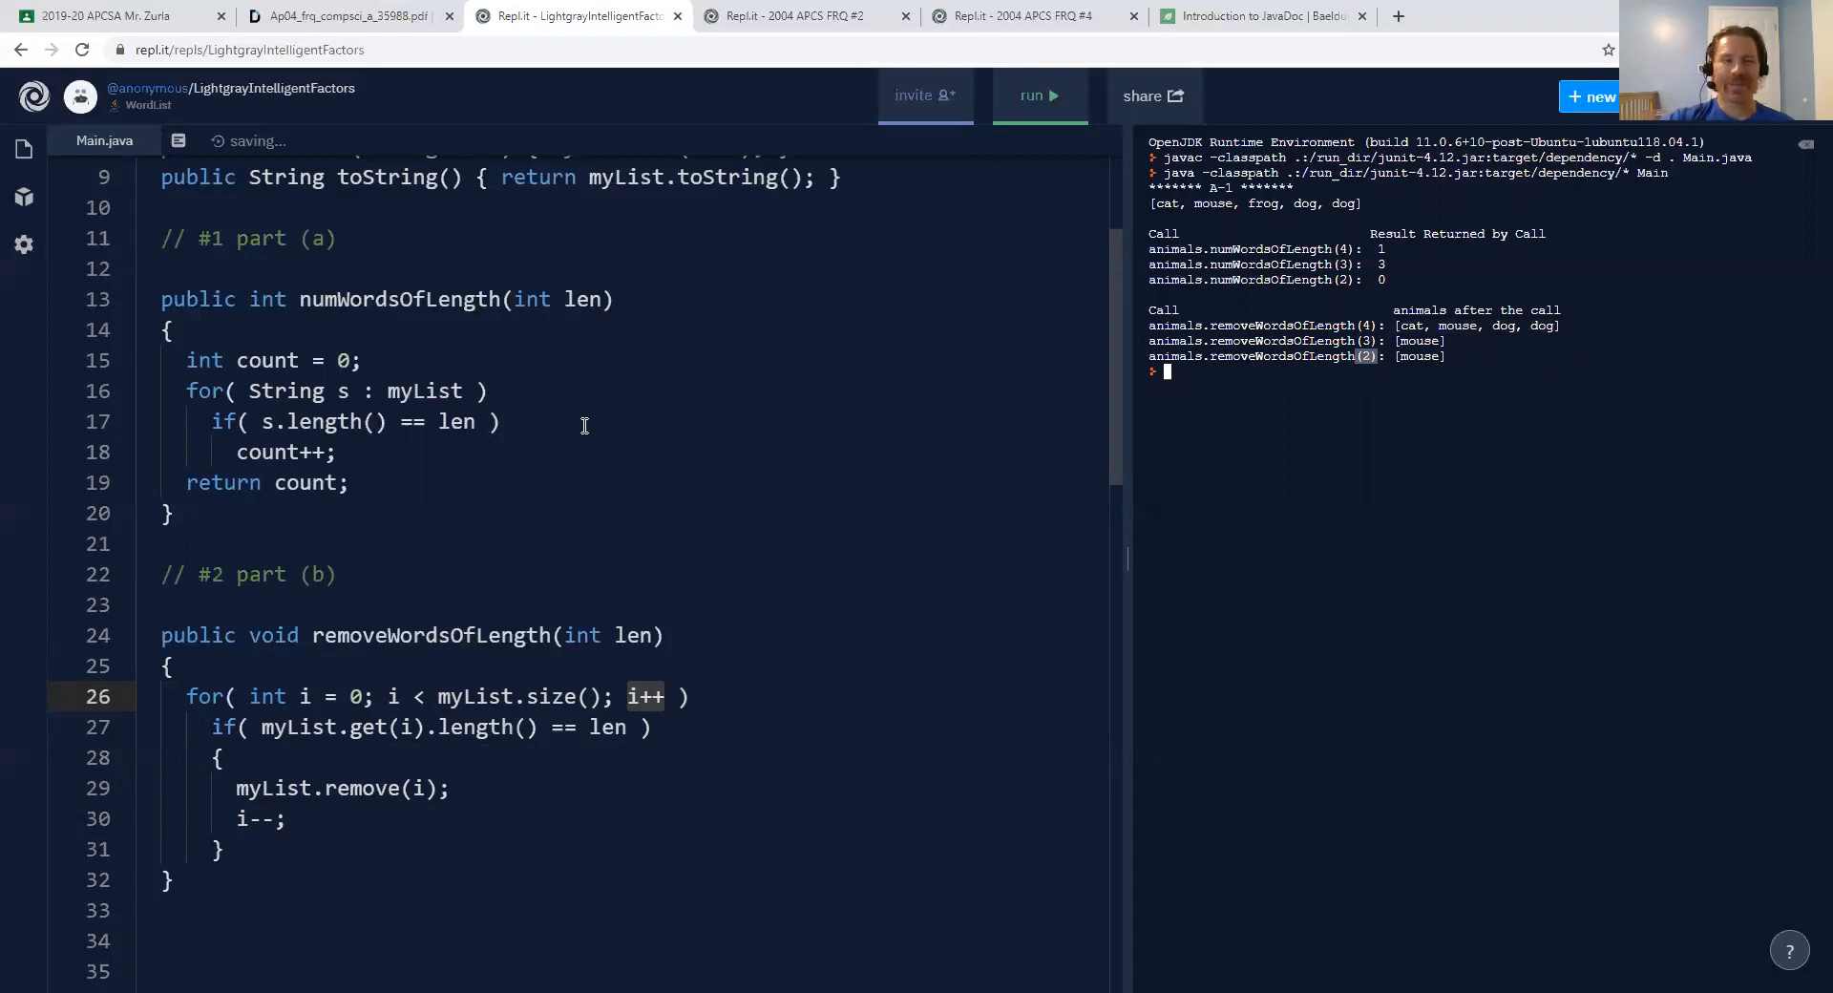
{"action": "mouse_move", "coordinate": [267, 421]}
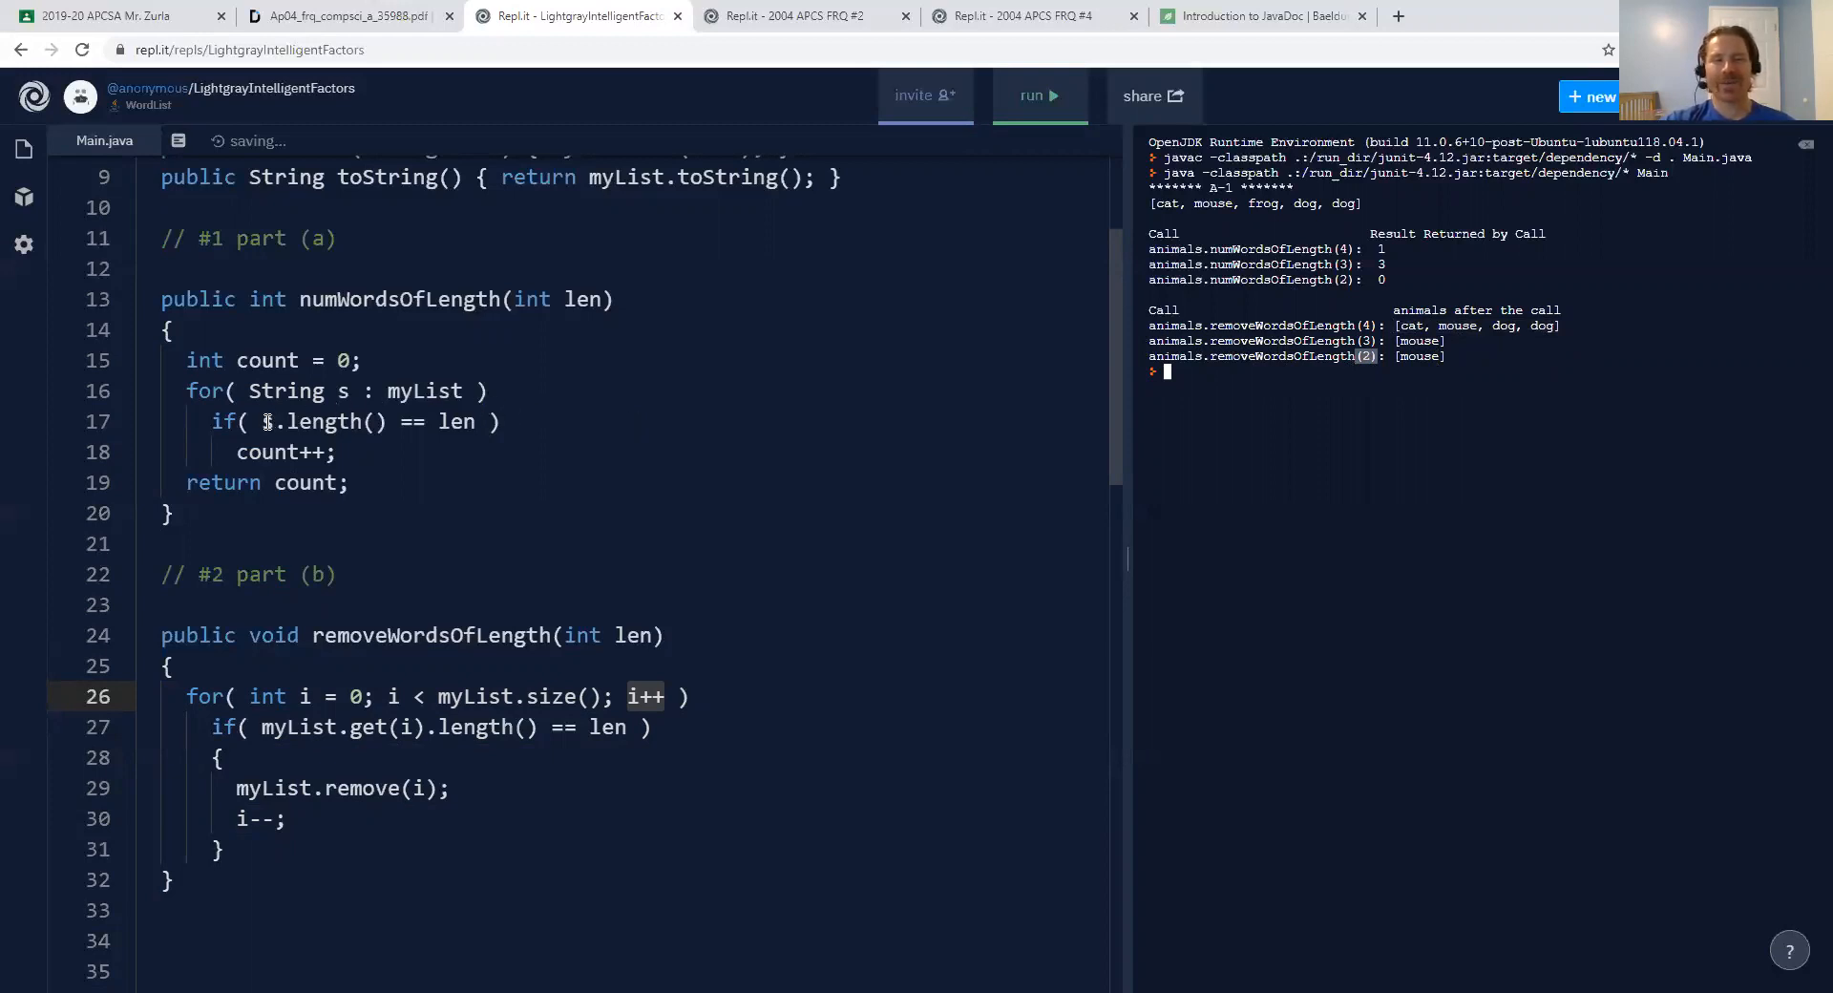
{"action": "left_click", "coordinate": [266, 421]}
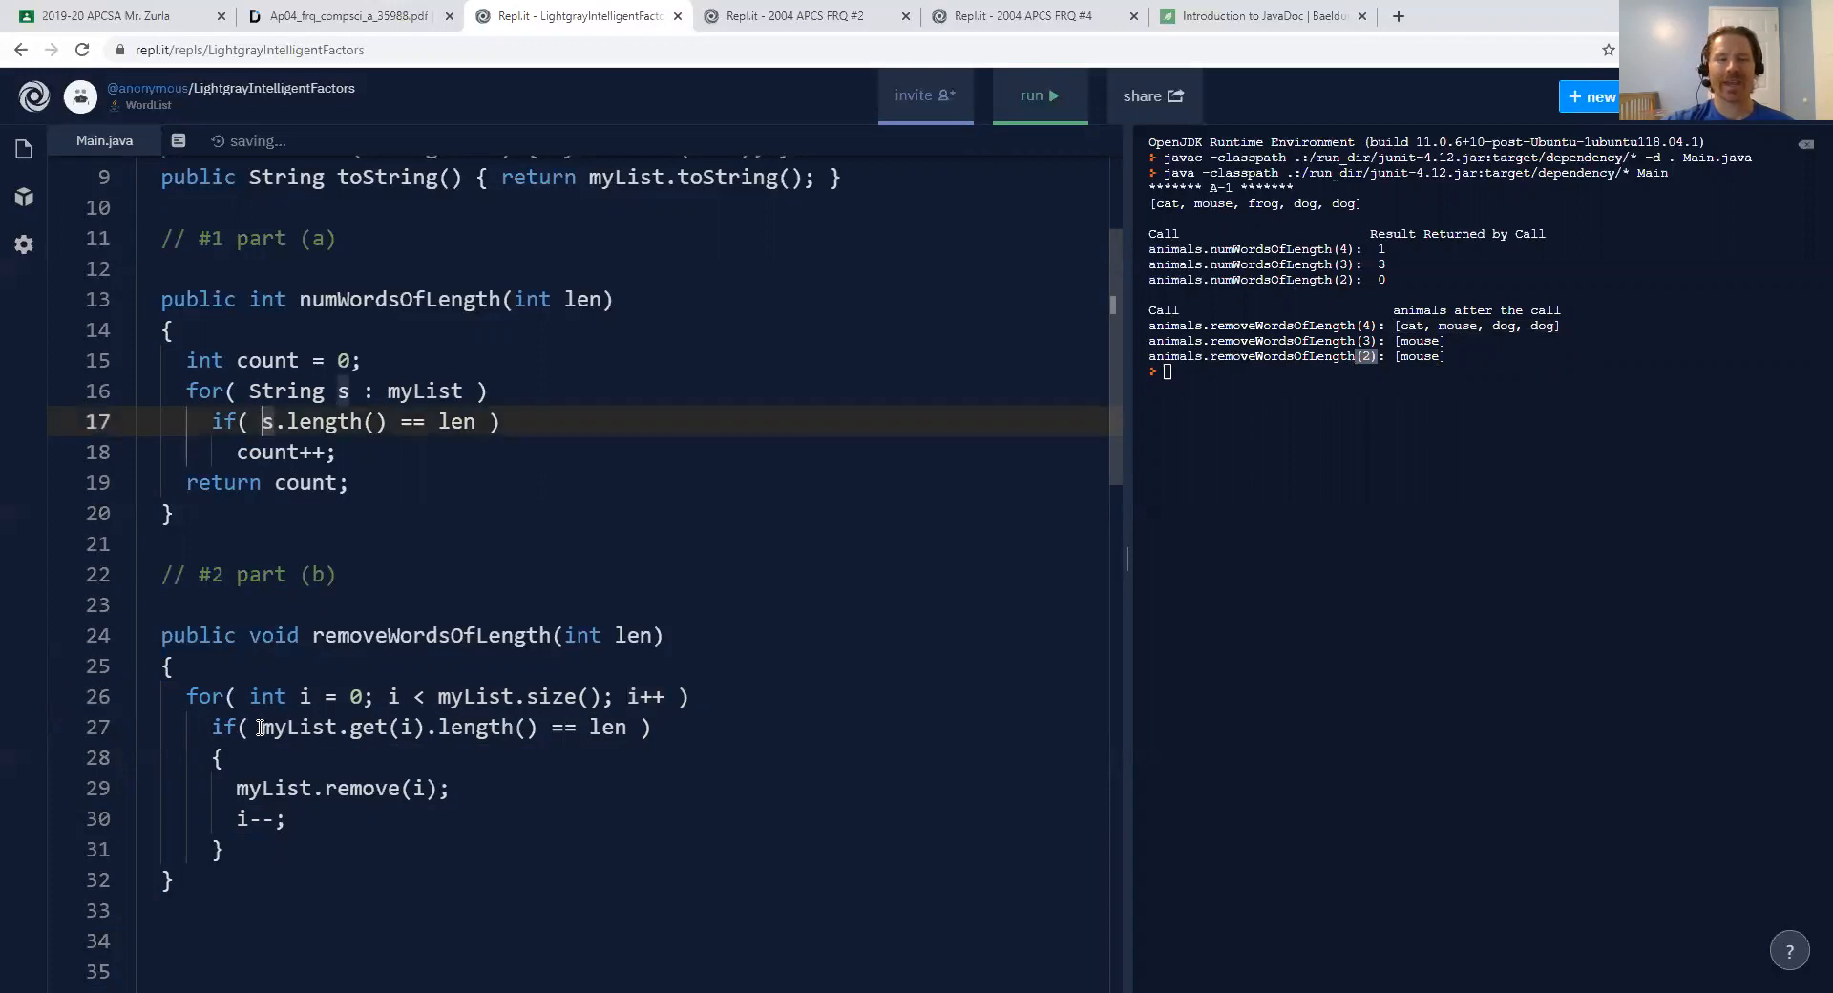